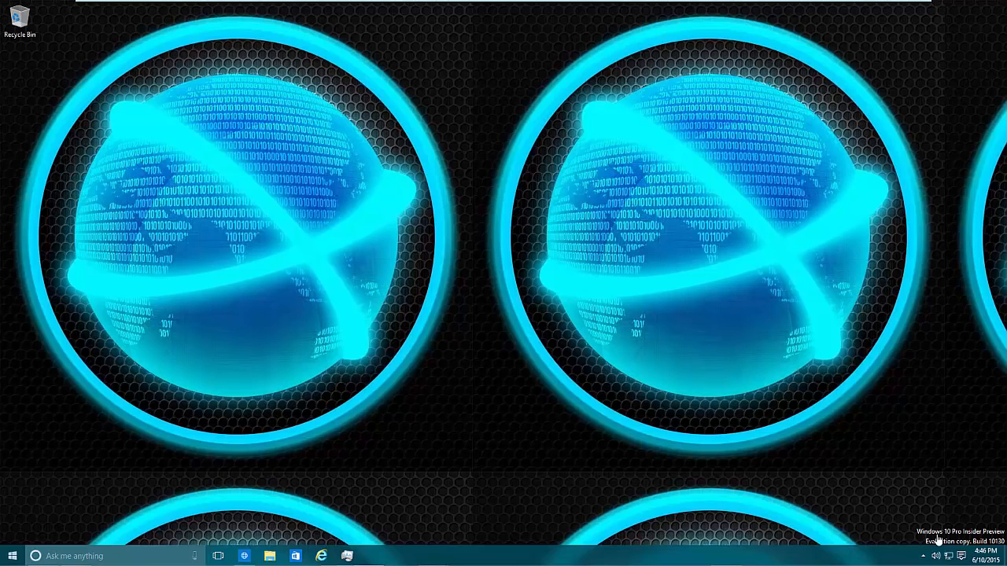
mouse_move(931, 518)
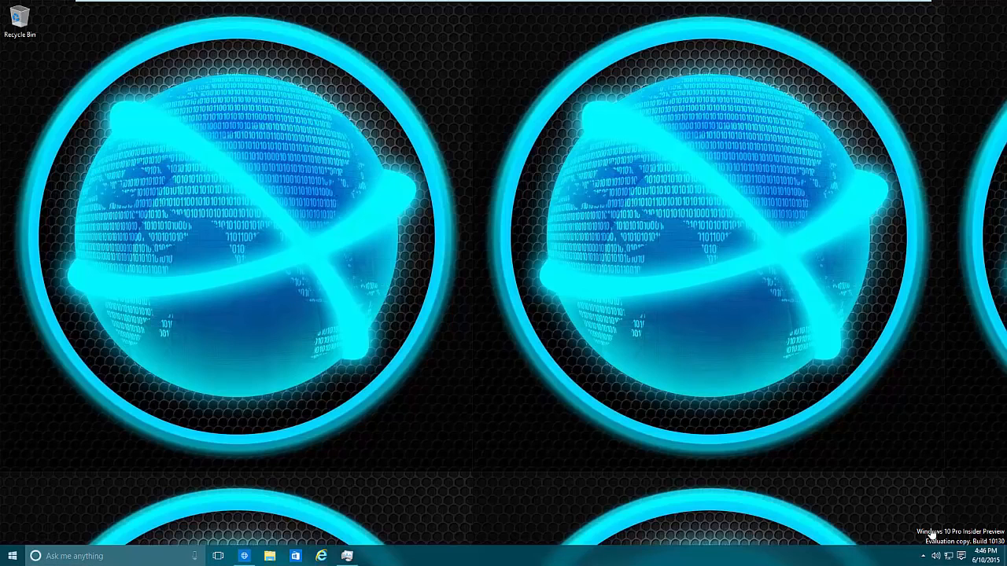
mouse_move(769, 424)
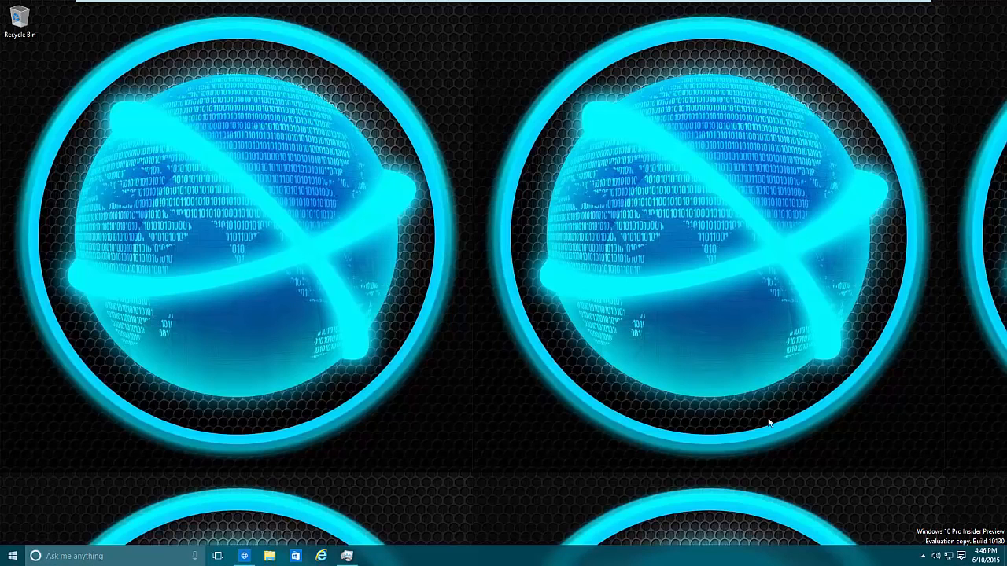
mouse_move(963, 544)
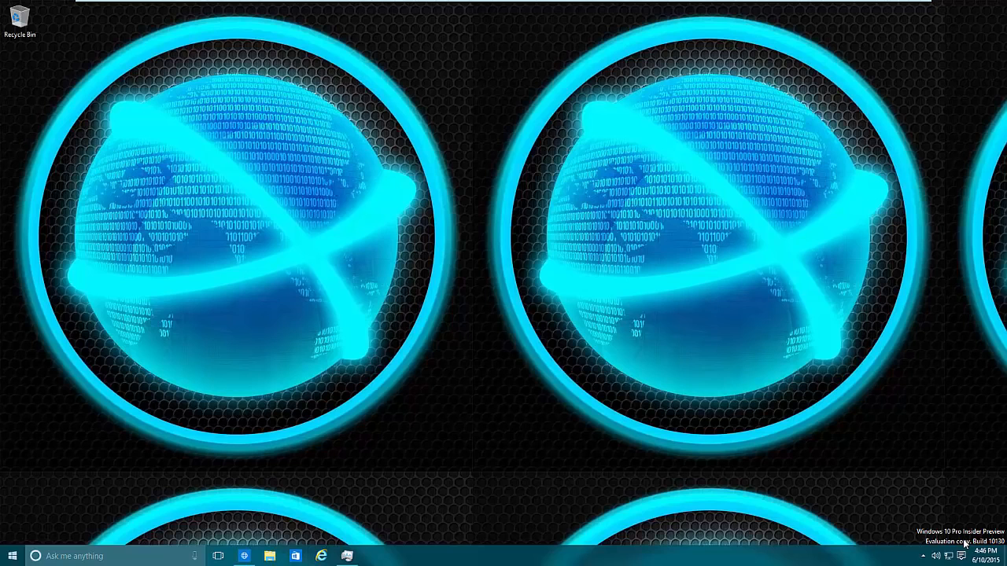
mouse_move(924, 489)
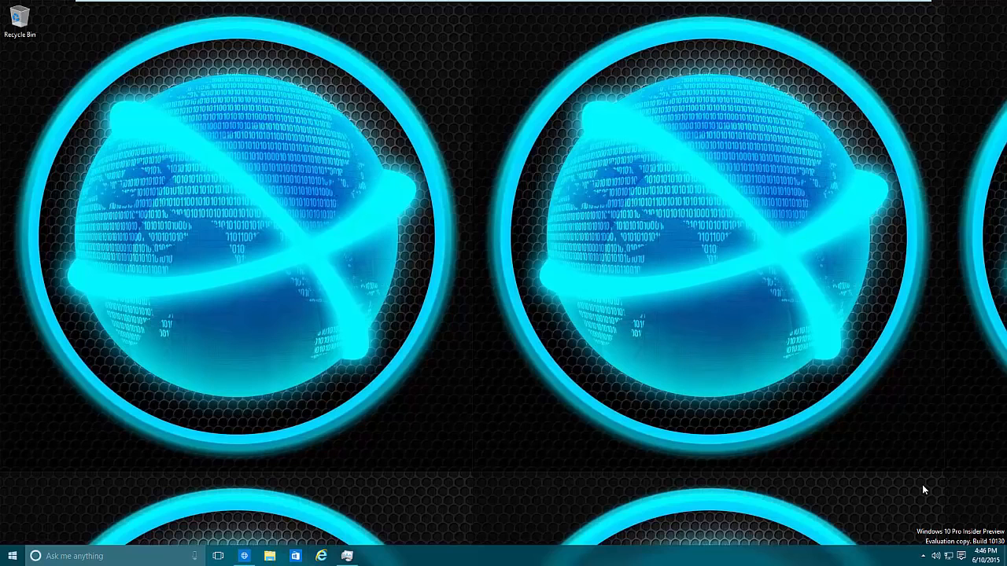
Reach Accounts settings from the Action Center's All settings shortcut.
click(950, 556)
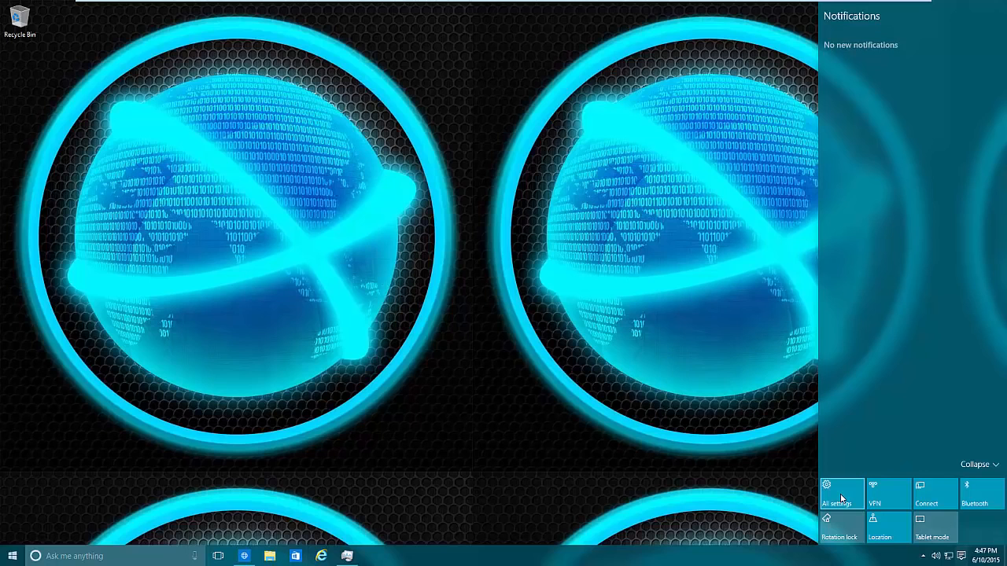
click(837, 488)
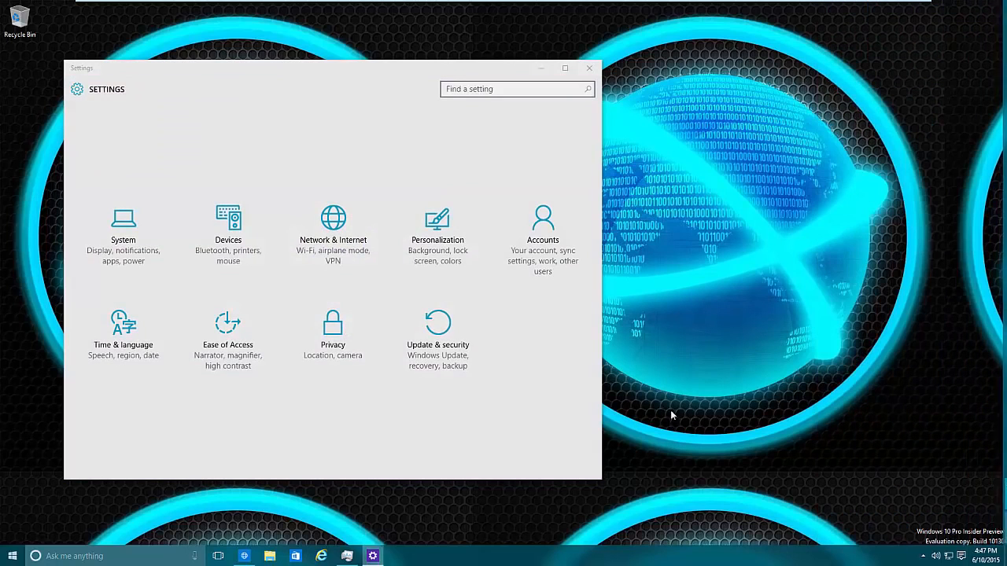
mouse_move(543, 249)
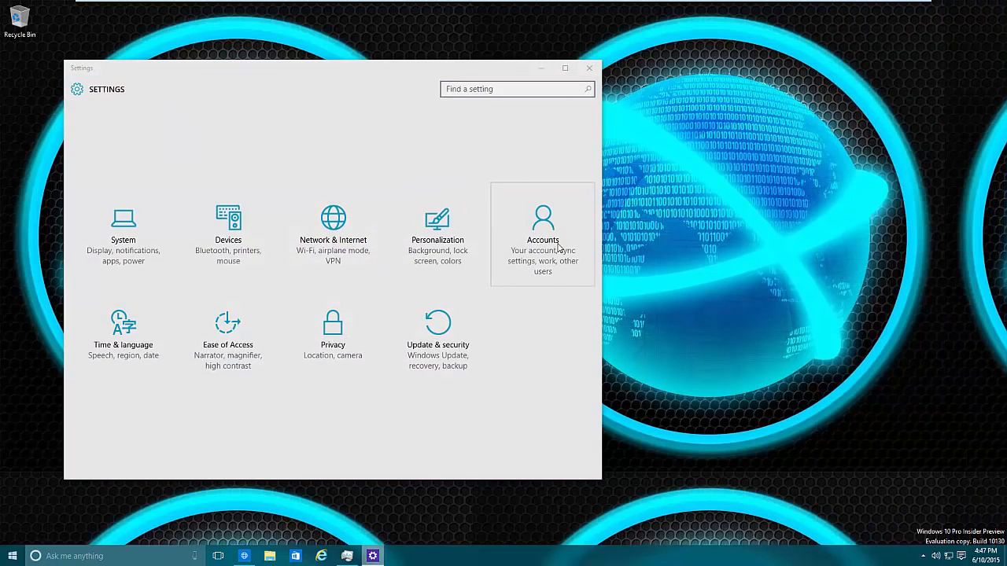
click(543, 228)
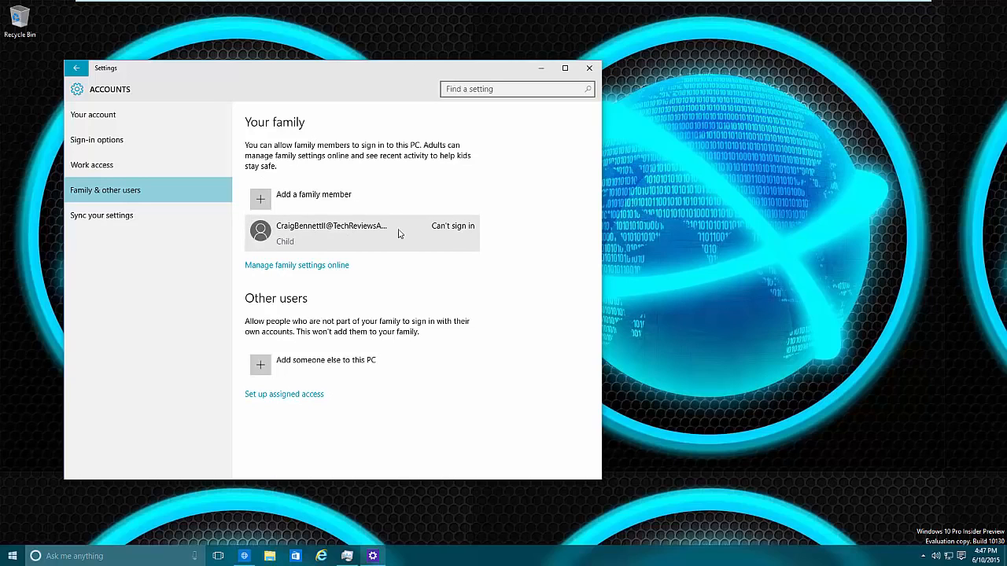
mouse_move(428, 237)
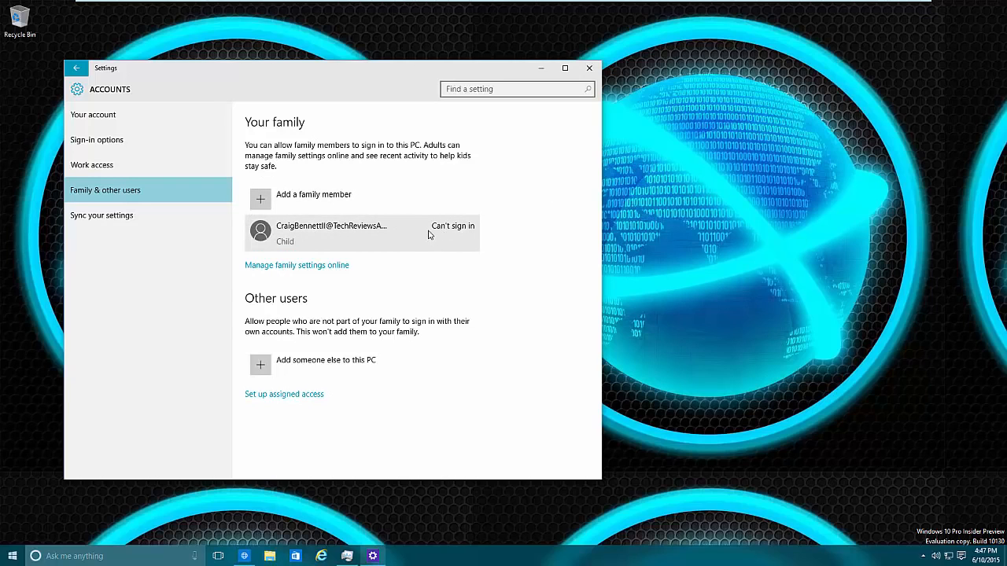
Allow the child account to sign in to this PC and confirm it.
click(362, 232)
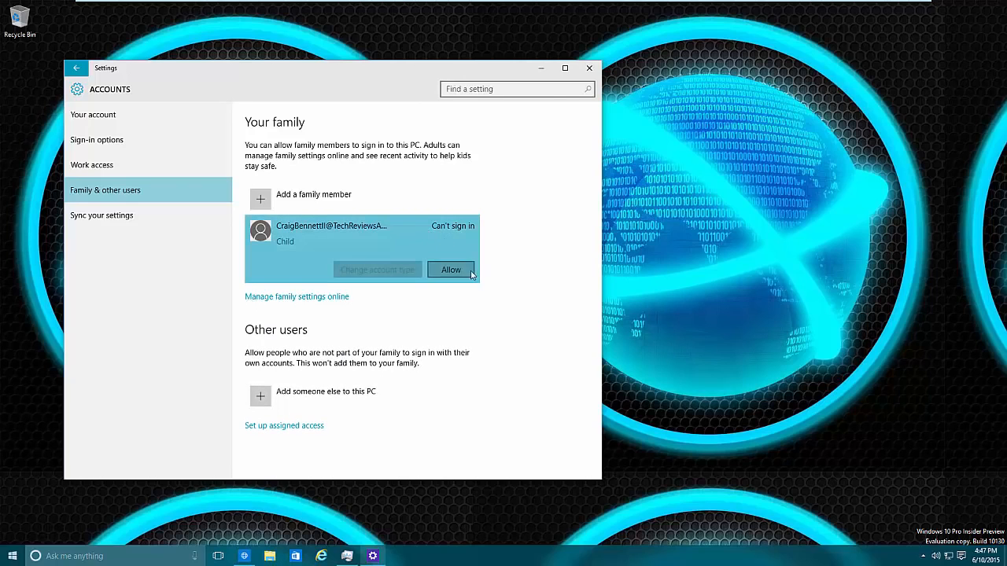
click(450, 269)
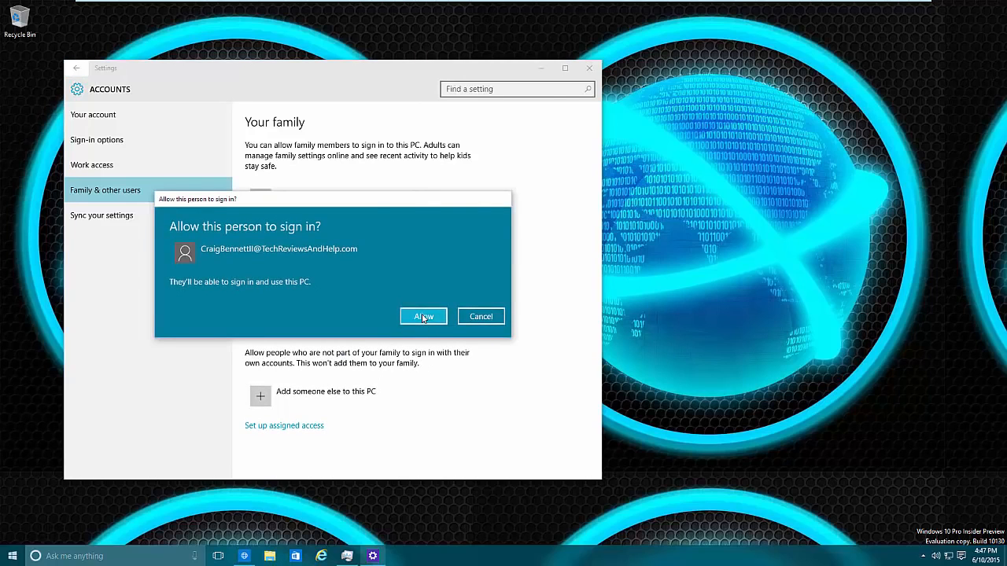
click(423, 316)
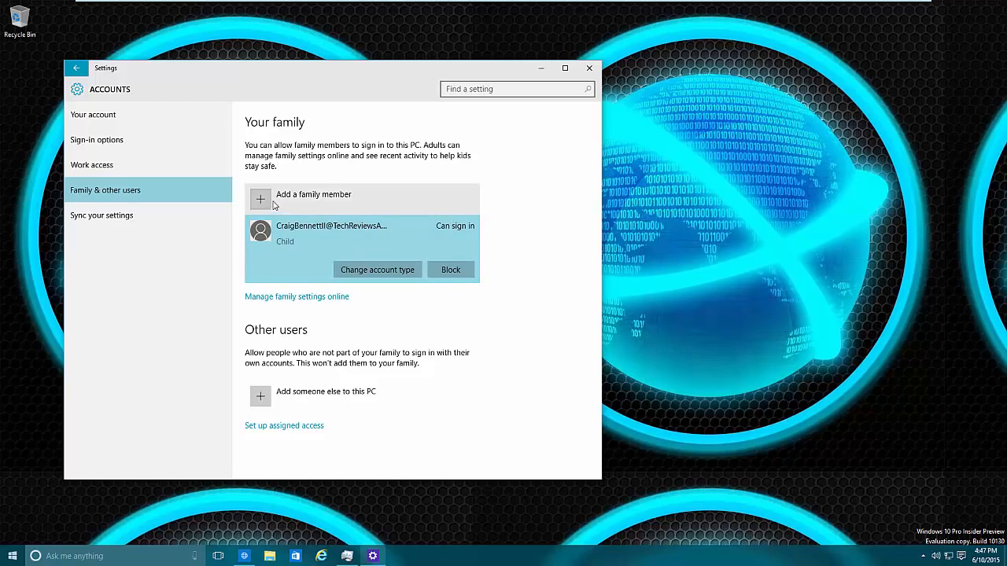
mouse_move(286, 198)
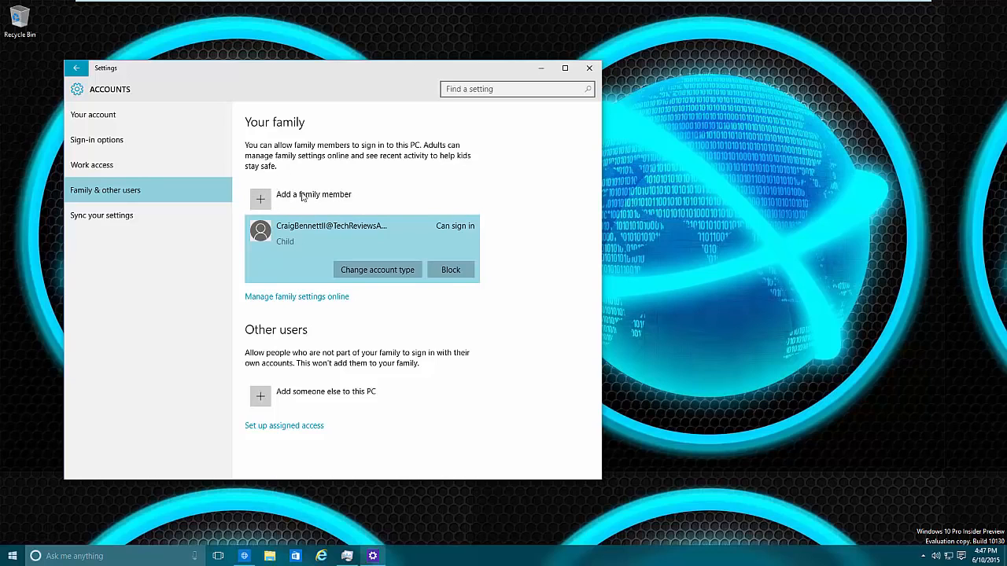
mouse_move(305, 295)
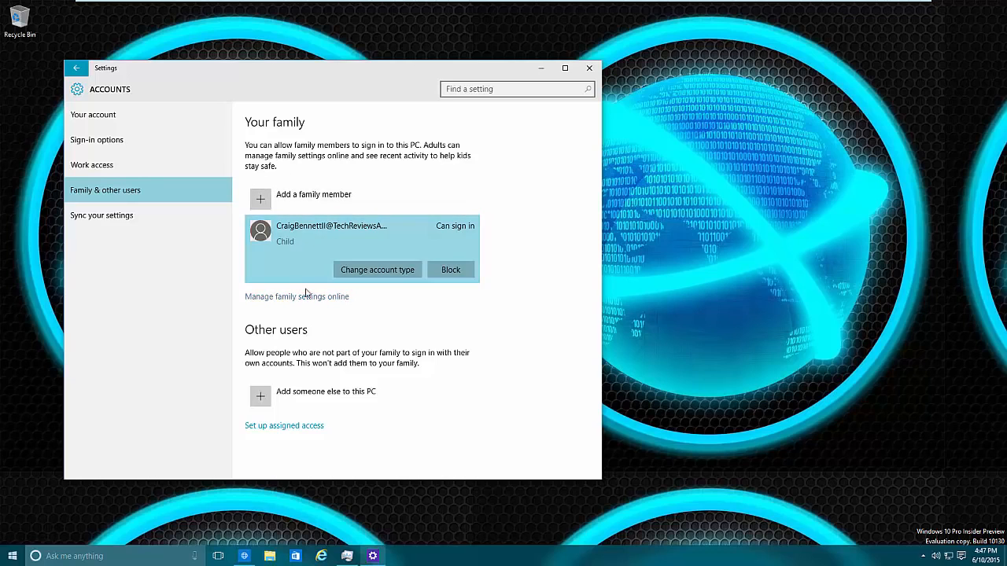
mouse_move(385, 310)
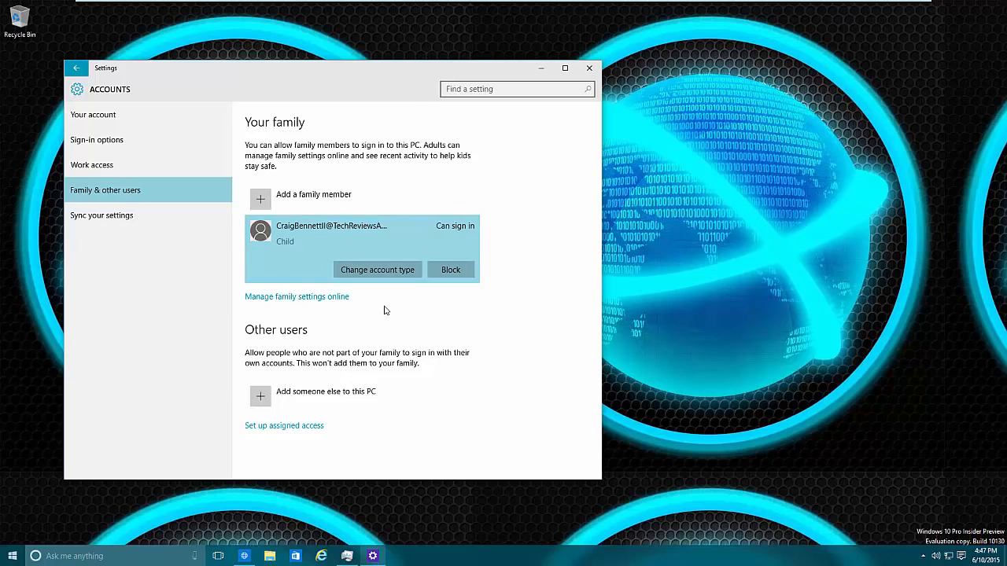
mouse_move(313, 179)
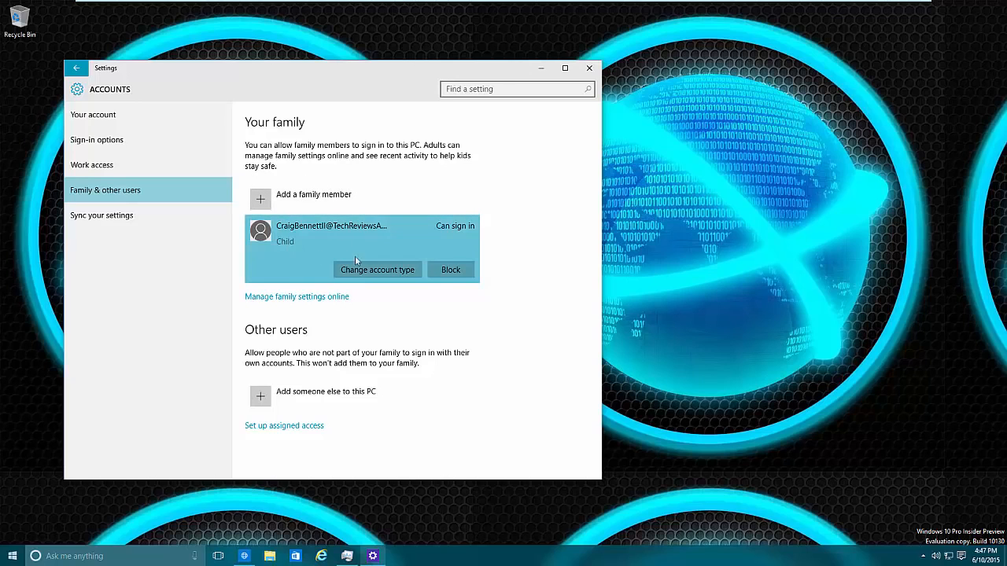
mouse_move(266, 302)
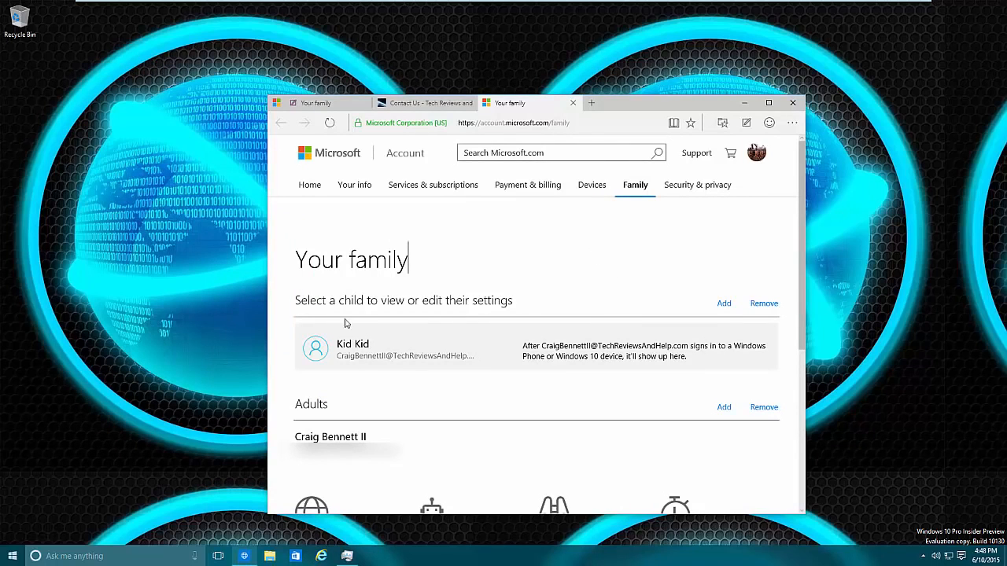
mouse_move(689, 401)
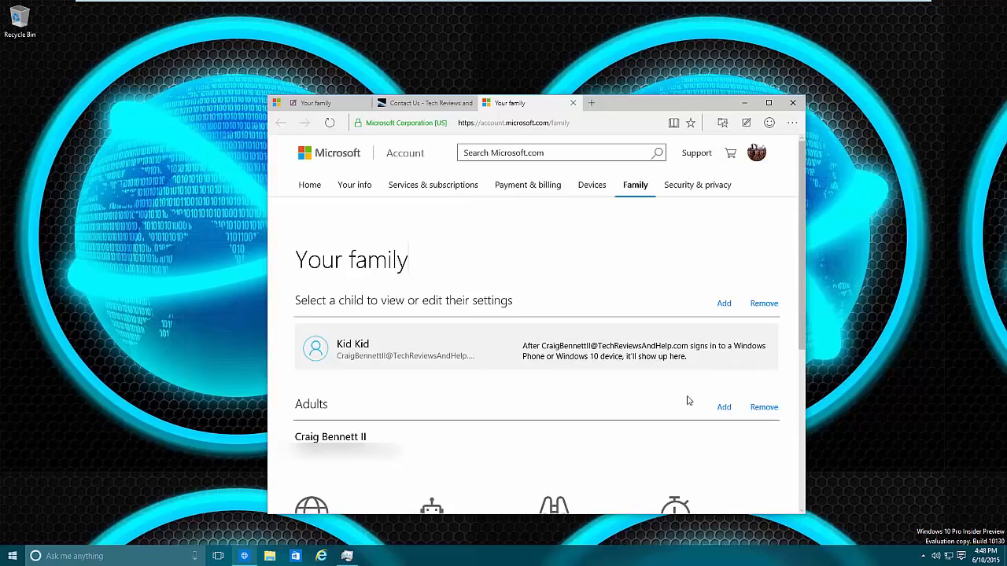
mouse_move(722, 406)
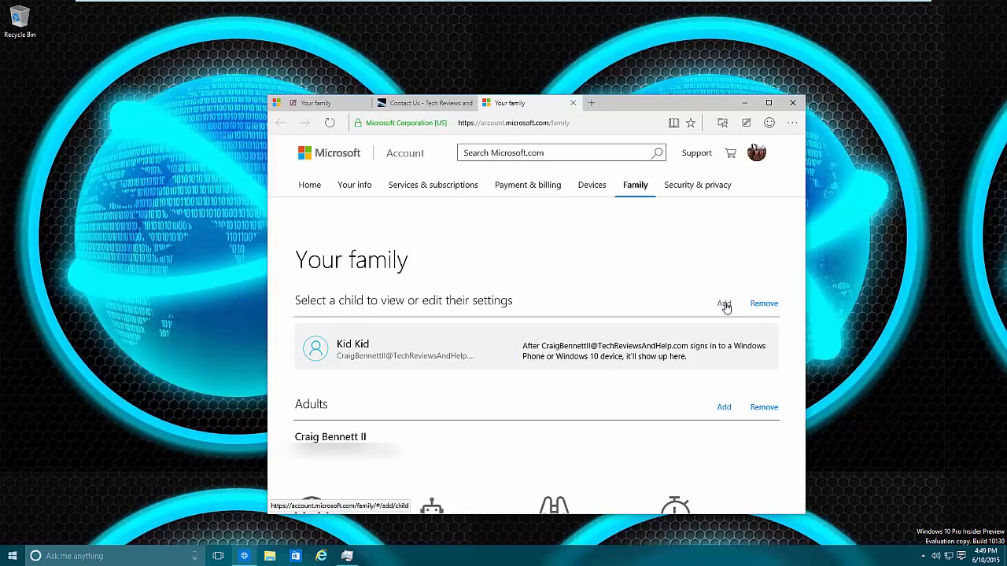
Start adding another child, then cancel back to the Your family page.
click(724, 304)
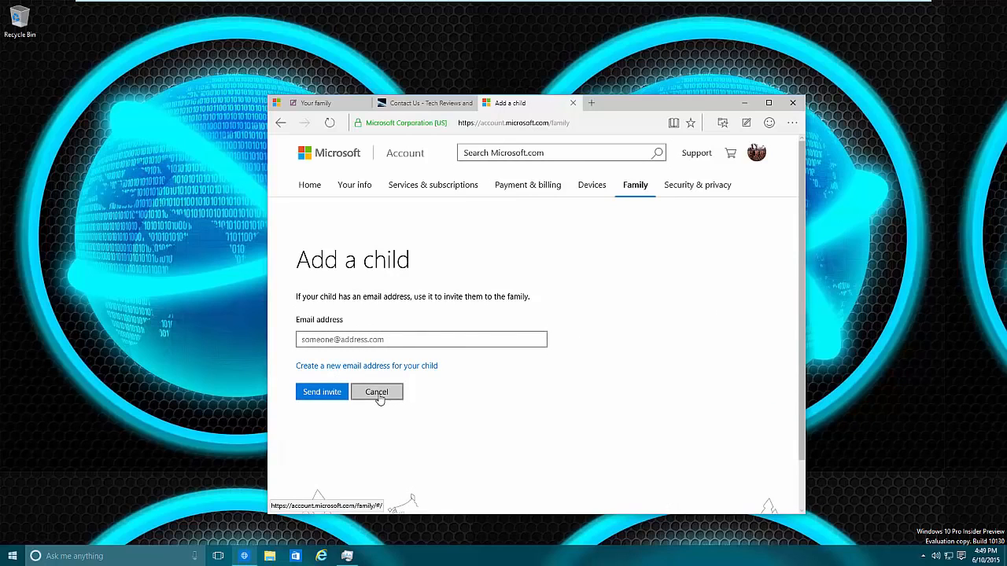
click(376, 392)
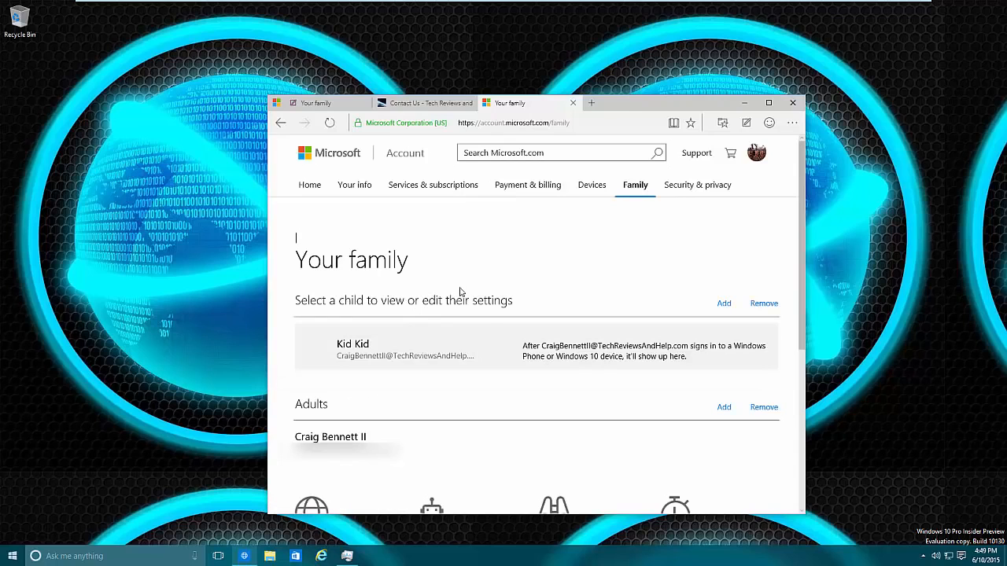
mouse_move(369, 356)
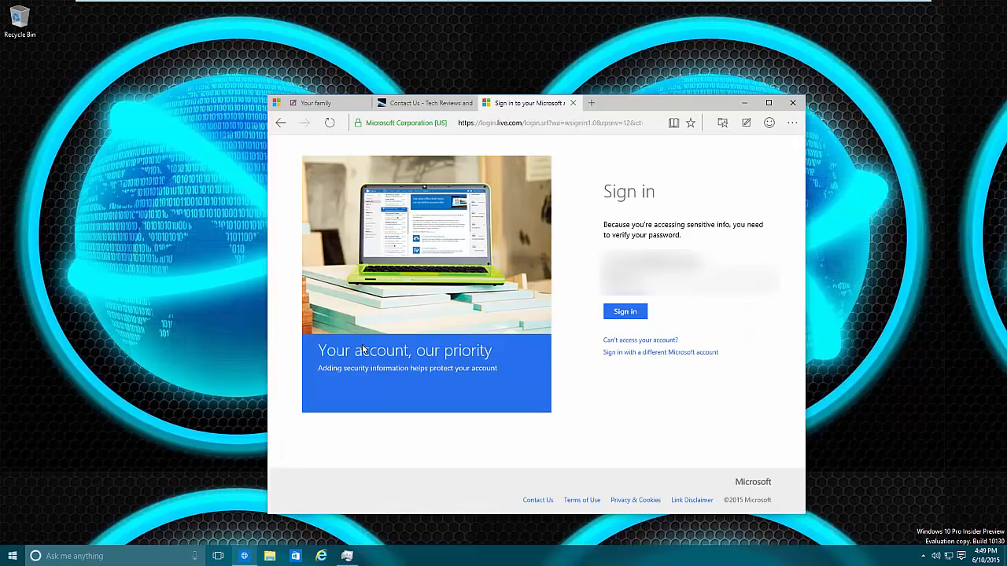
mouse_move(560, 345)
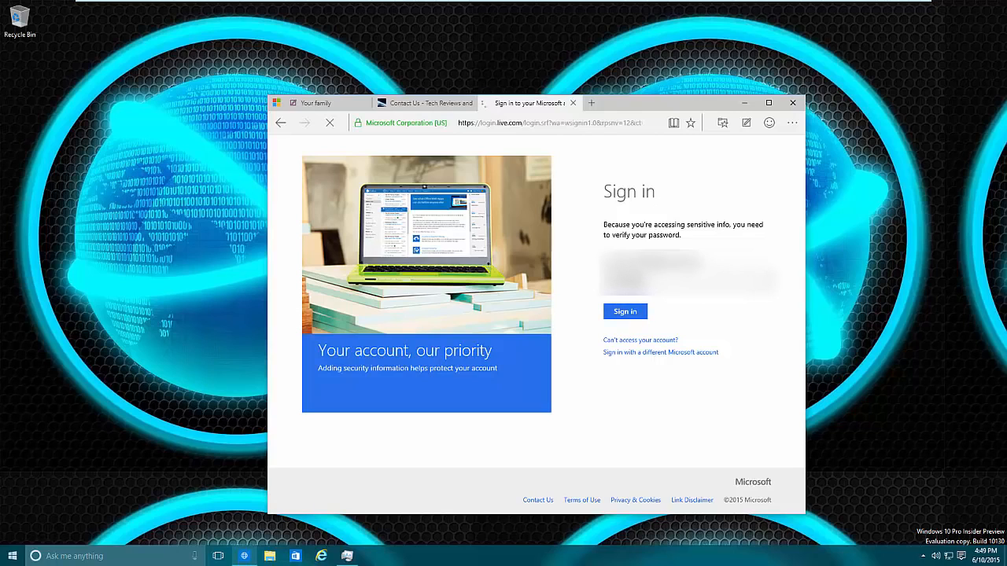
Verify the password and browse Kid Kid's activity summary and web activity report.
click(624, 311)
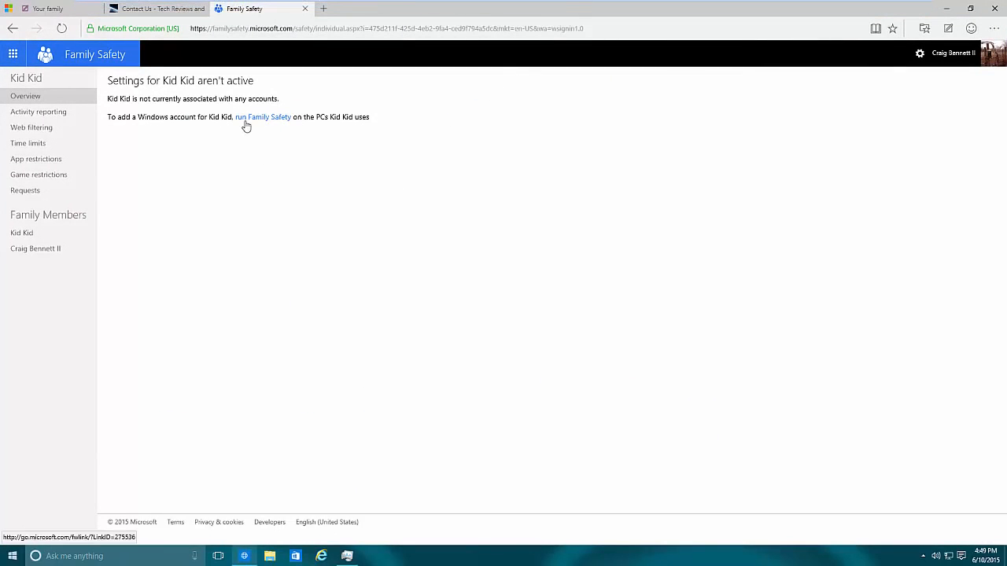
mouse_move(258, 119)
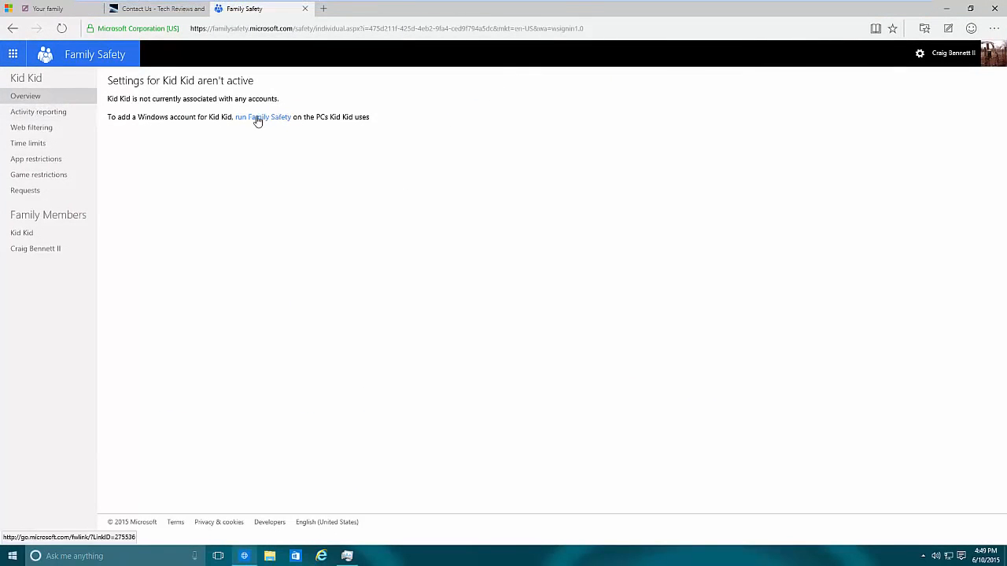
click(38, 112)
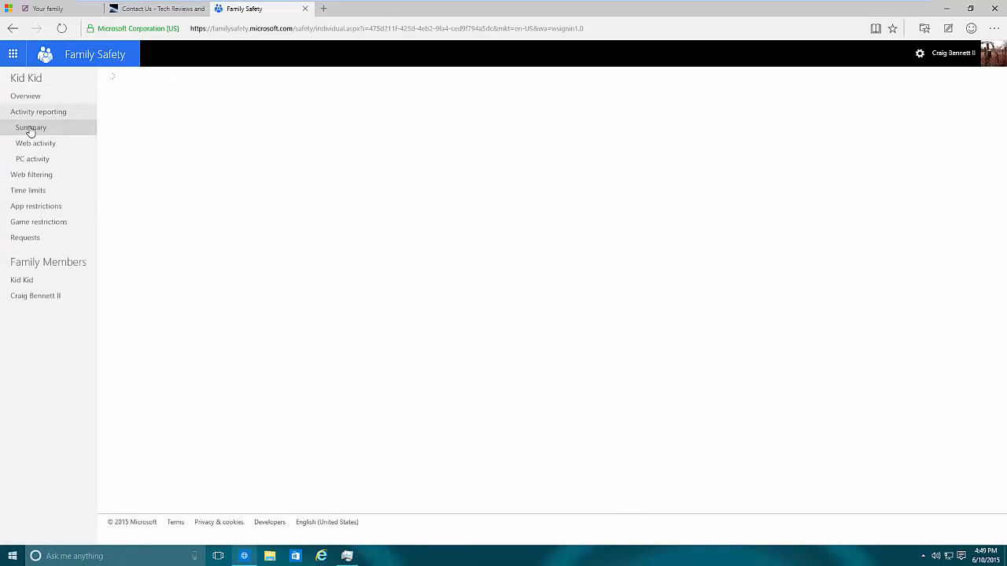
click(32, 127)
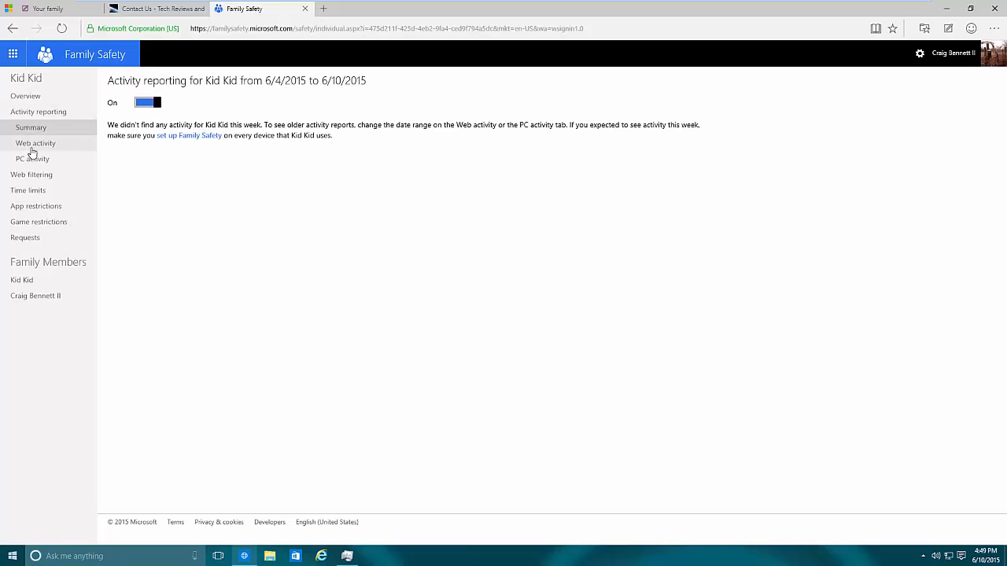
click(36, 143)
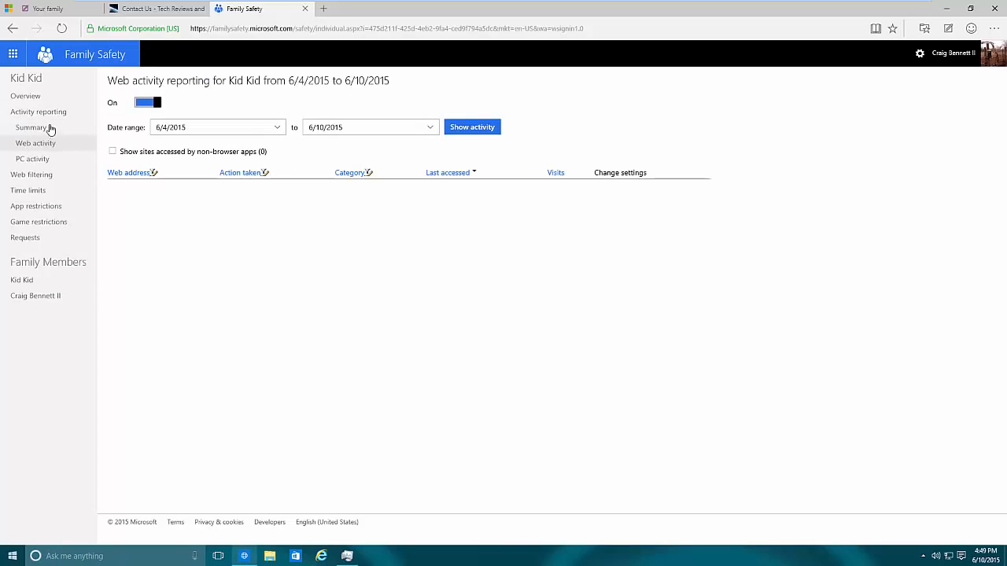
mouse_move(69, 112)
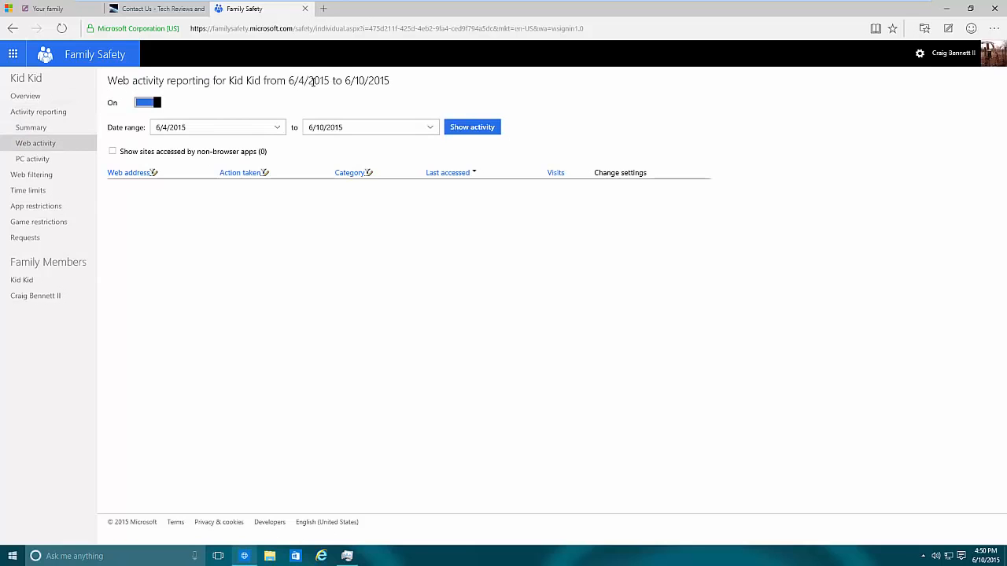
click(32, 159)
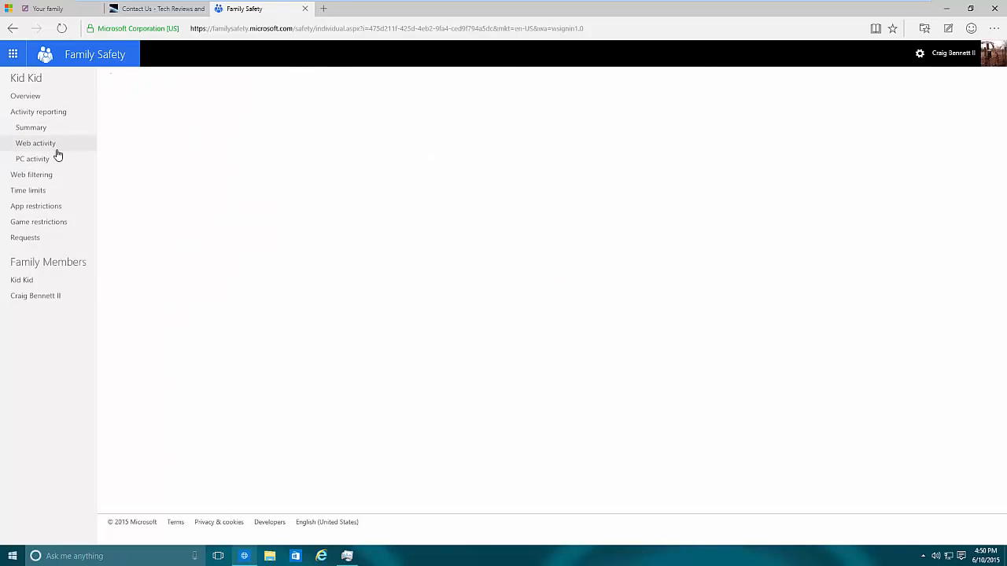
click(36, 143)
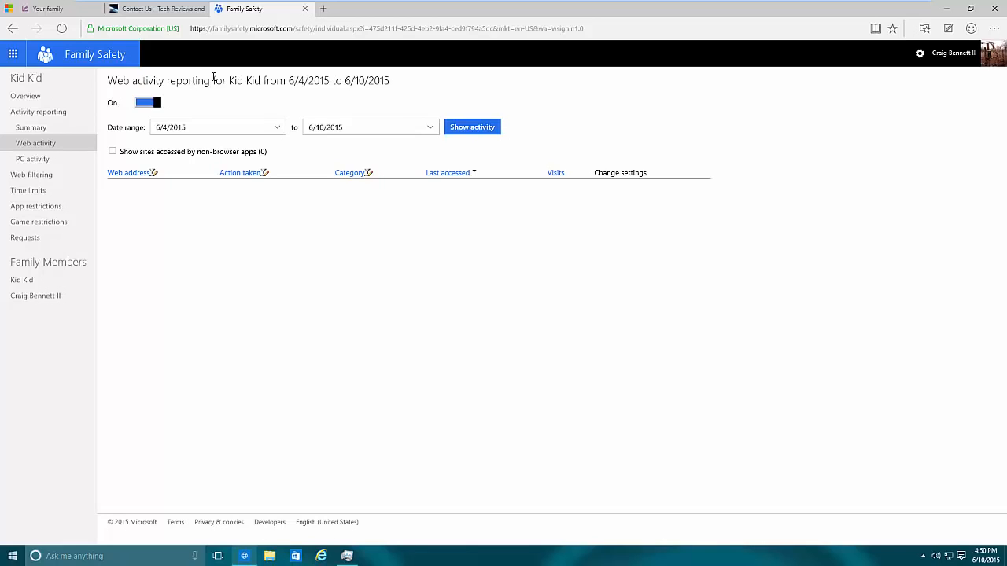
mouse_move(212, 74)
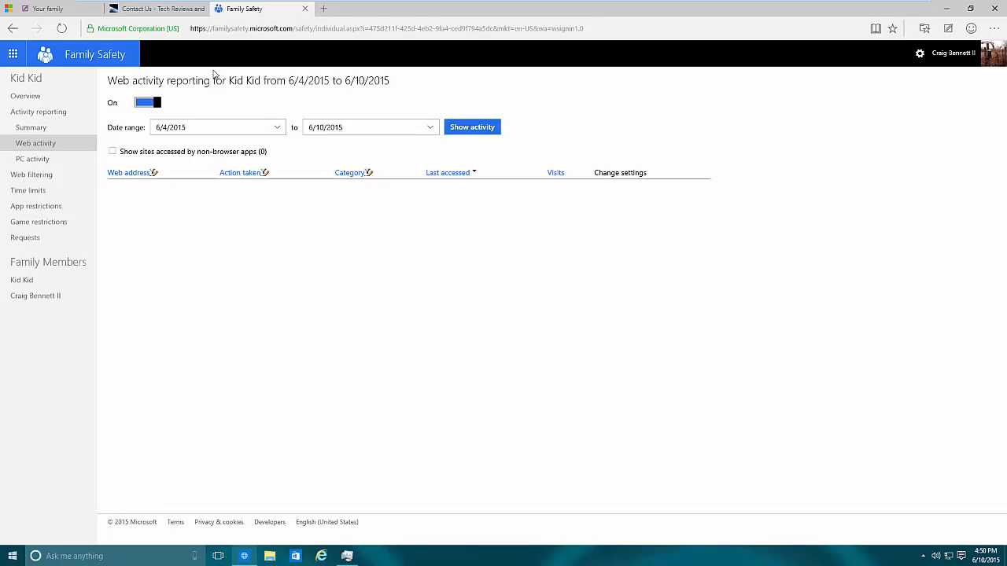
mouse_move(190, 101)
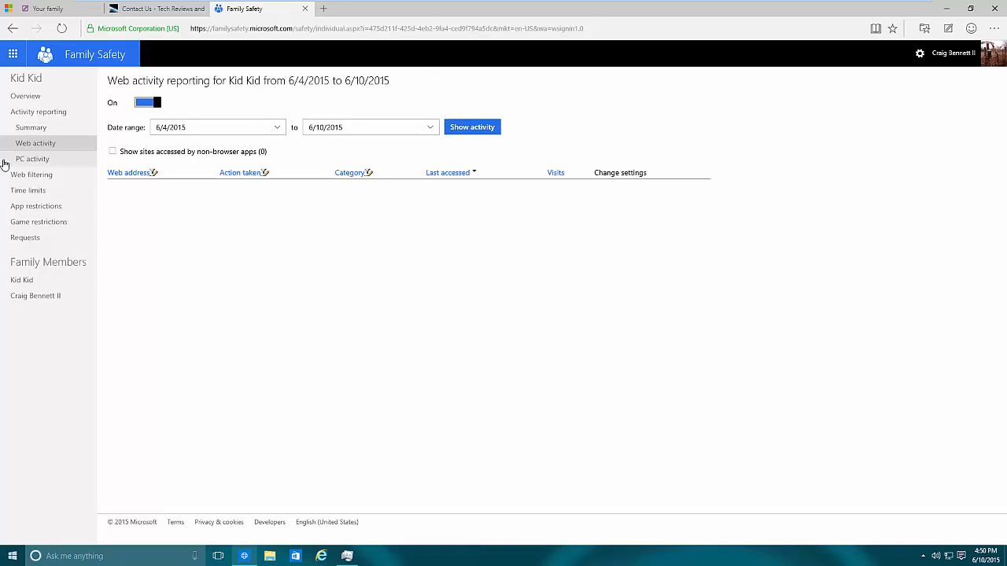
Reload the web activity report and move to the PC activity report.
click(35, 143)
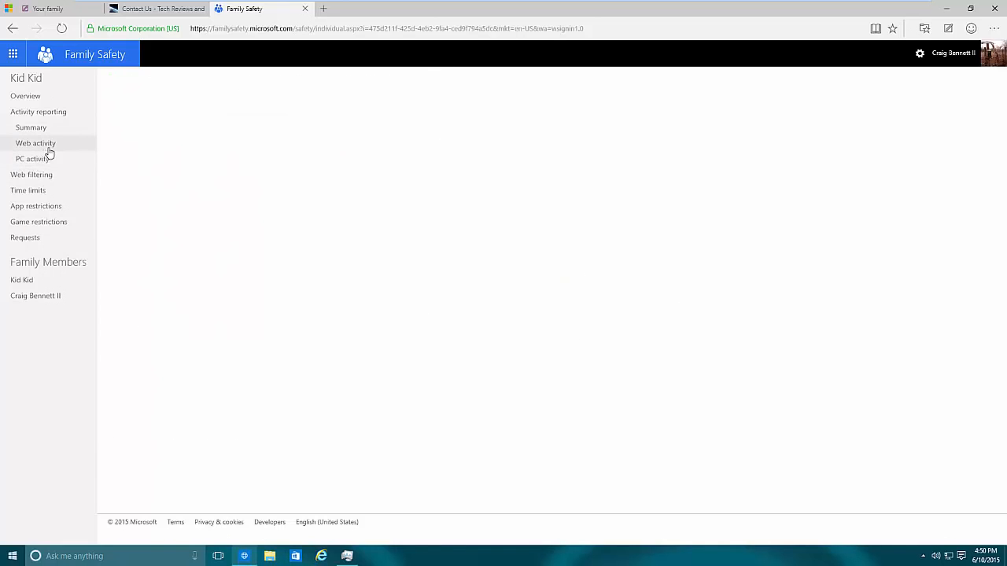
click(34, 143)
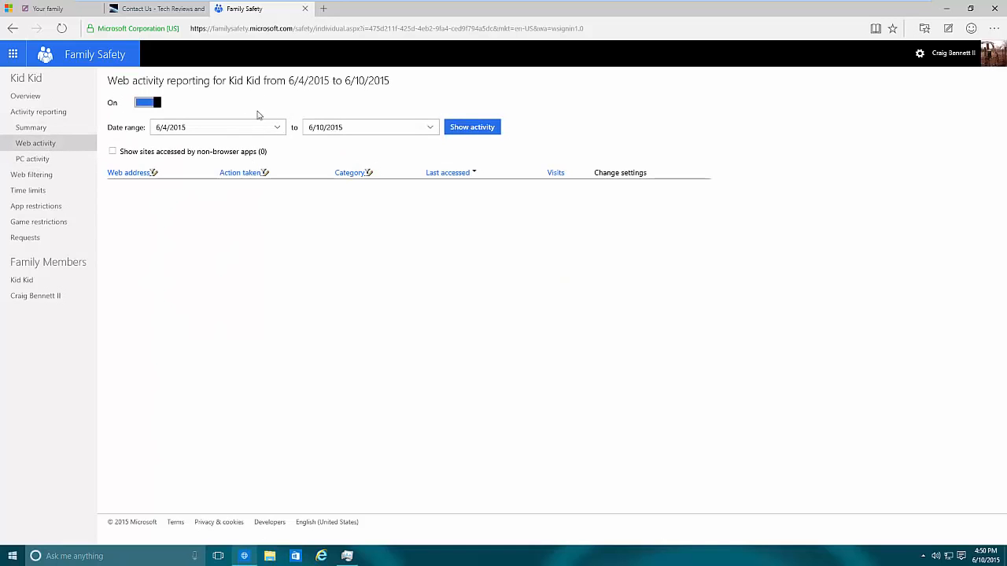
mouse_move(120, 144)
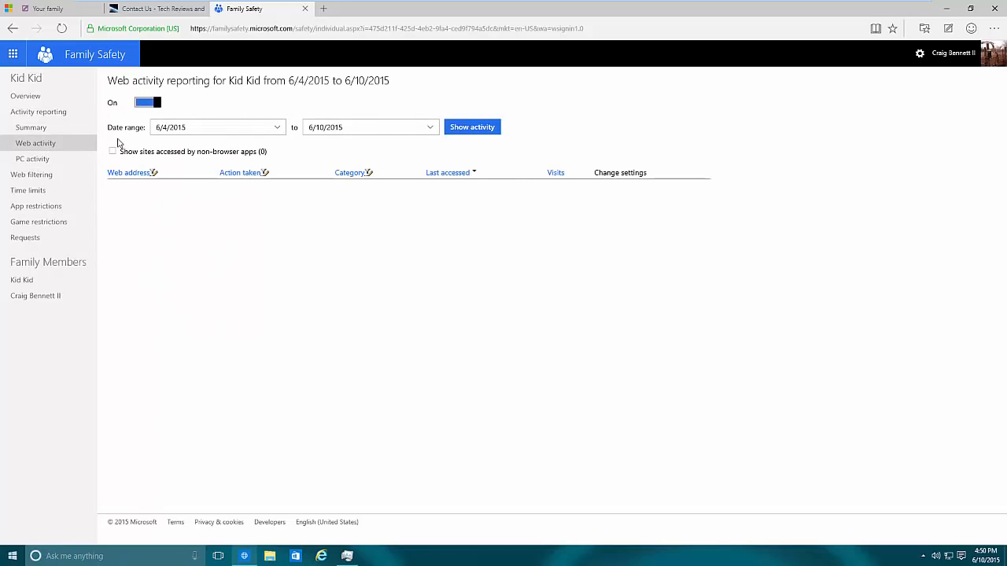
click(31, 159)
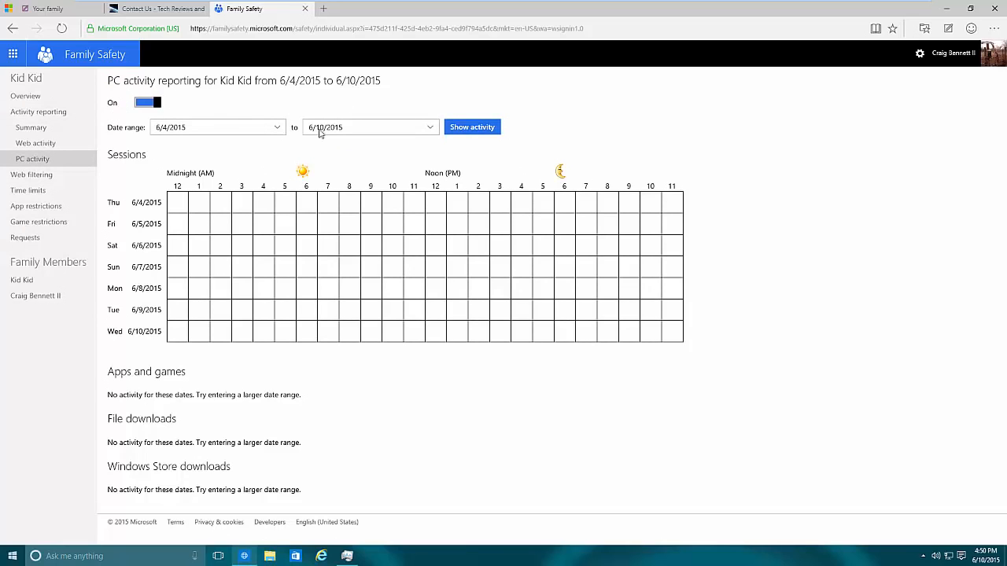
mouse_move(558, 274)
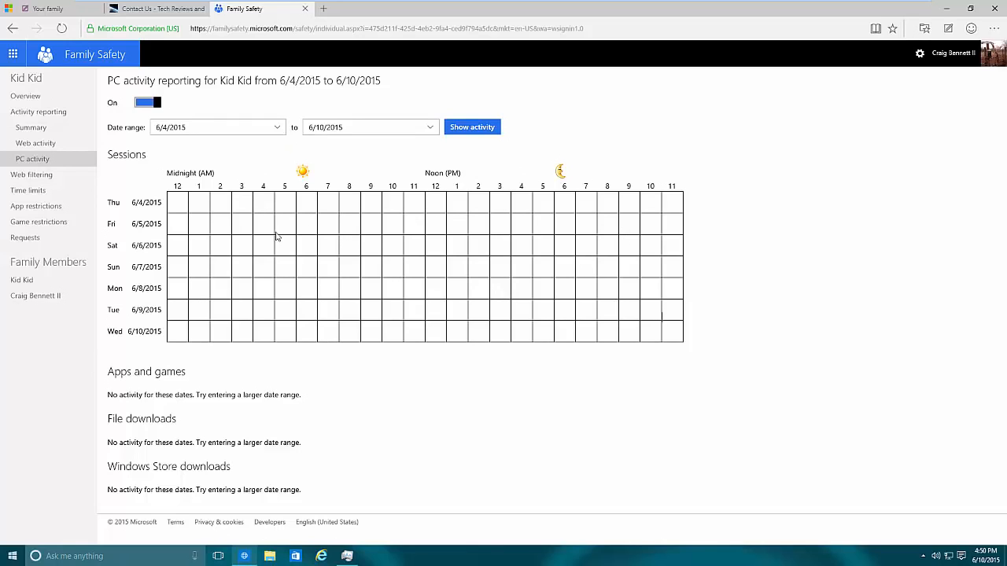
Switch from PC activity to Kid Kid's web filtering restrictions page.
click(31, 126)
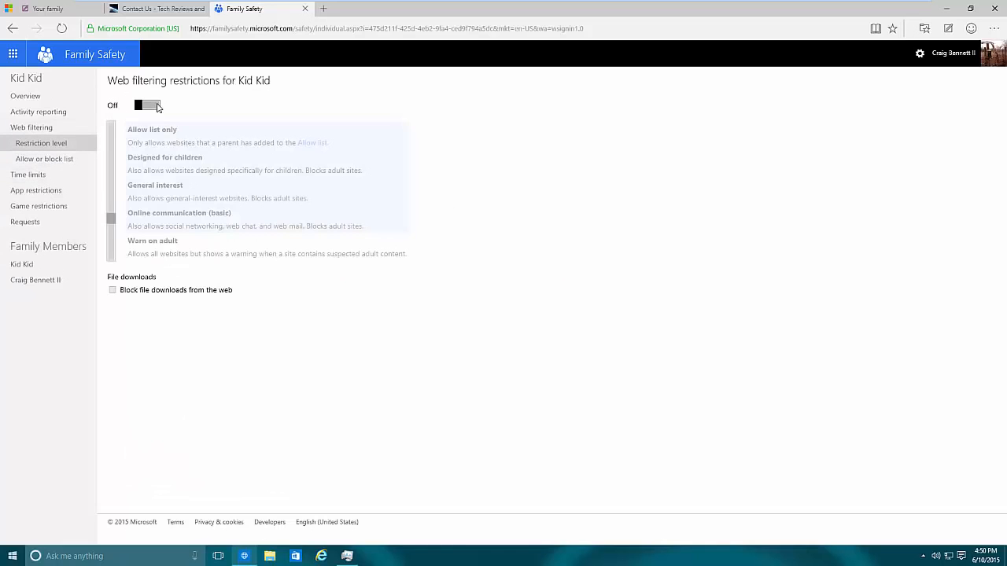
Turn web filtering on, review restriction levels and the allow or block list.
click(147, 104)
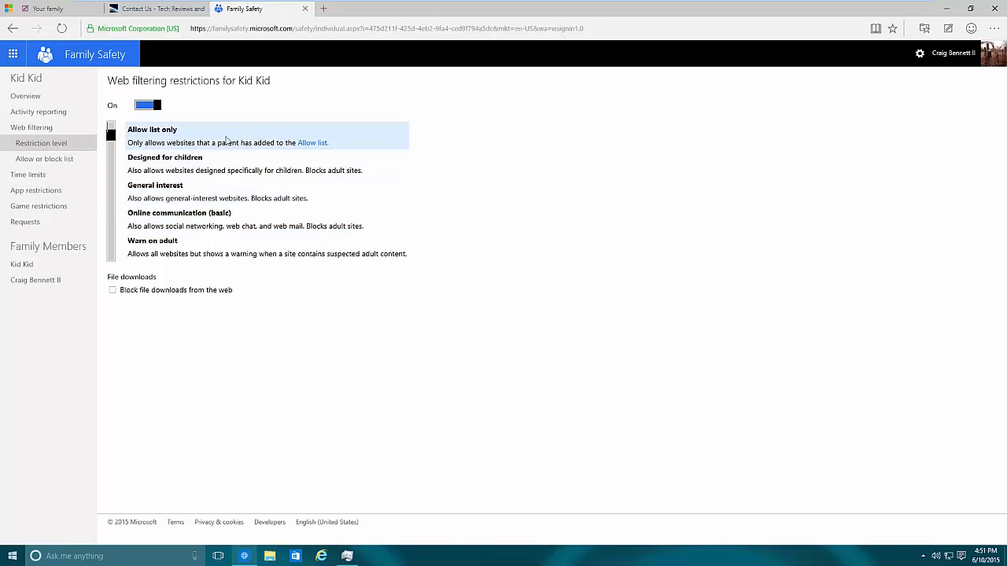
mouse_move(295, 142)
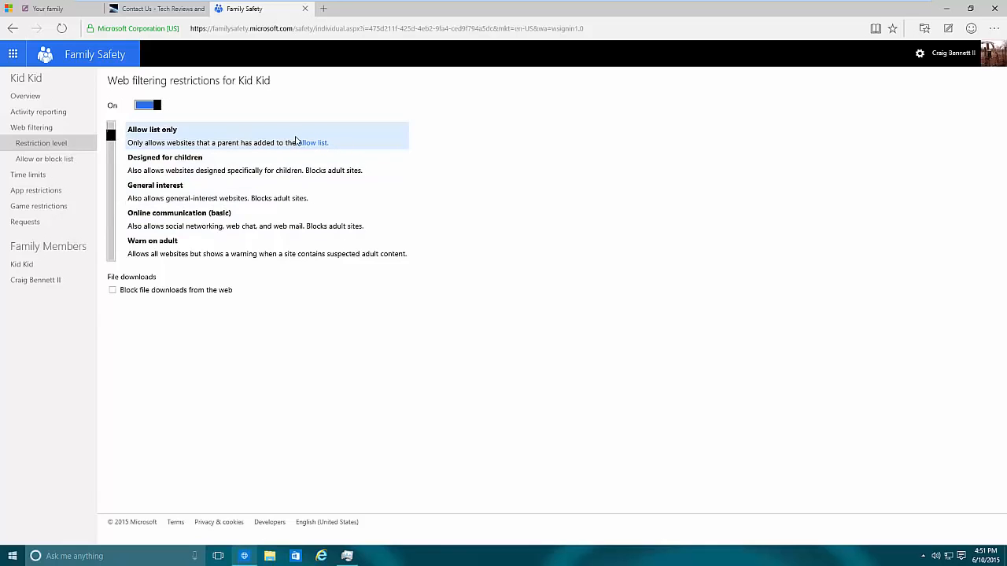
click(44, 159)
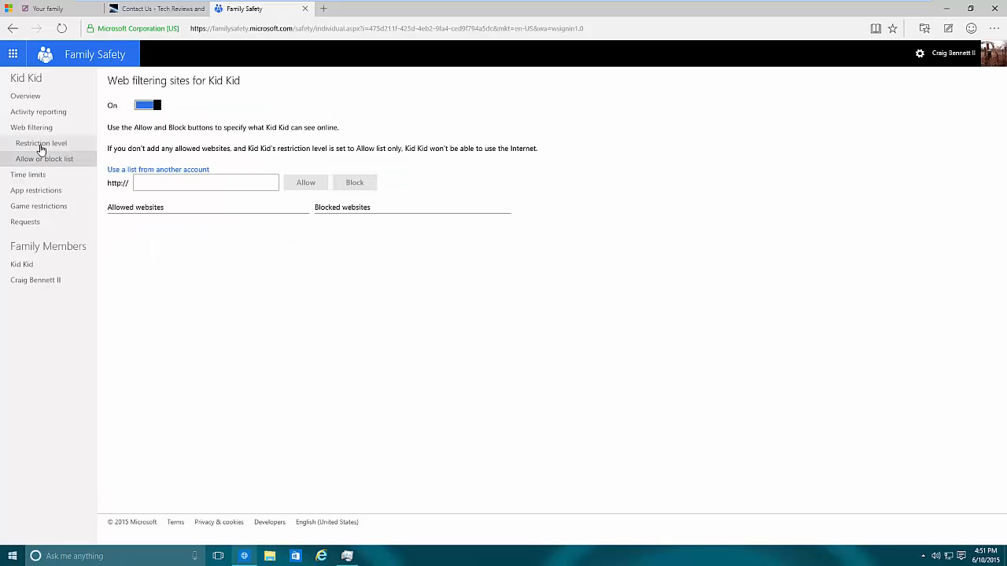
click(41, 143)
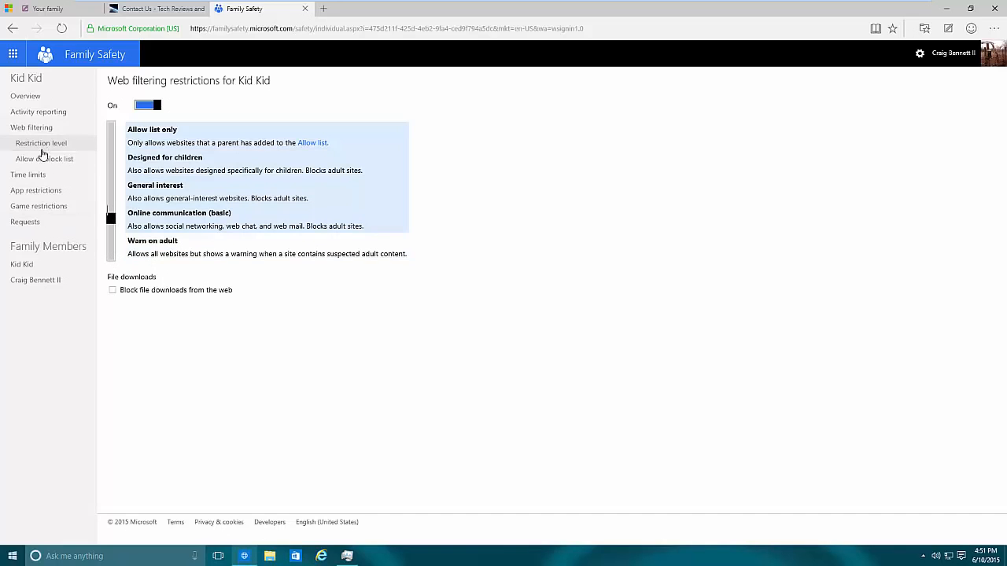
click(44, 159)
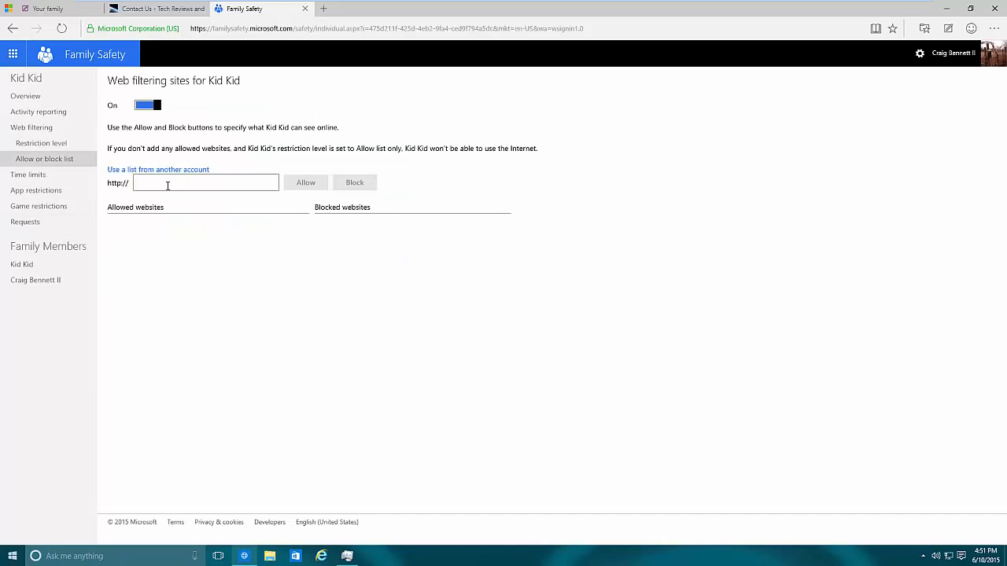
Focus the website URL box on the allow or block list page.
click(204, 182)
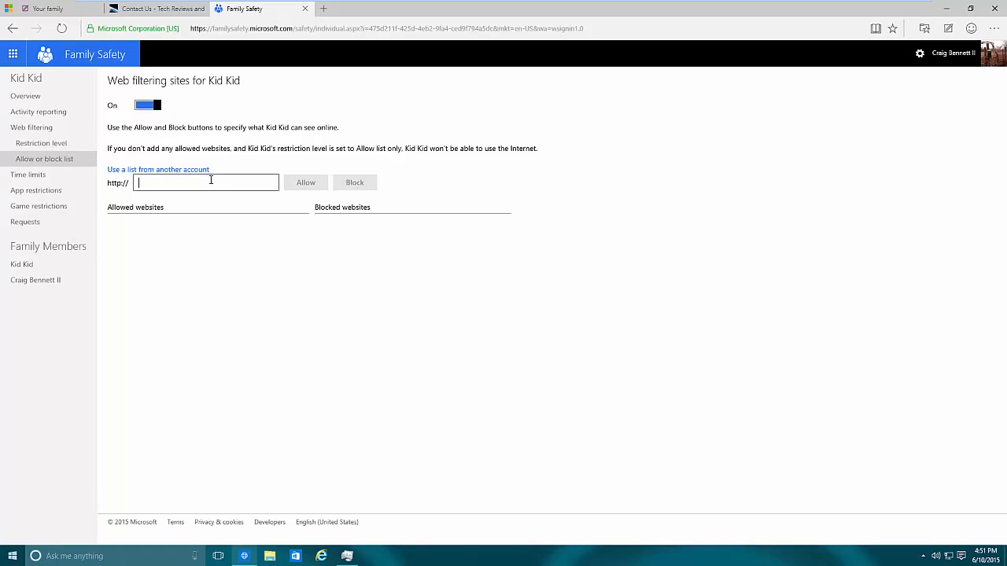
mouse_move(223, 181)
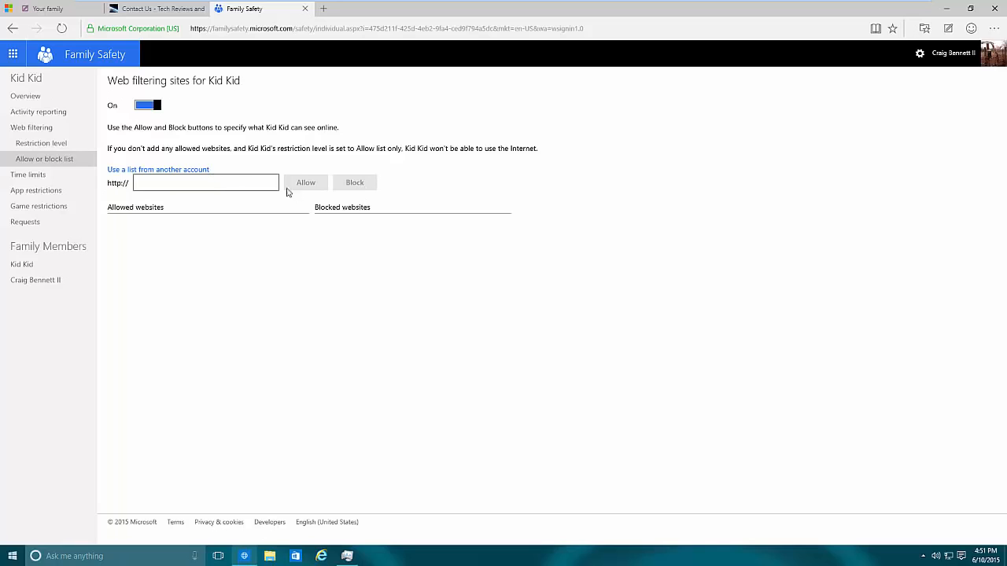
click(206, 183)
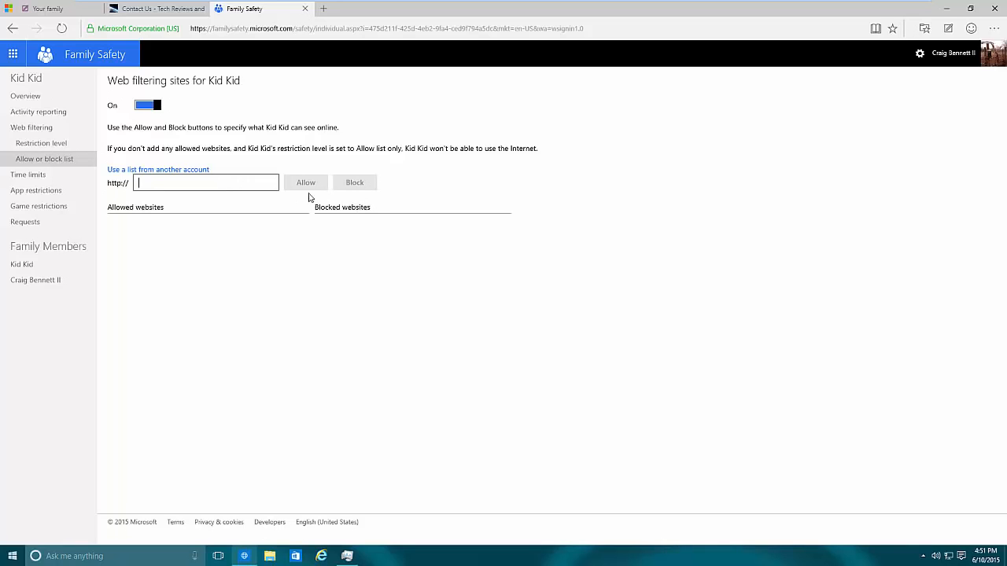
mouse_move(292, 200)
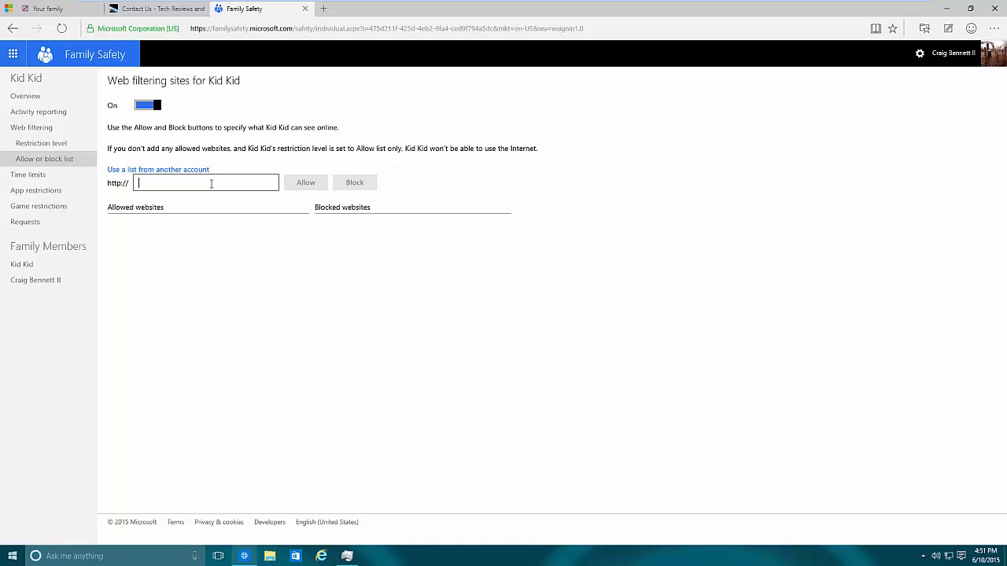
mouse_move(339, 189)
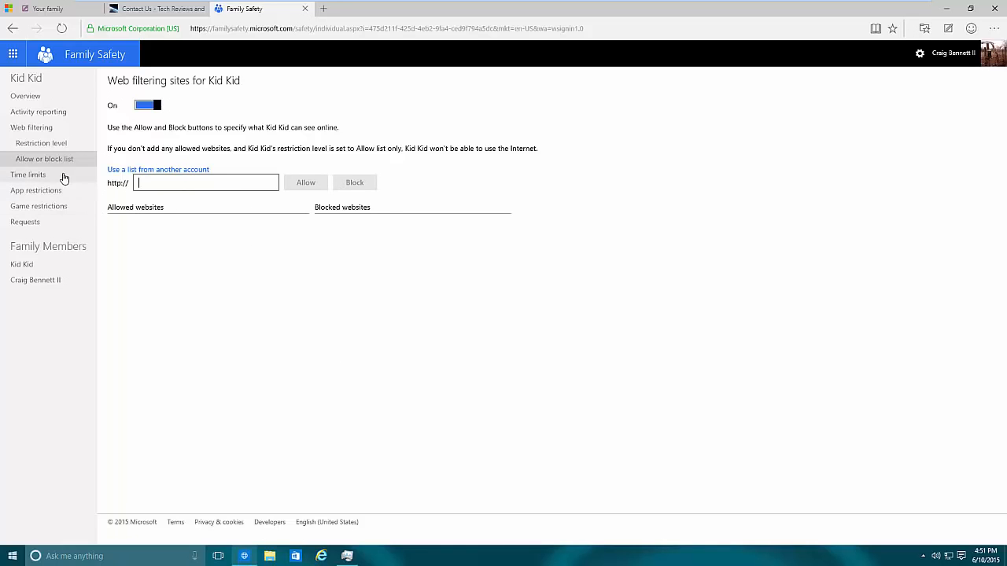
Reach Kid Kid's time allowance page and turn daily time limits on.
click(28, 175)
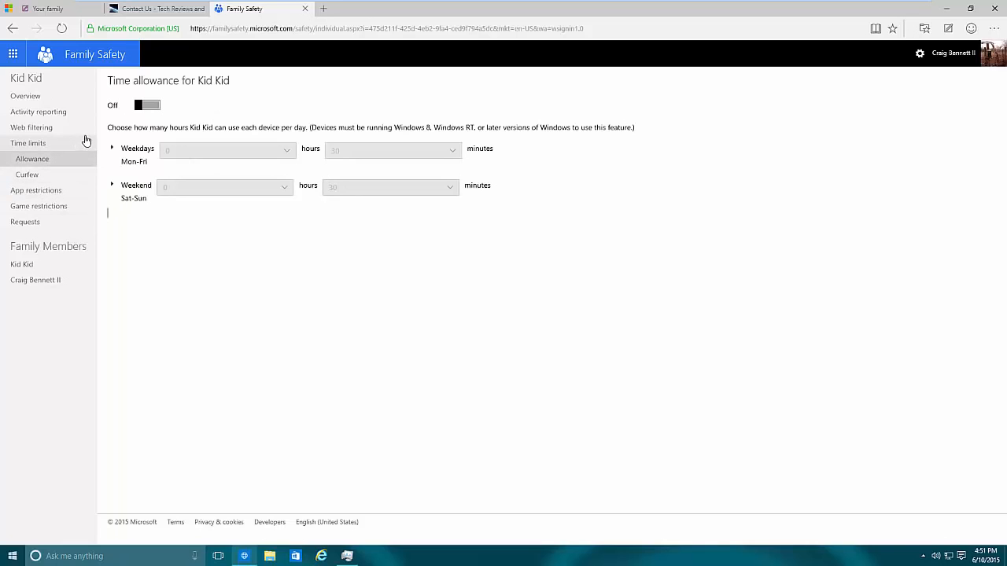
click(31, 127)
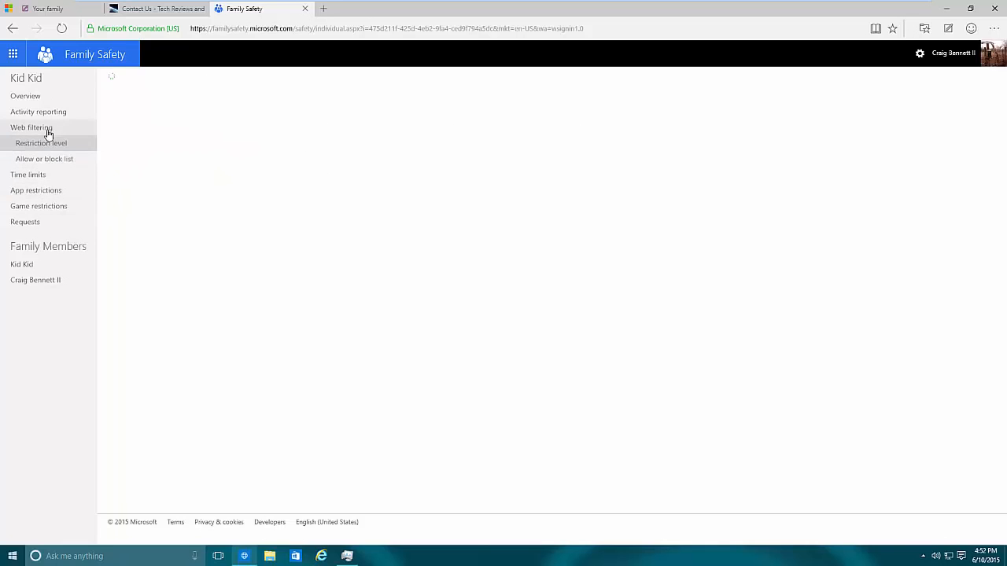
click(44, 159)
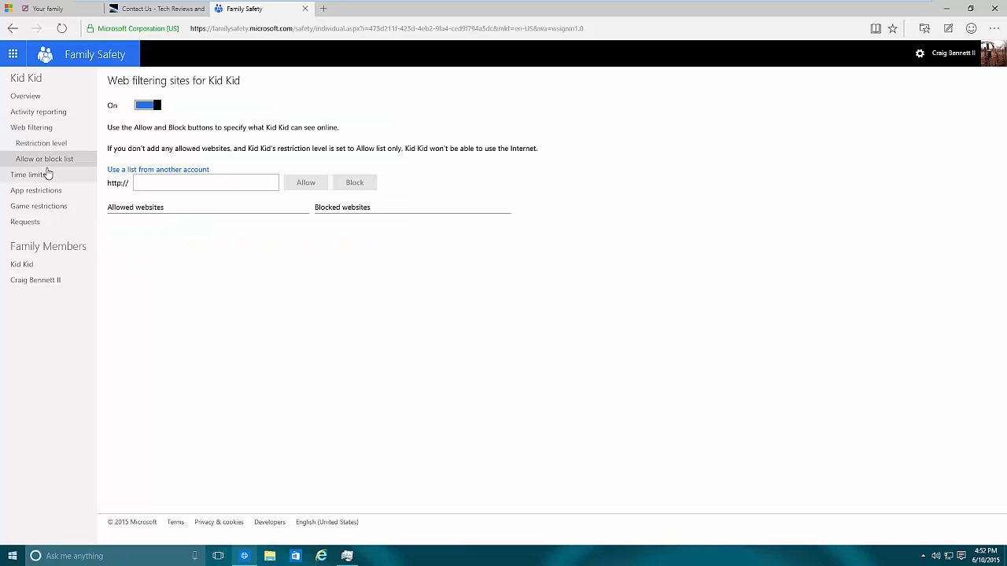
mouse_move(38, 176)
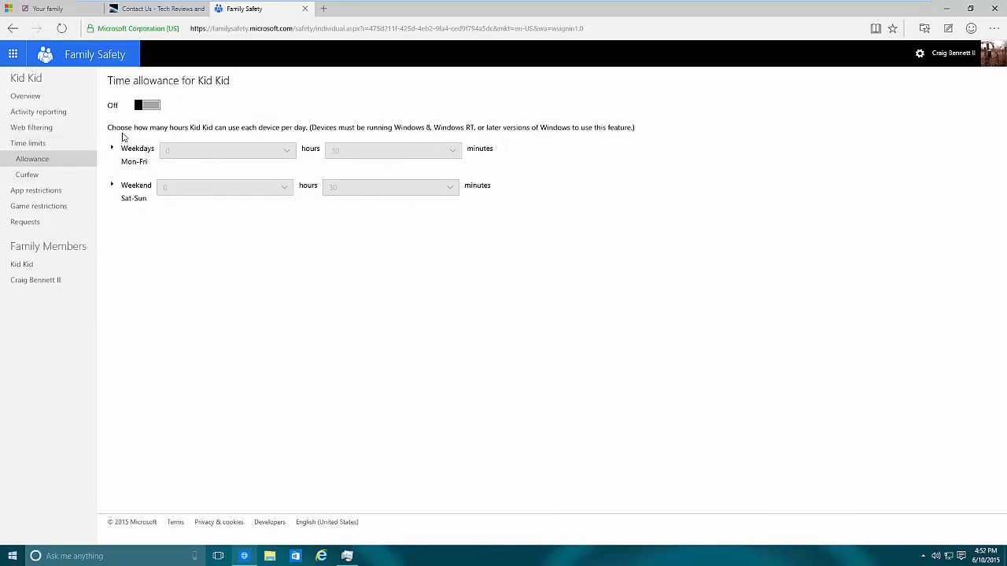
mouse_move(138, 92)
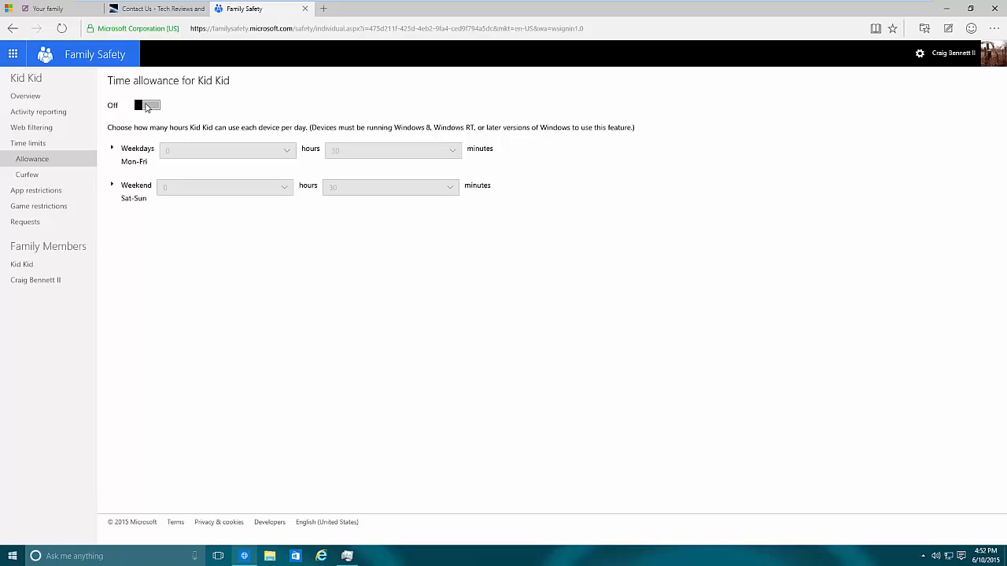
click(148, 104)
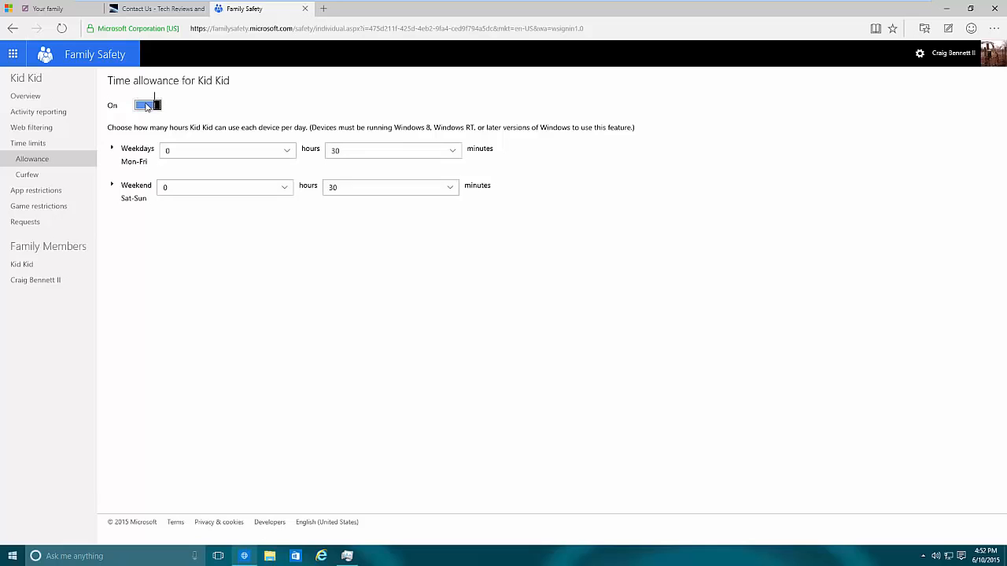
Set 2 hours on weekdays and 4 on weekends, then switch time allowance off.
click(227, 151)
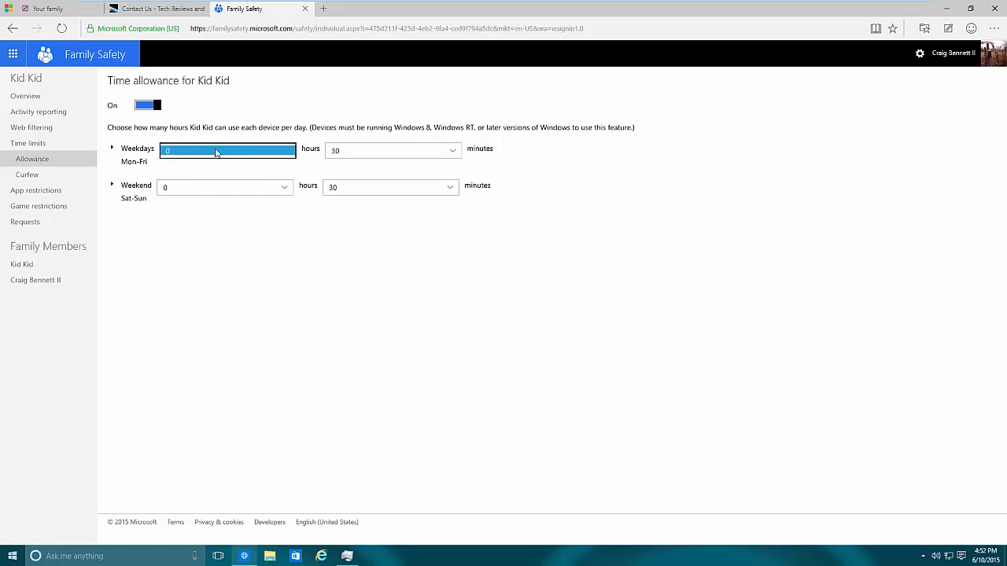
click(227, 151)
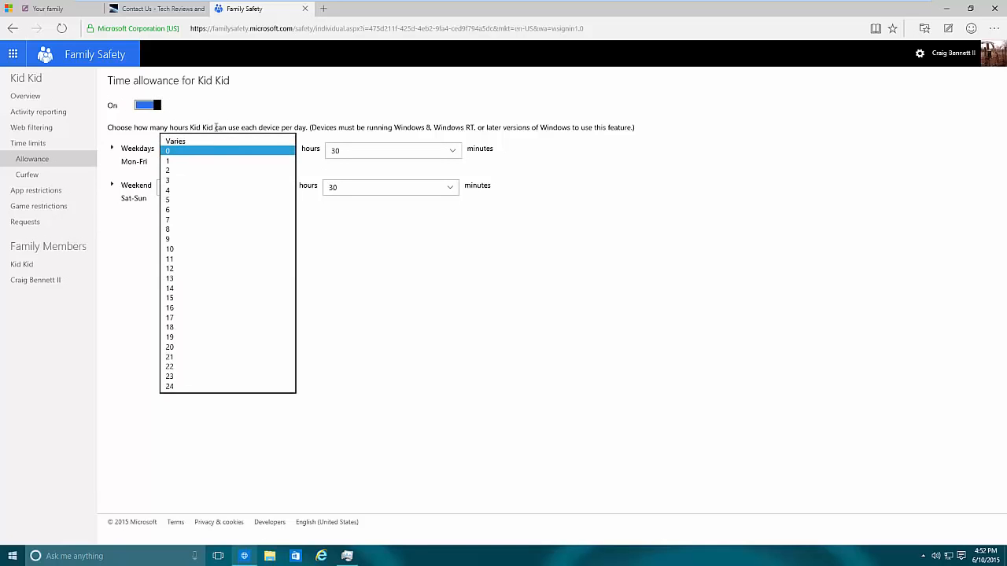
click(228, 151)
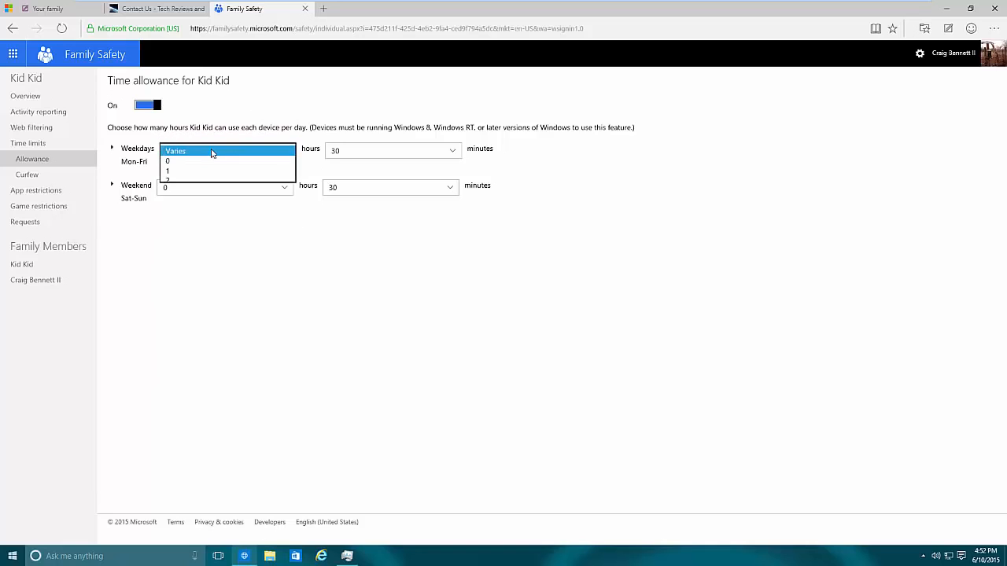
click(211, 151)
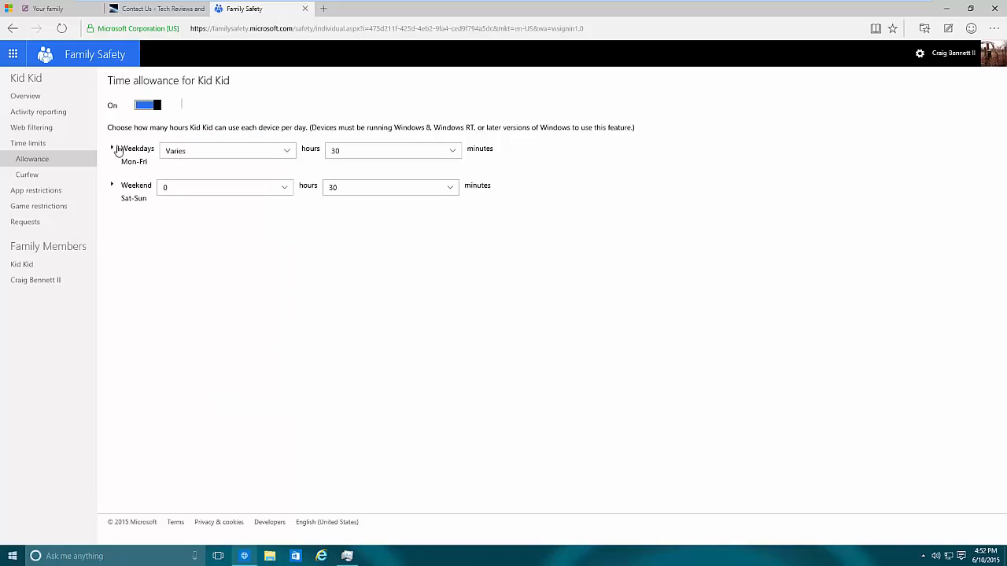
mouse_move(664, 361)
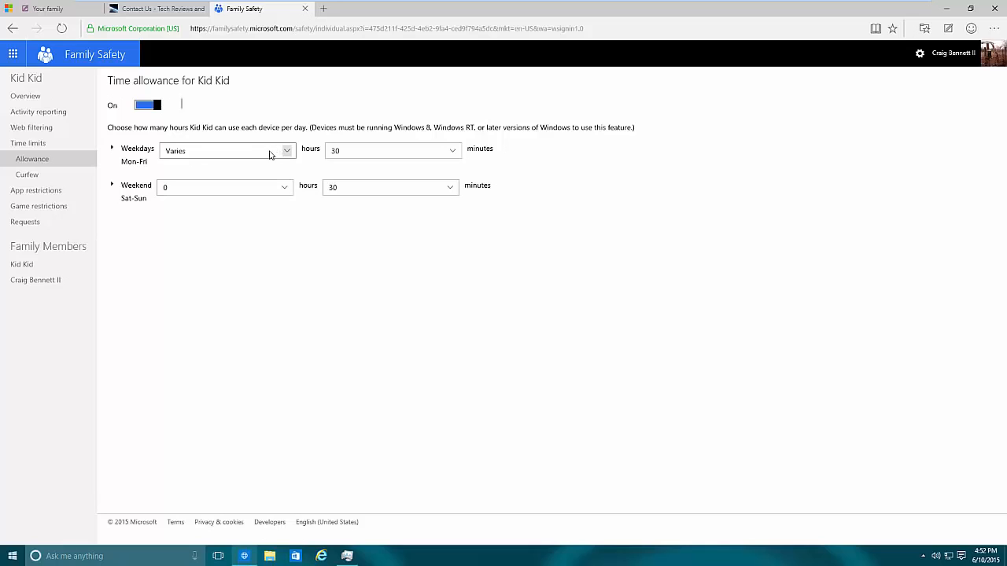
click(224, 151)
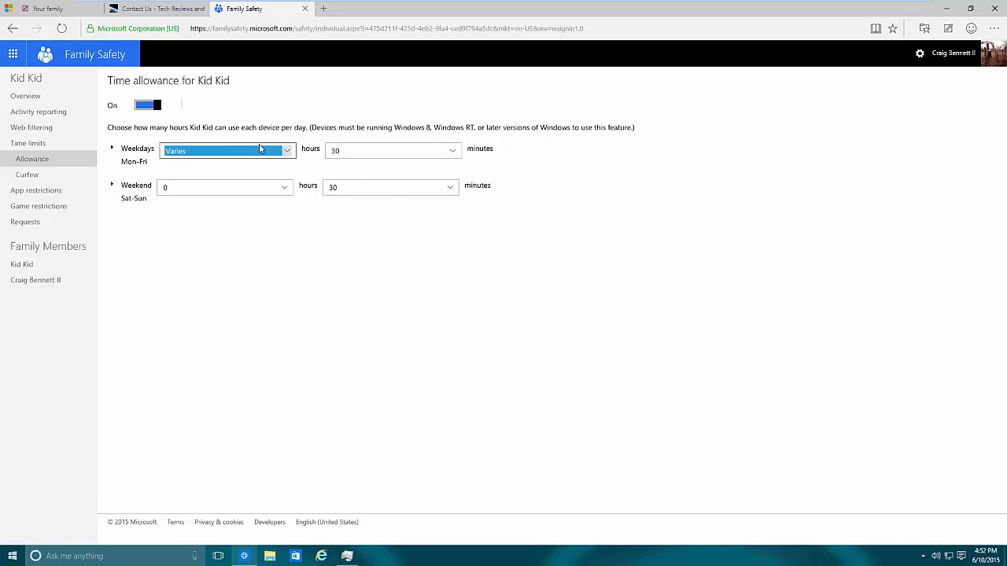
click(226, 151)
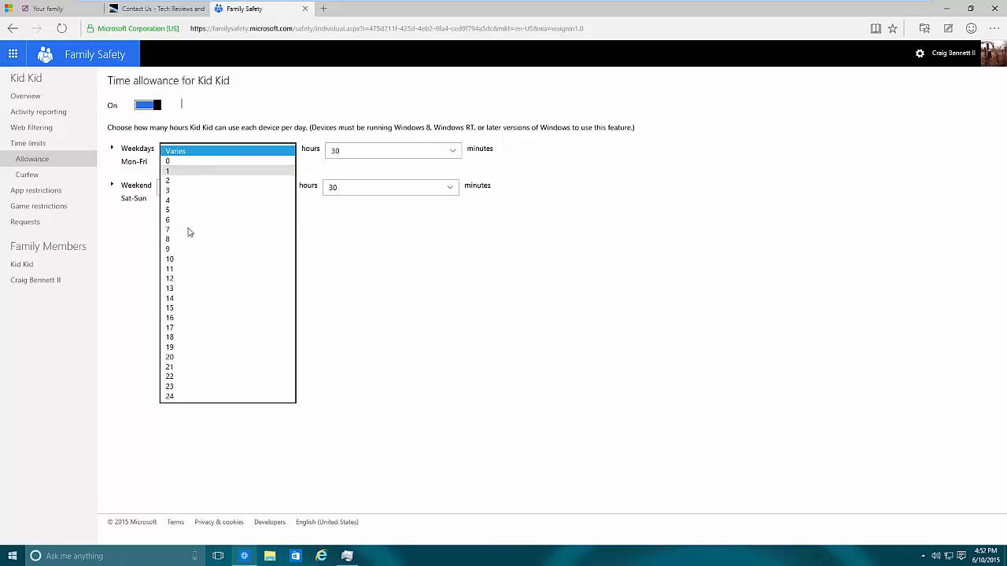
click(167, 179)
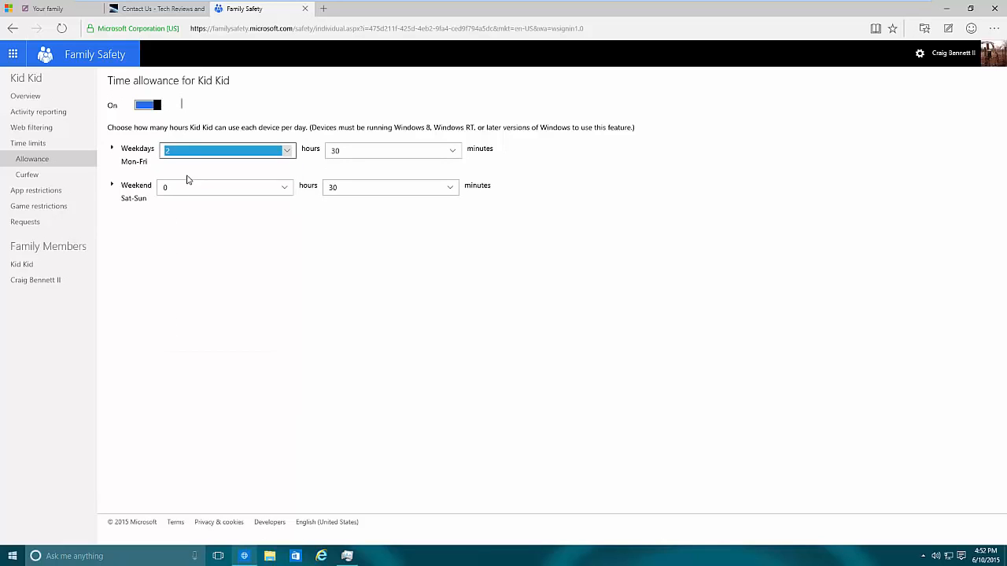
click(225, 185)
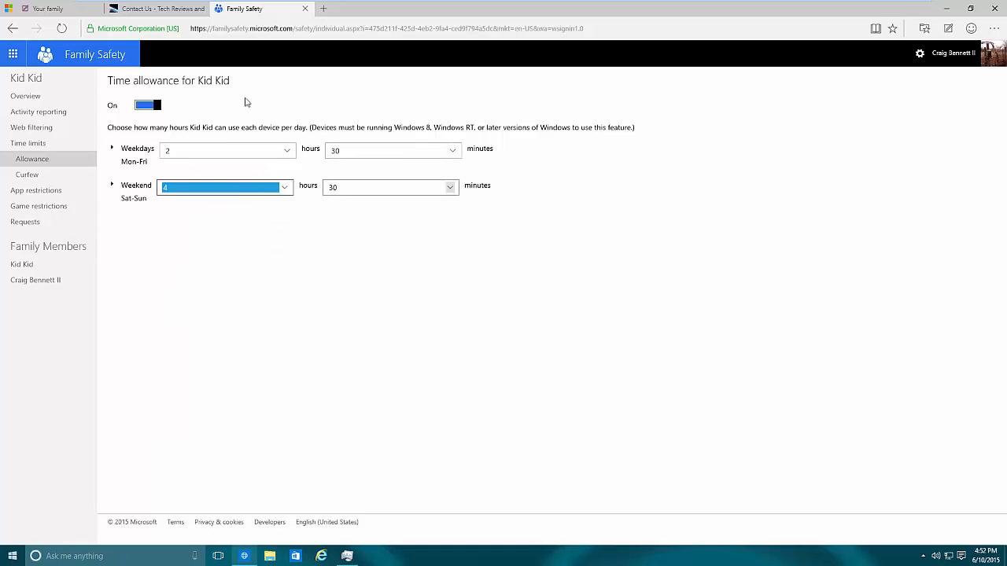
click(148, 104)
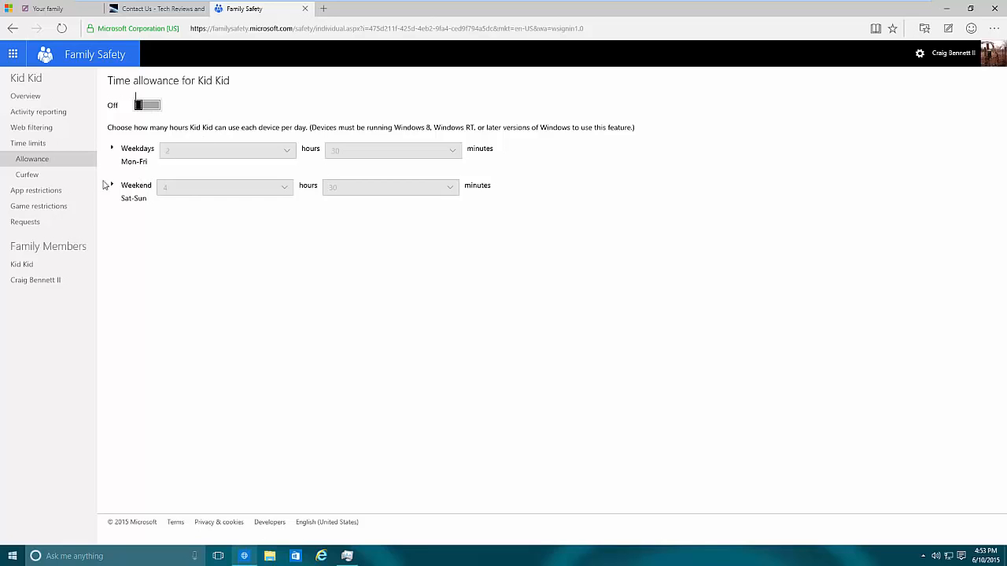
Turn curfew on for Kid Kid and block Sunday from midnight to noon.
click(26, 174)
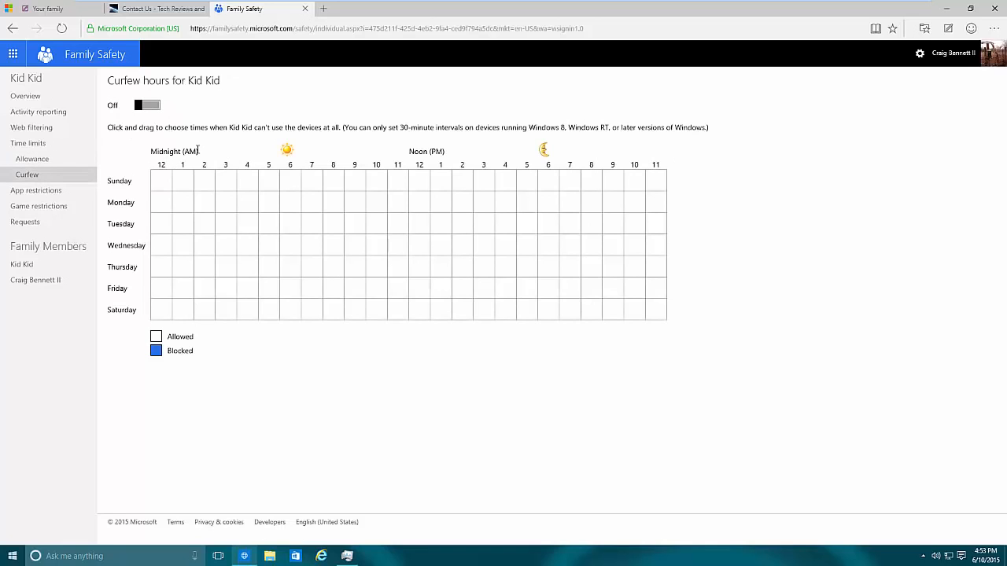
click(146, 104)
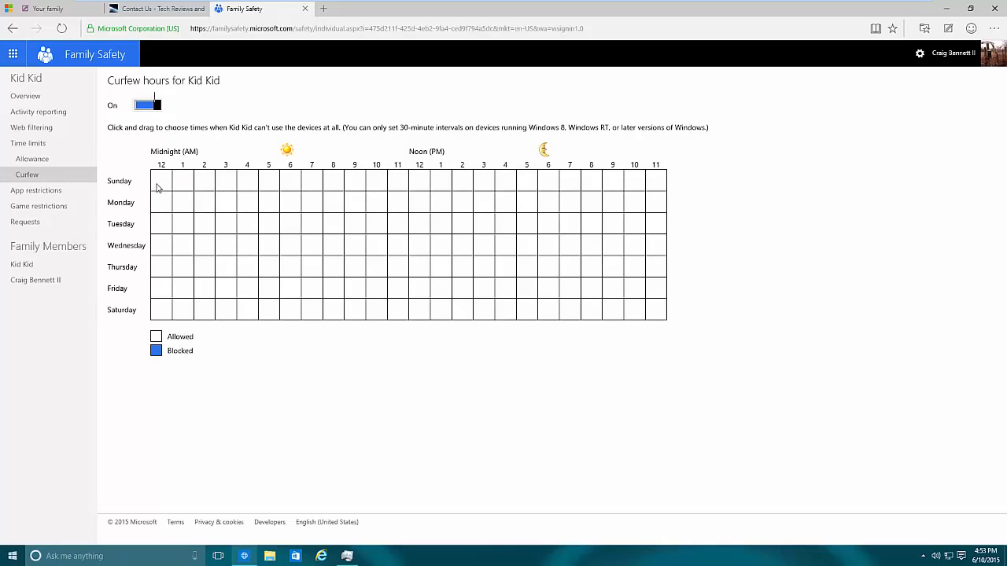
drag(160, 181, 386, 181)
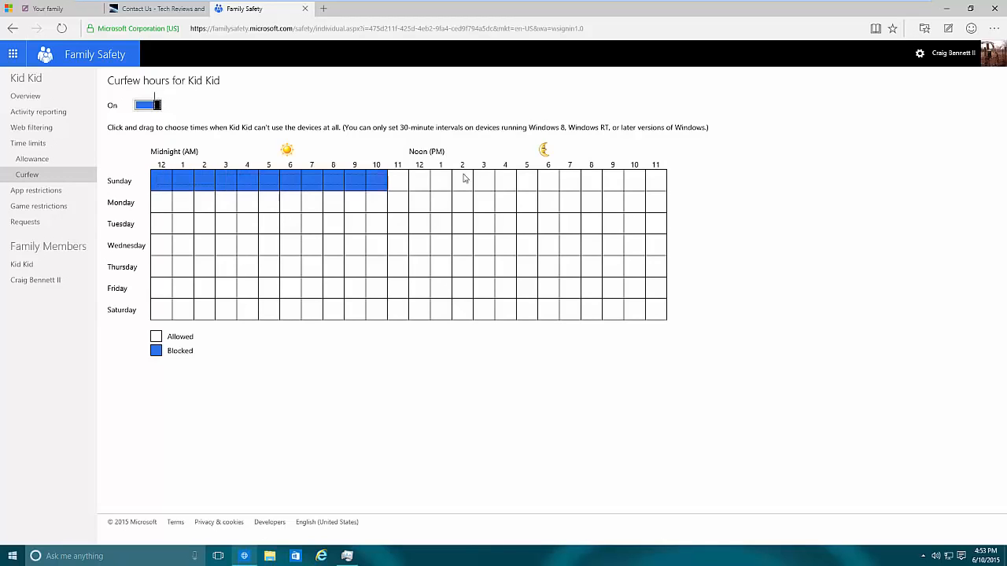
drag(397, 179, 440, 179)
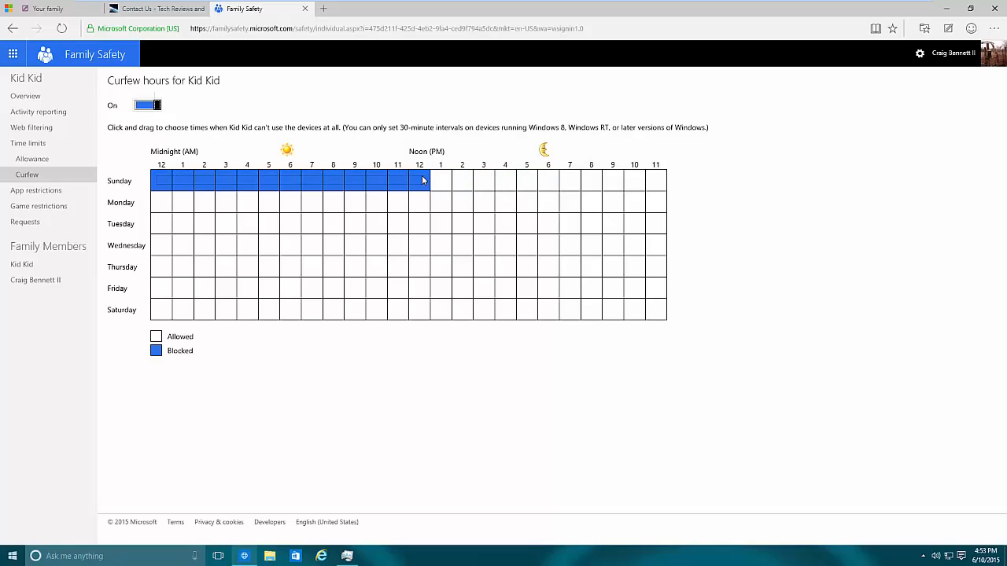
drag(423, 180, 437, 180)
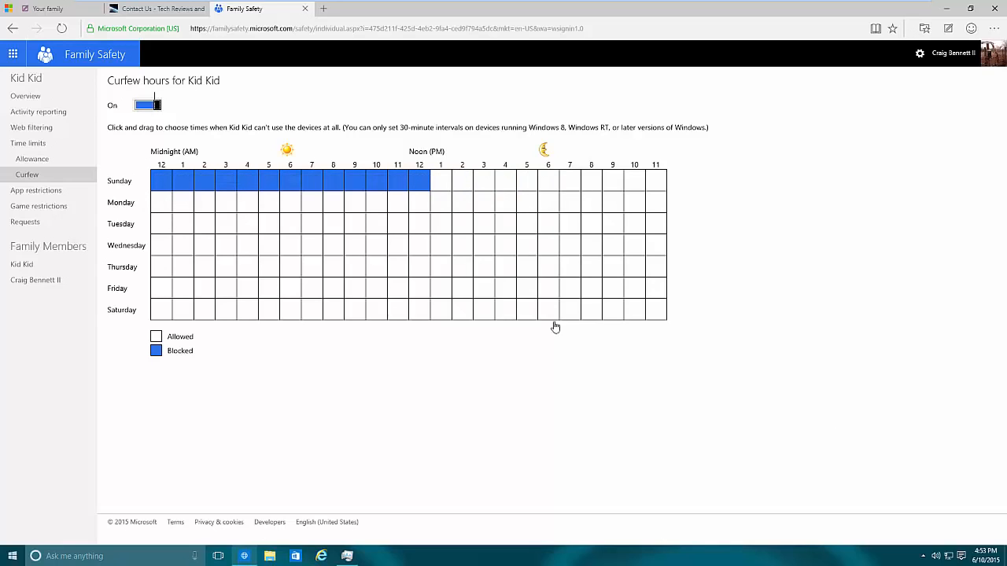
mouse_move(173, 201)
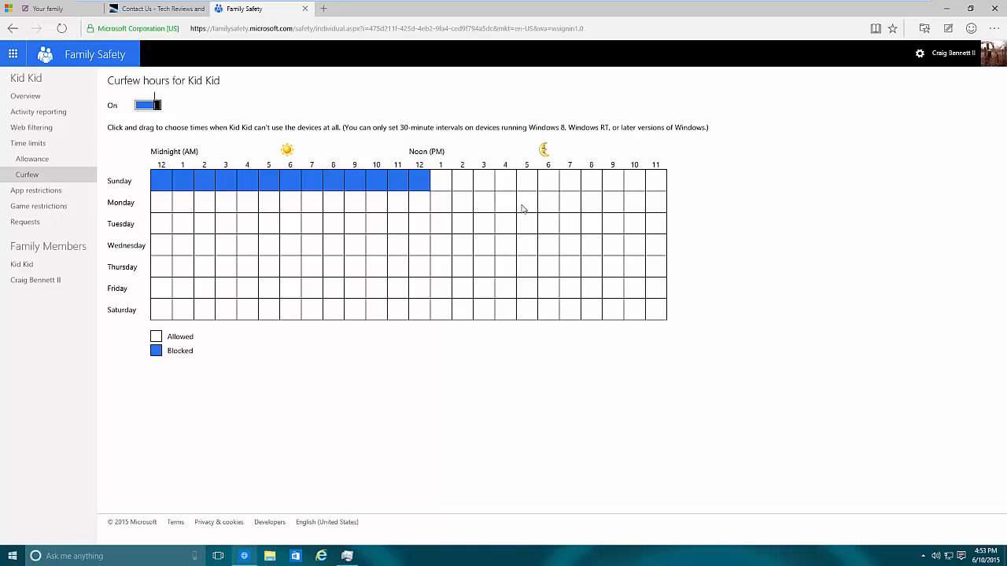
Block 3–5 PM Monday through Friday and all of Saturday.
drag(472, 201, 522, 202)
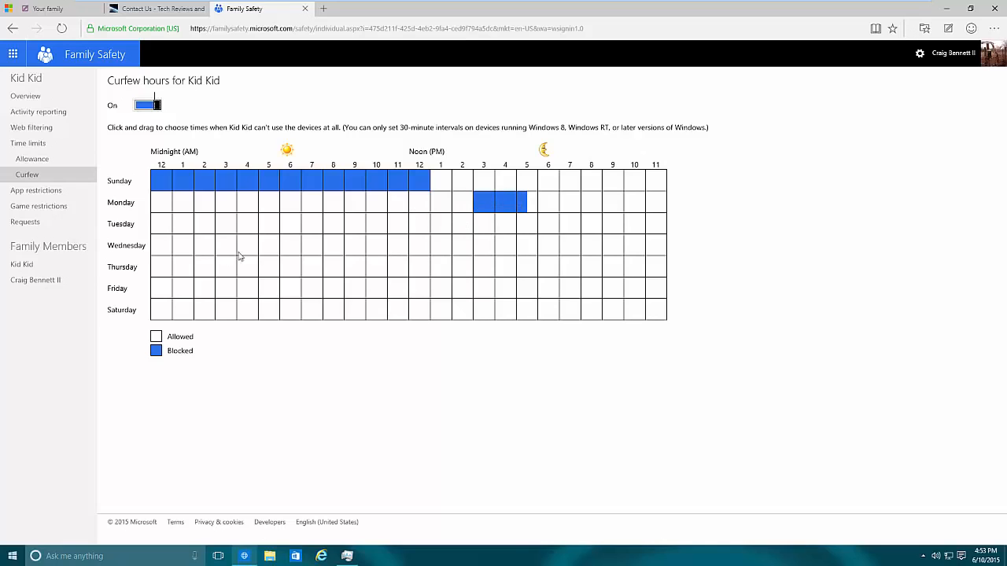
mouse_move(519, 227)
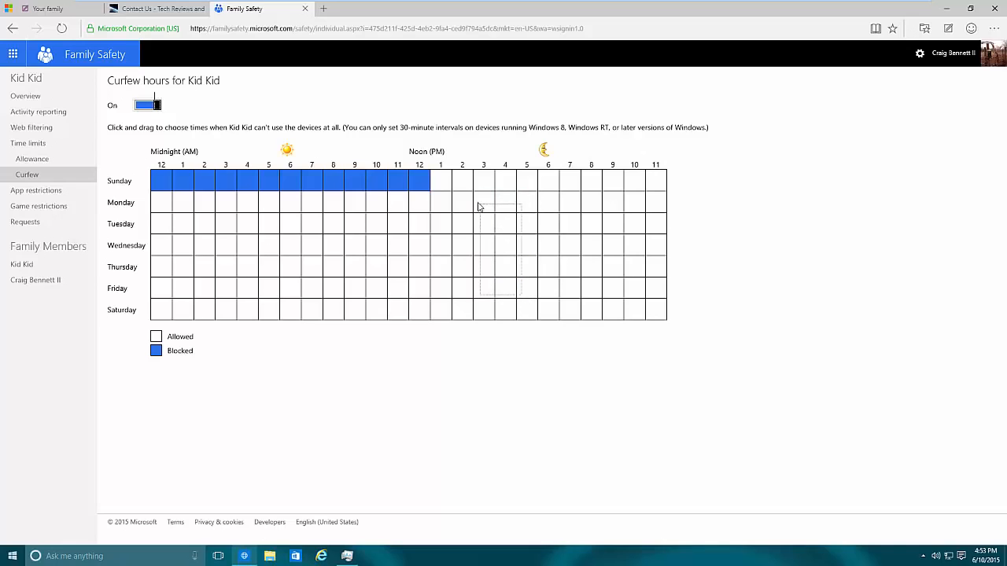
click(478, 201)
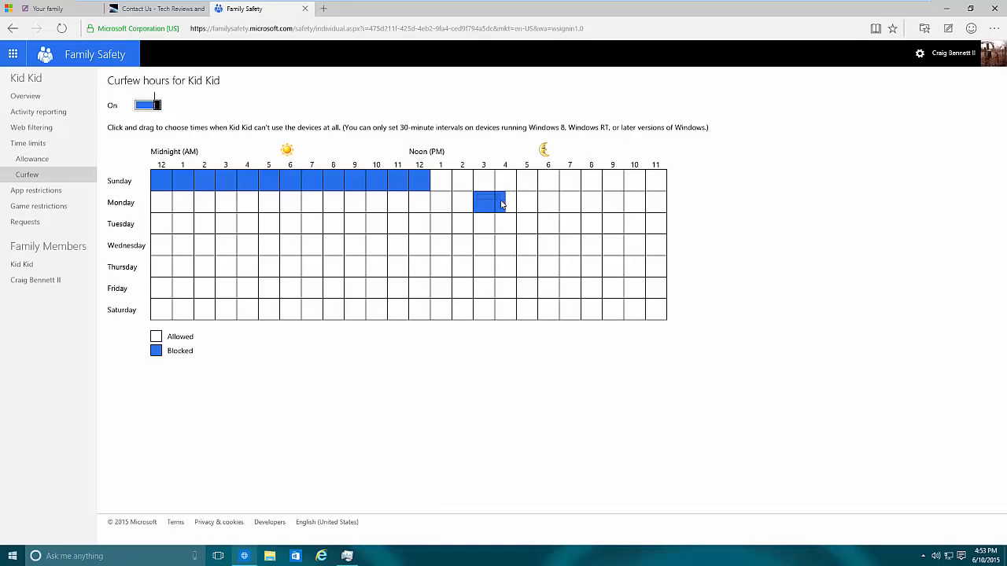
drag(488, 201, 519, 224)
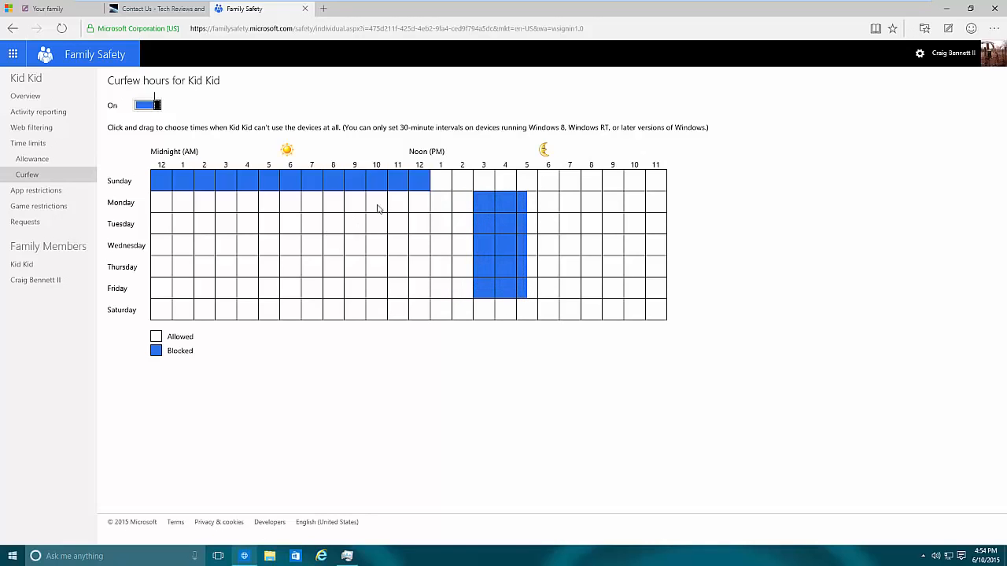
drag(160, 308, 654, 309)
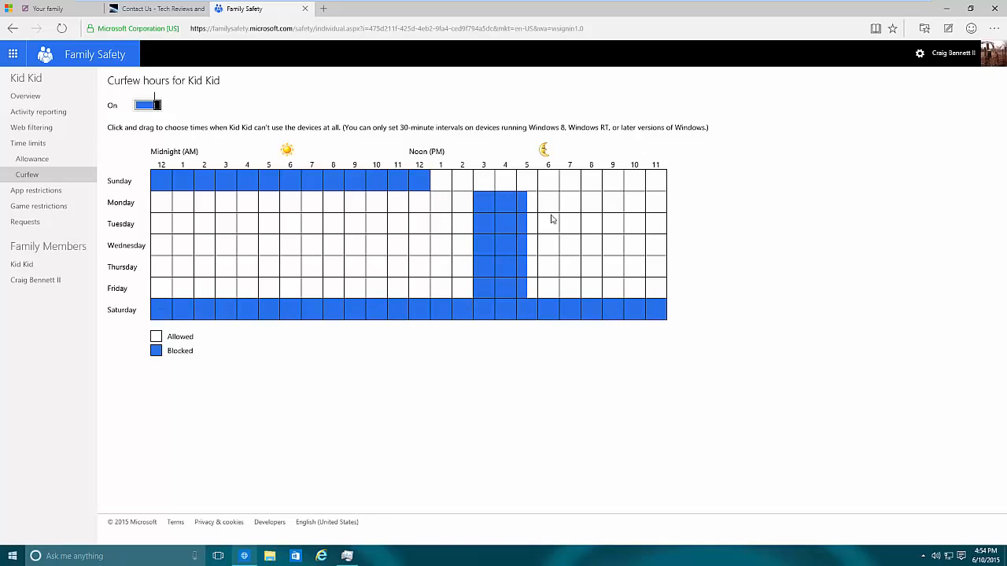
mouse_move(490, 252)
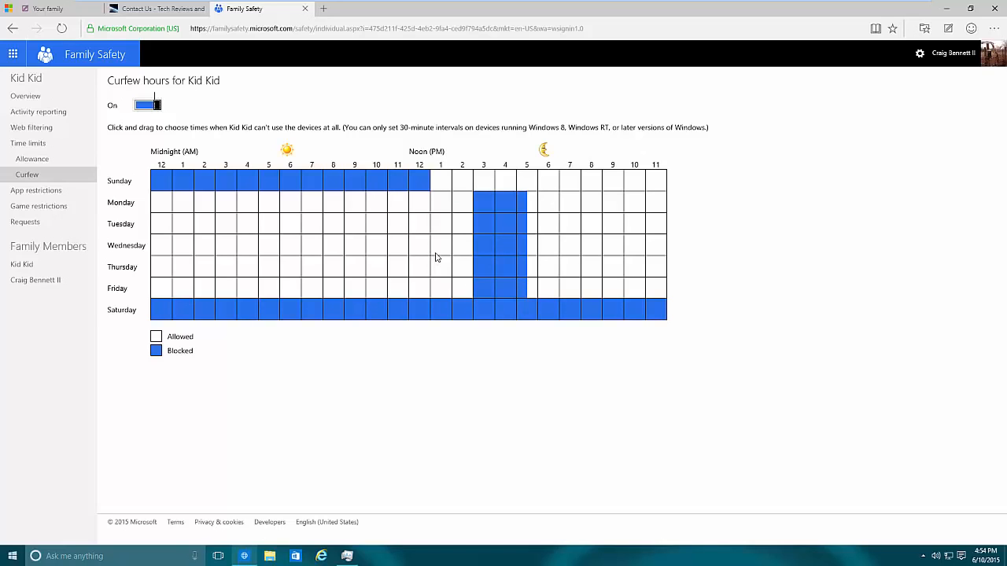
mouse_move(398, 240)
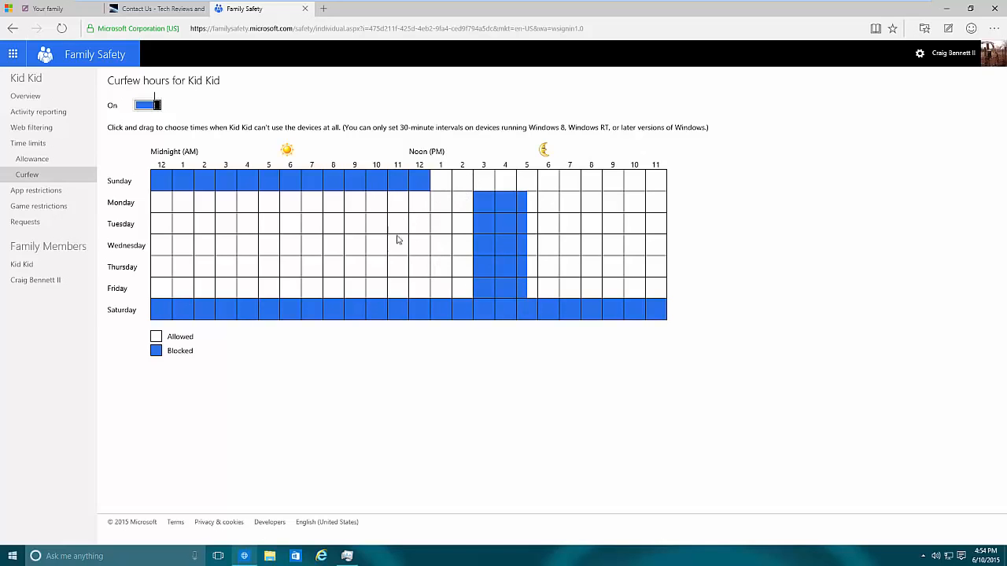
mouse_move(357, 233)
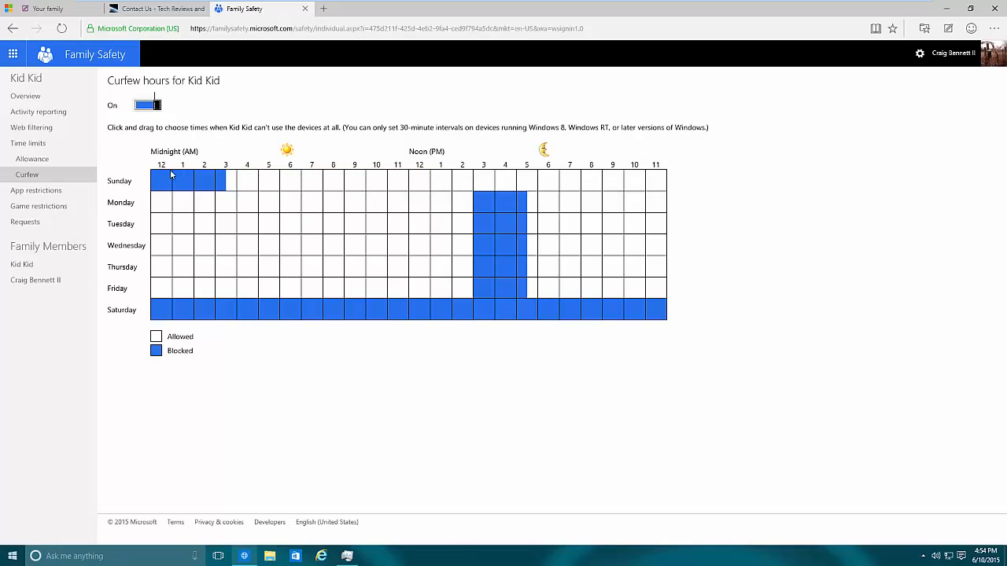
Block almost all of Sunday including its last hour.
click(220, 180)
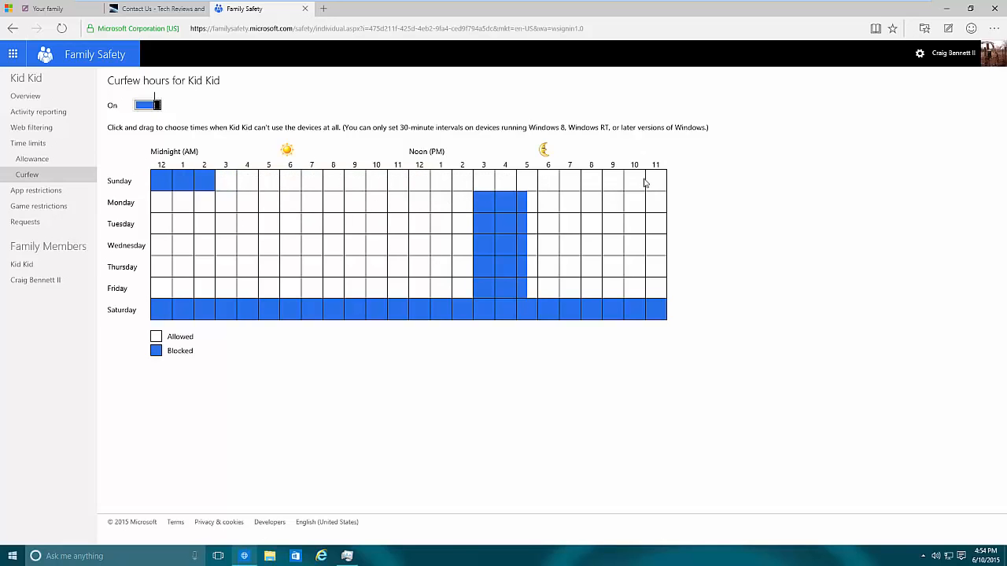
drag(227, 181, 654, 181)
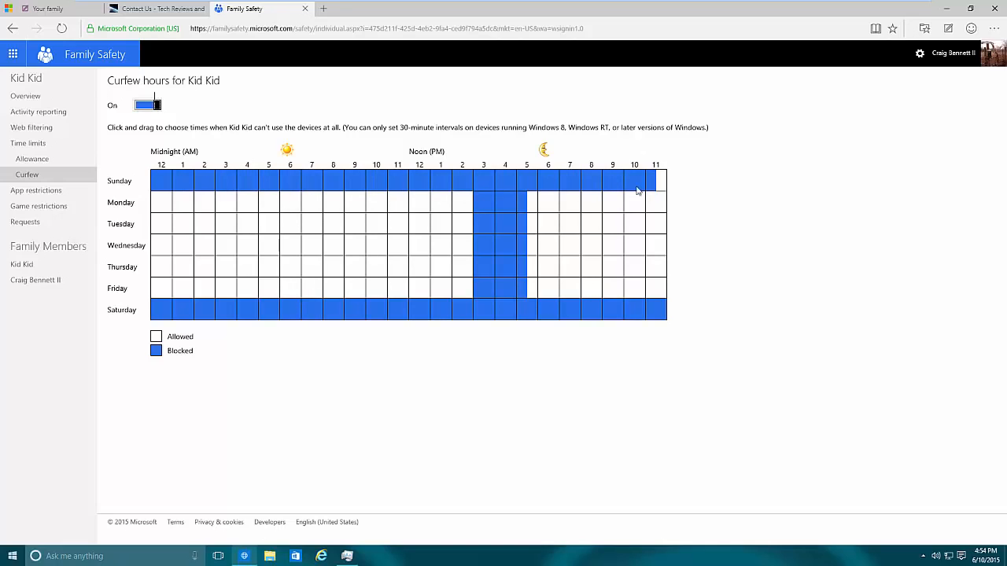
click(655, 180)
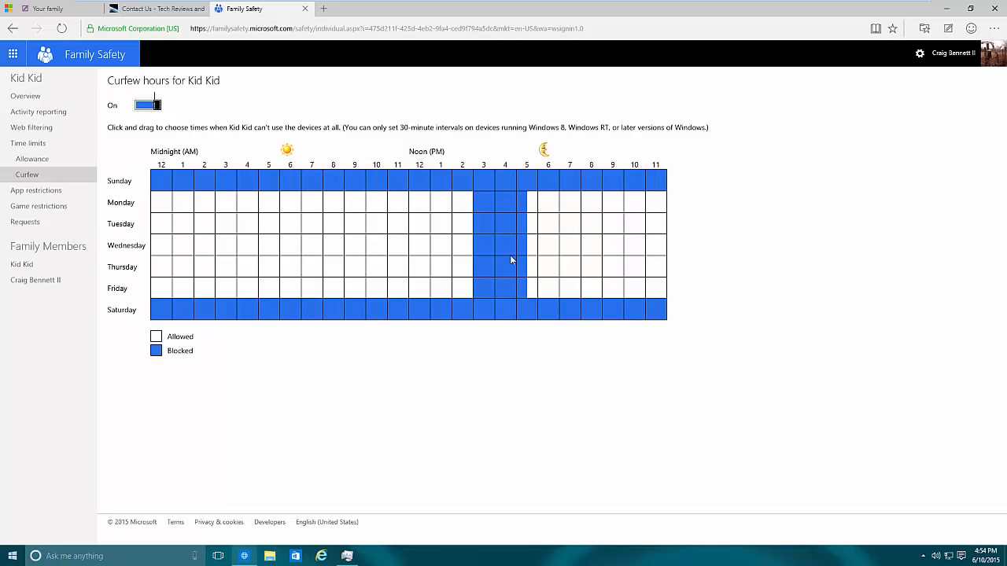
mouse_move(434, 207)
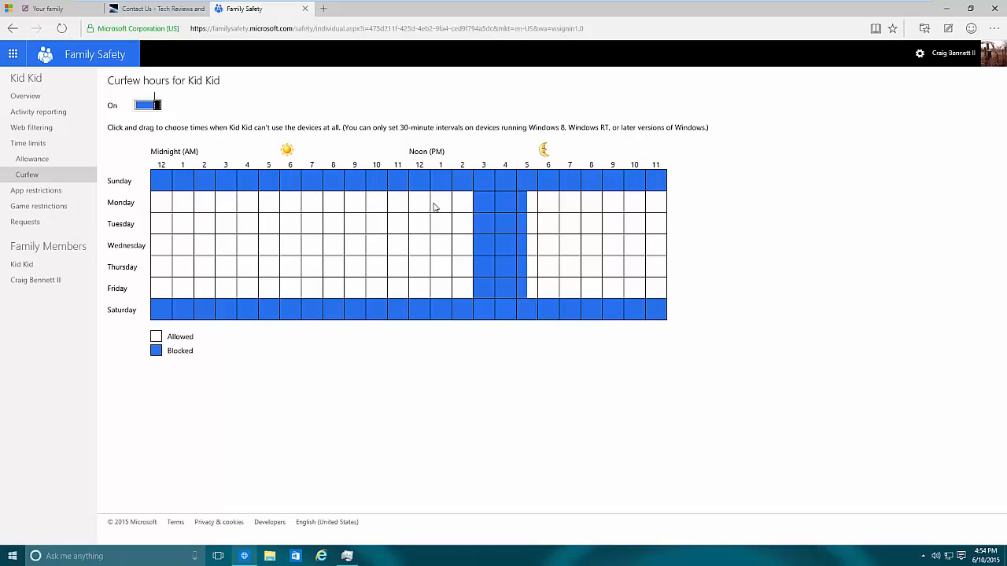
Block weekday mornings to noon and evenings from 6 PM, allowing Friday afternoon and Saturday.
drag(302, 201, 427, 201)
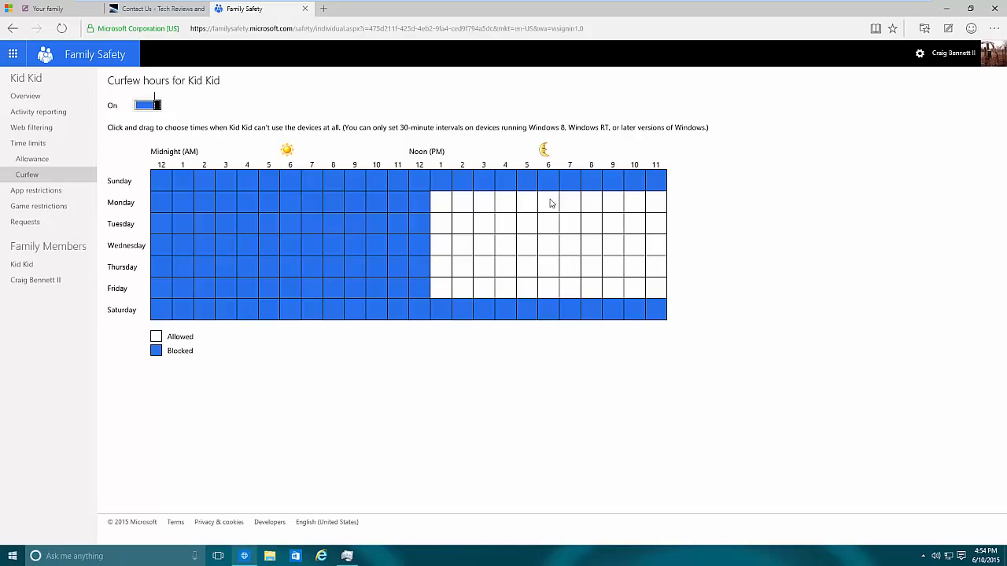
drag(547, 202, 570, 295)
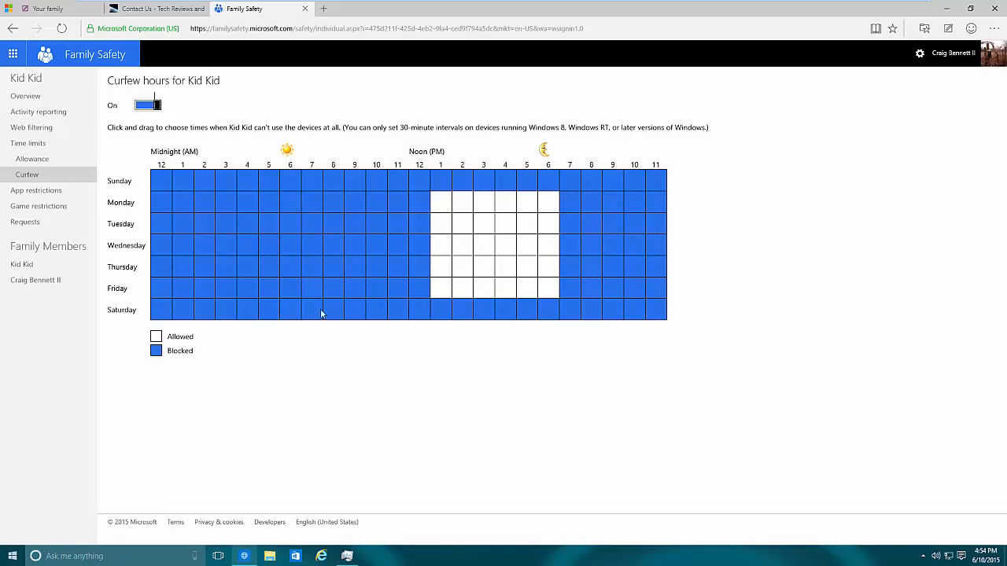
drag(160, 308, 648, 309)
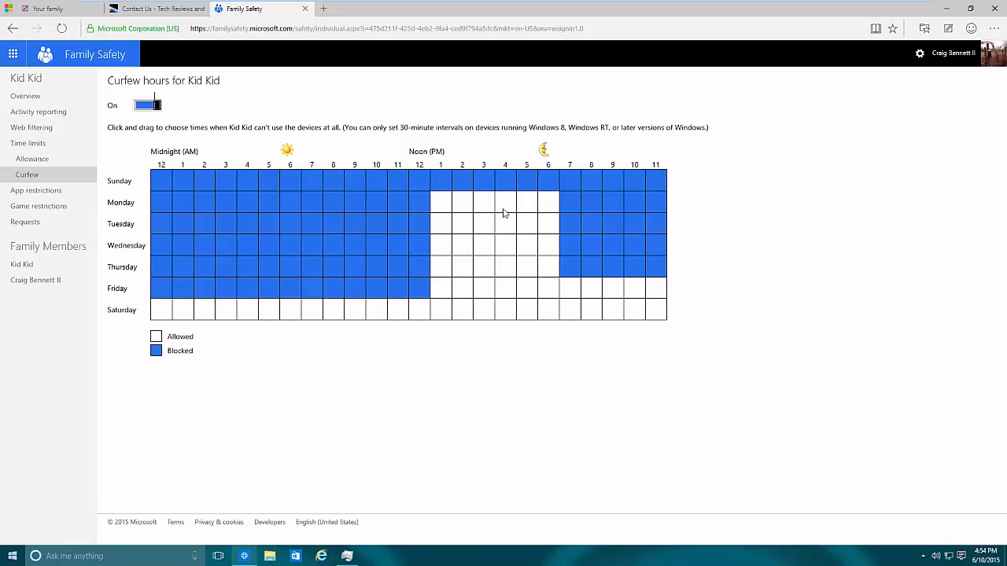
mouse_move(532, 217)
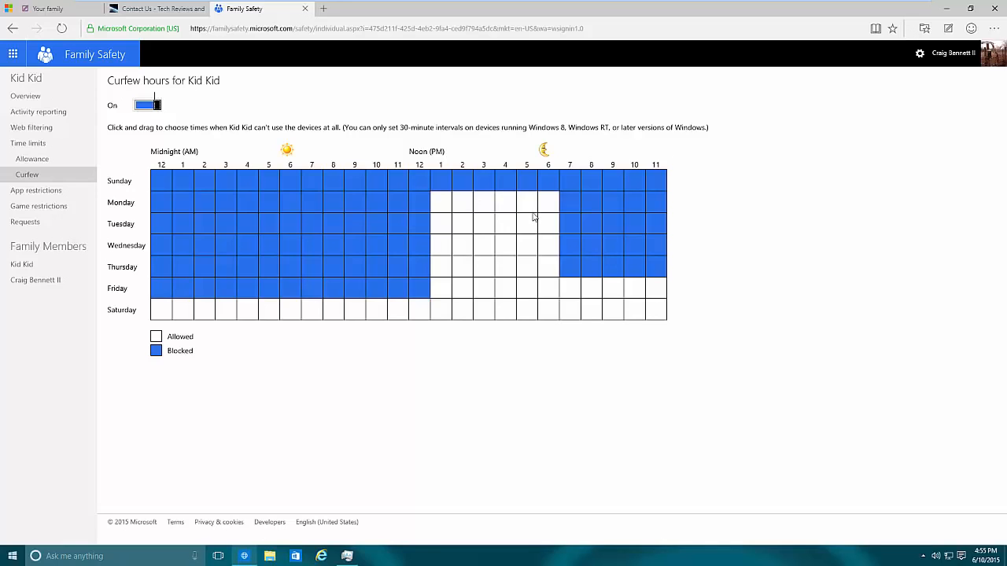
mouse_move(475, 104)
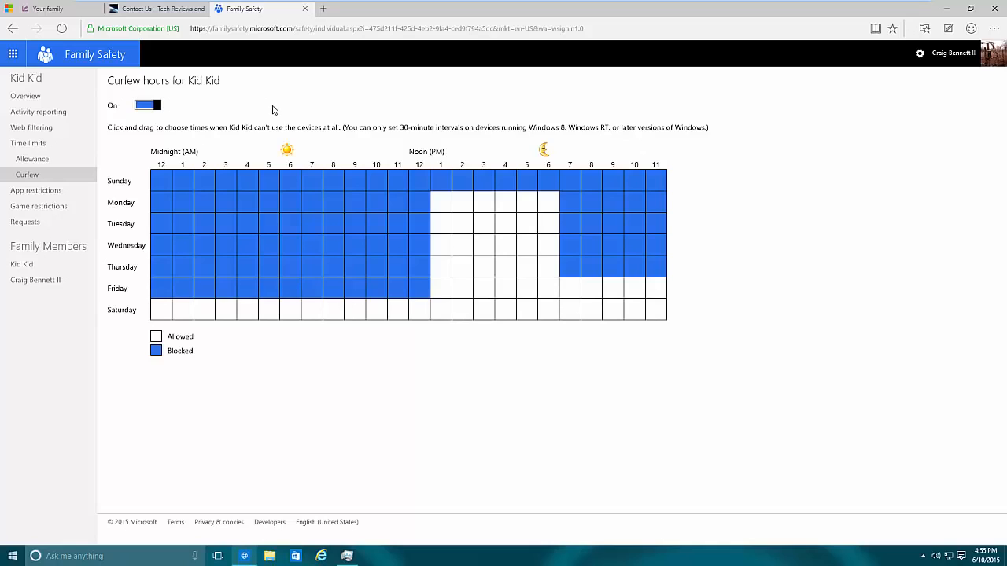
mouse_move(206, 218)
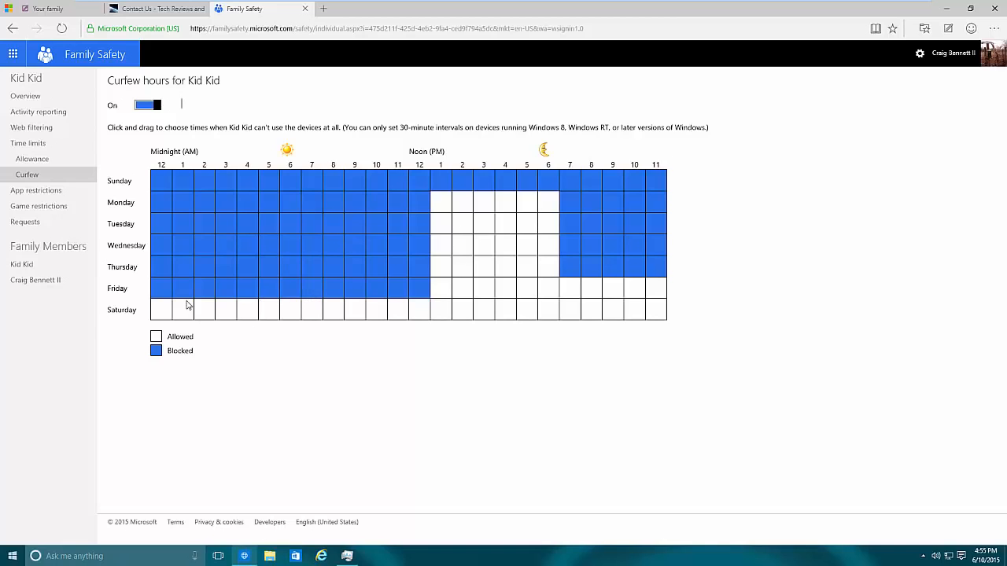
mouse_move(505, 303)
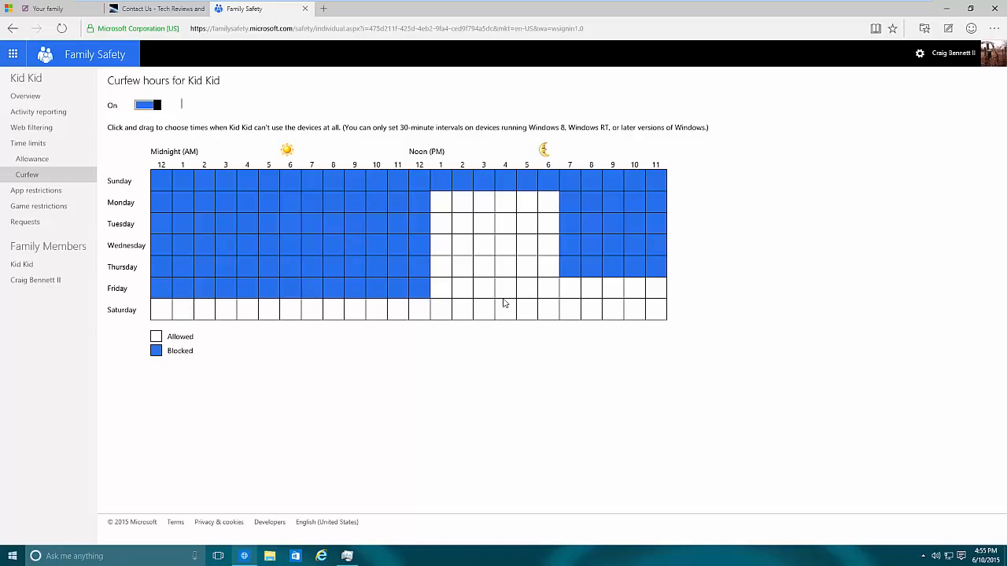
Turn app restrictions on, try searching 'd' in apps, clear it, head to game restrictions.
click(35, 159)
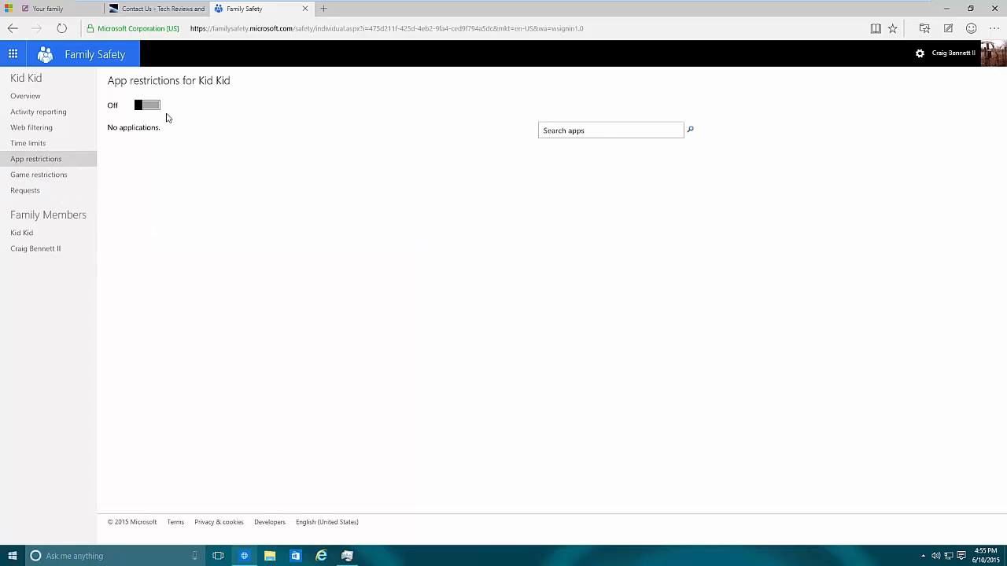
click(148, 104)
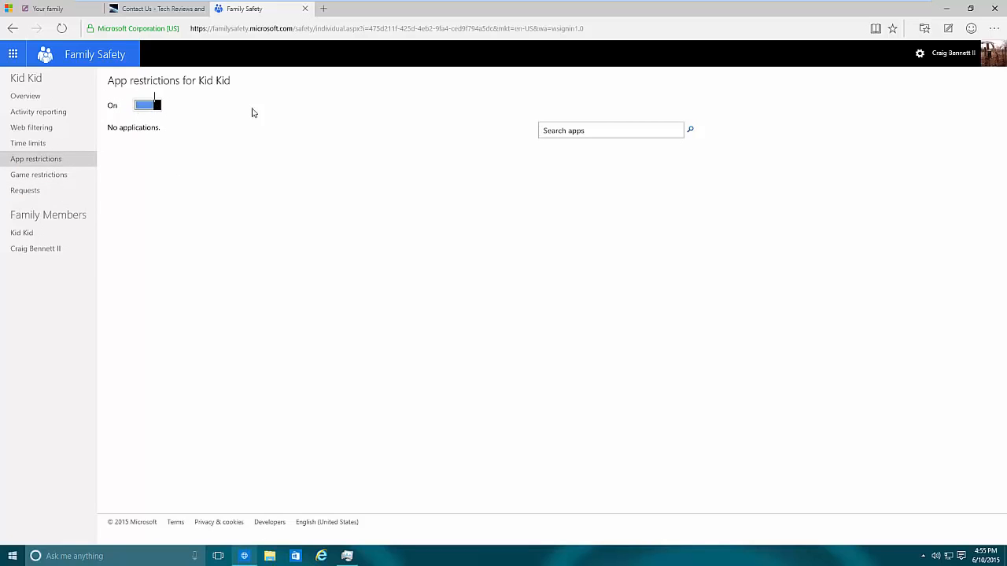
click(611, 129)
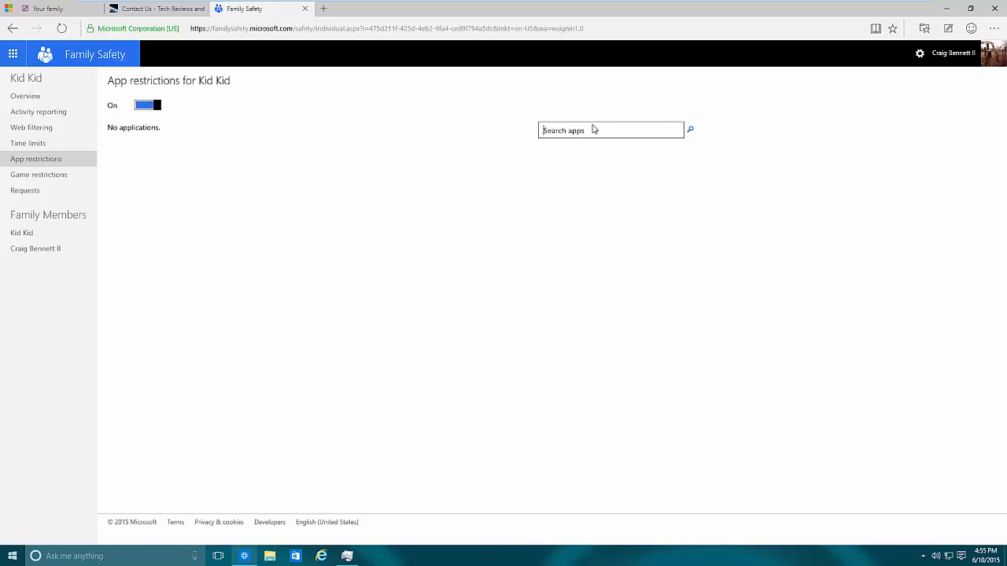
text(d)
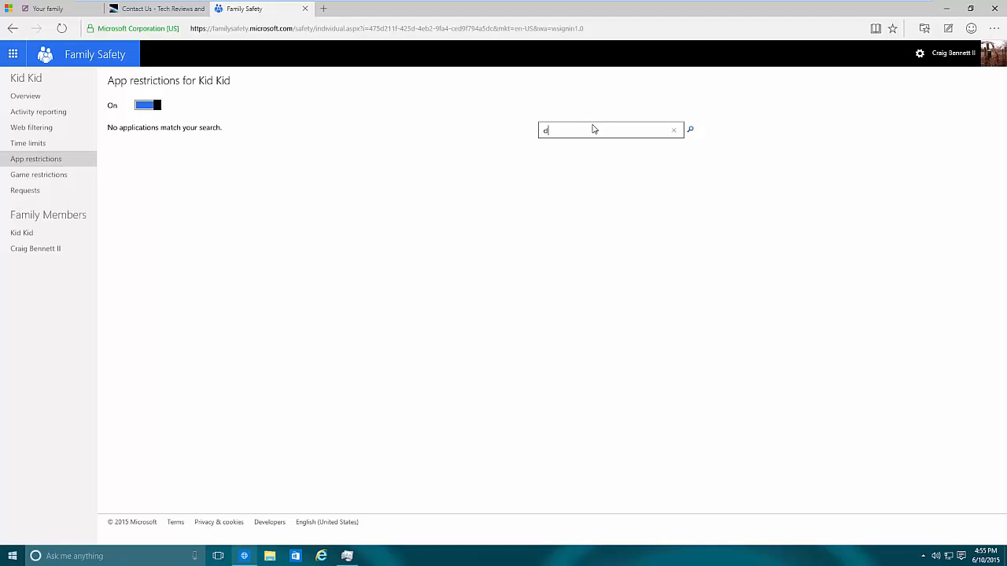
click(673, 129)
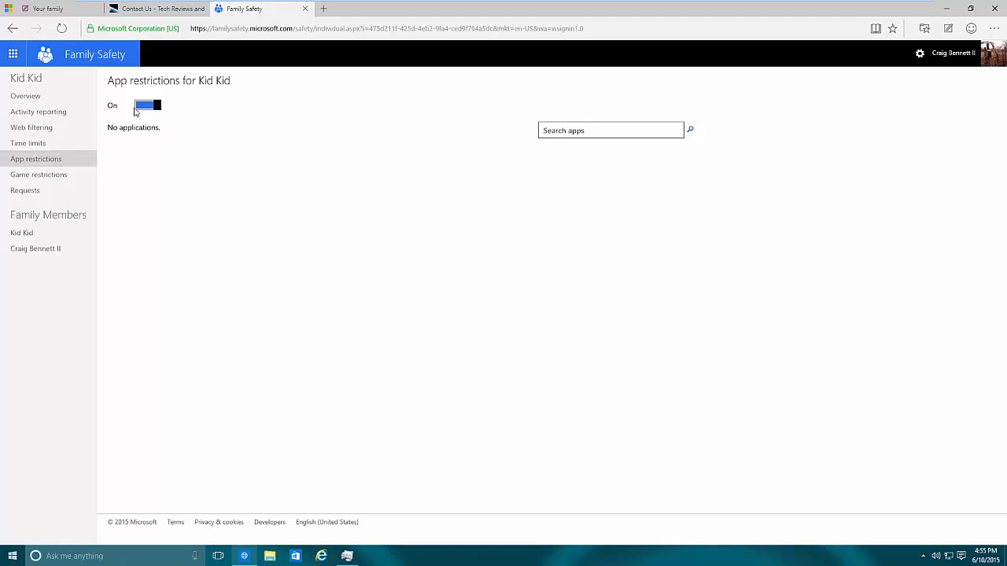
click(38, 175)
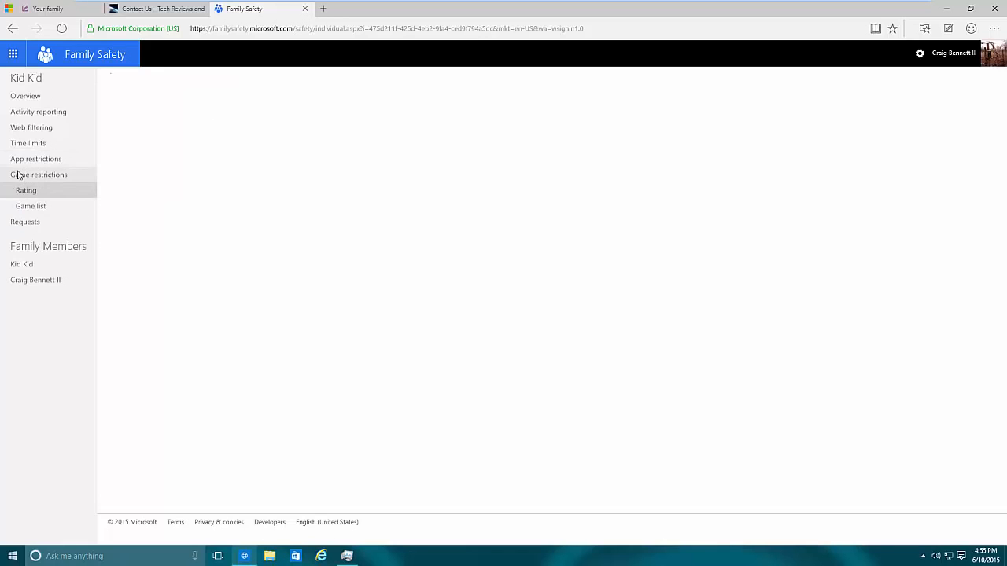
Switch on Kid Kid's game rating limits, showing ratings 3+ through 18+ with unrated games allowed.
click(25, 188)
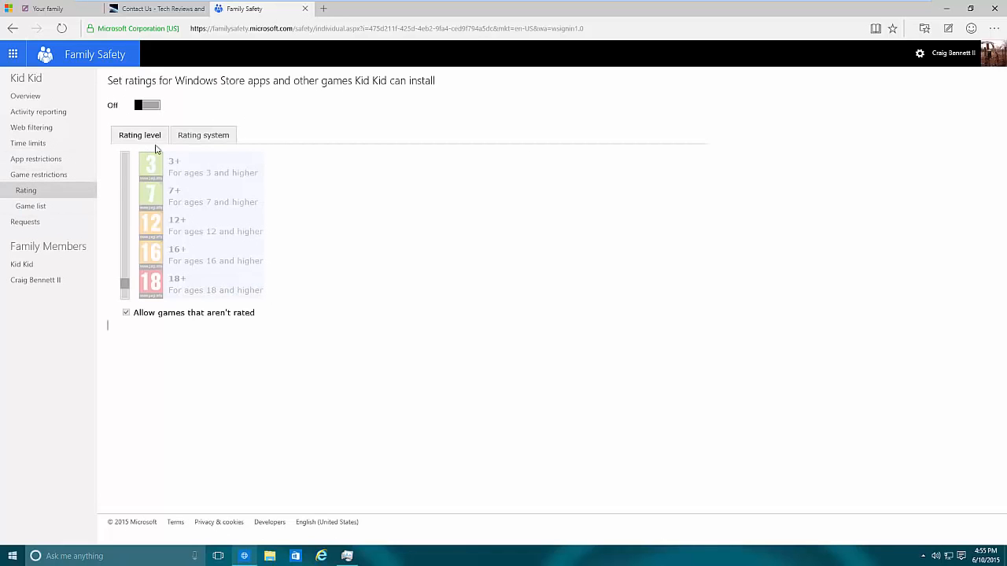
mouse_move(167, 305)
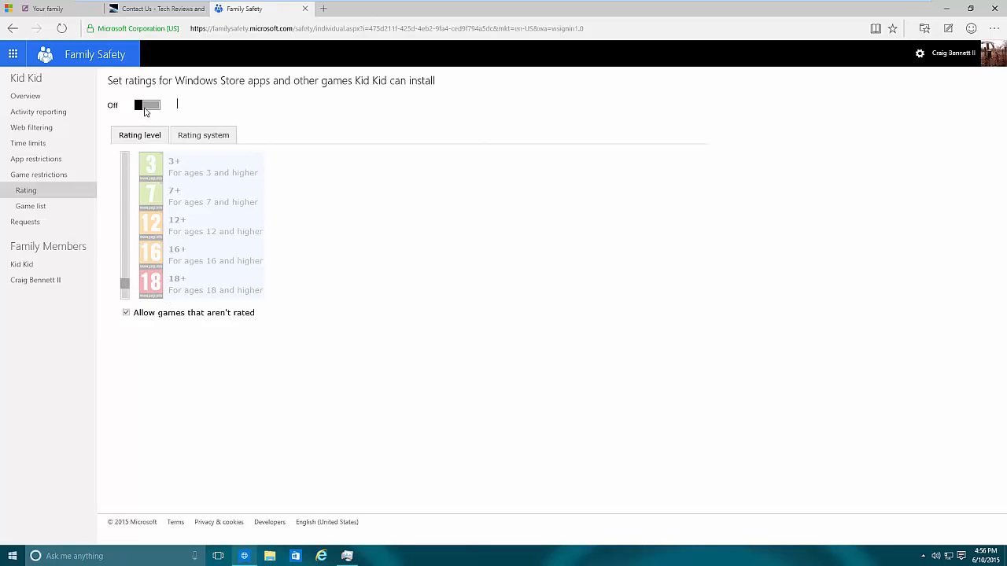
click(148, 104)
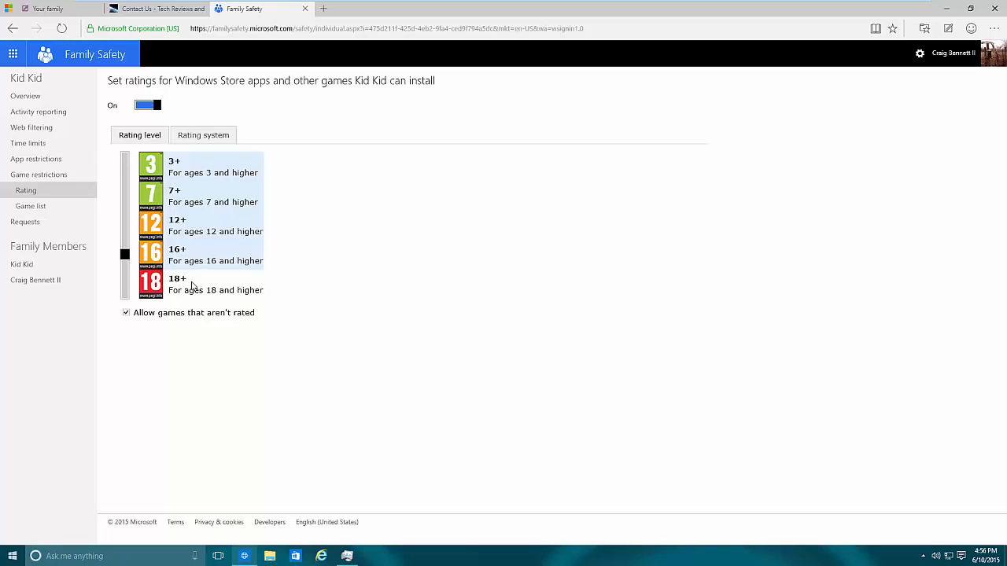
mouse_move(202, 280)
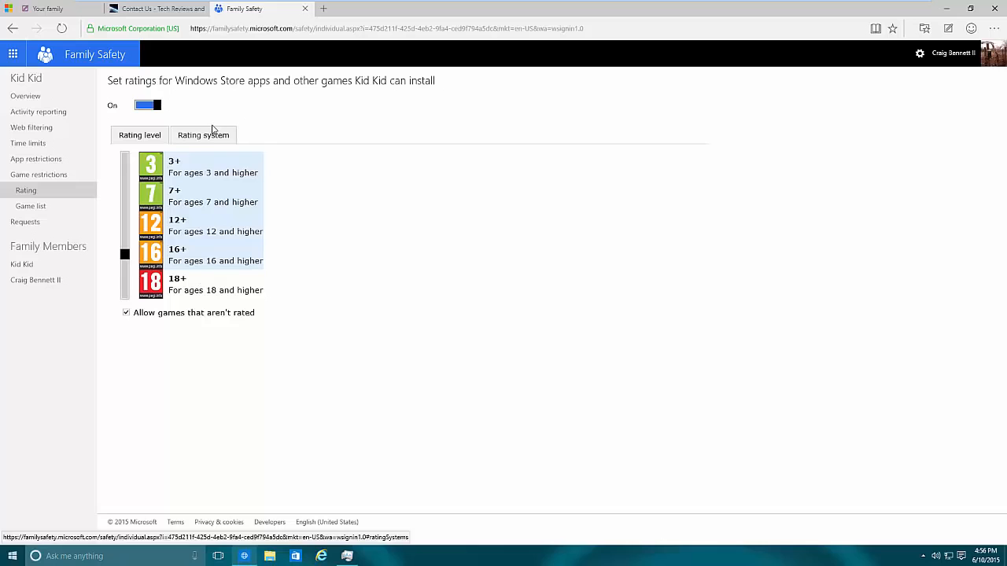
Set the rating system to Entertainment Software Rating Board instead of PEGI.
click(202, 135)
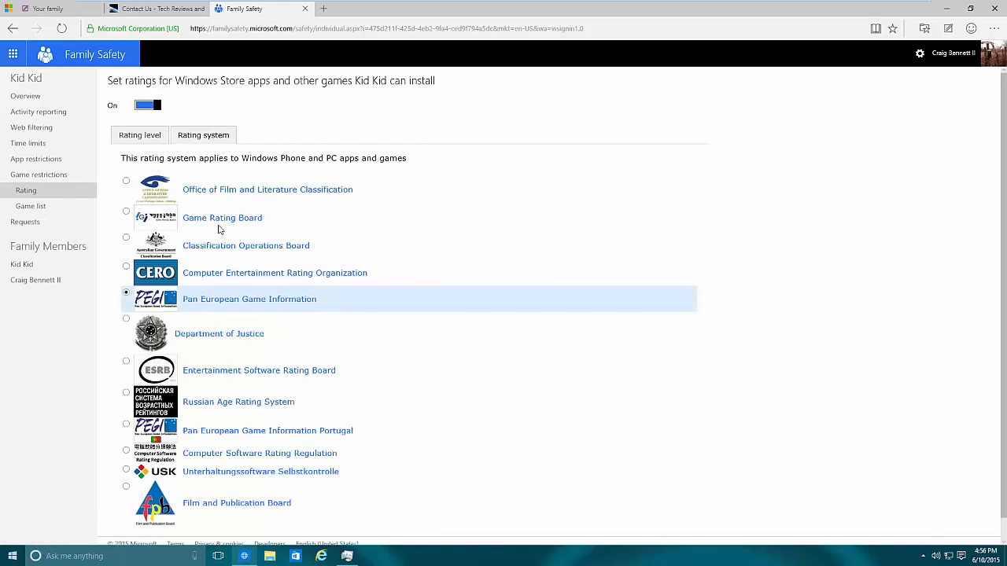
mouse_move(264, 308)
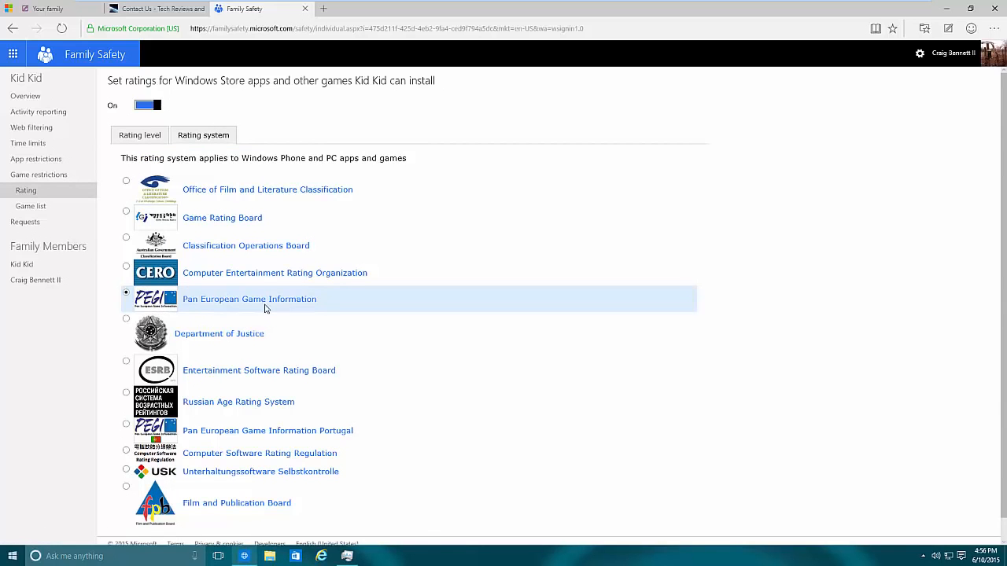
mouse_move(189, 305)
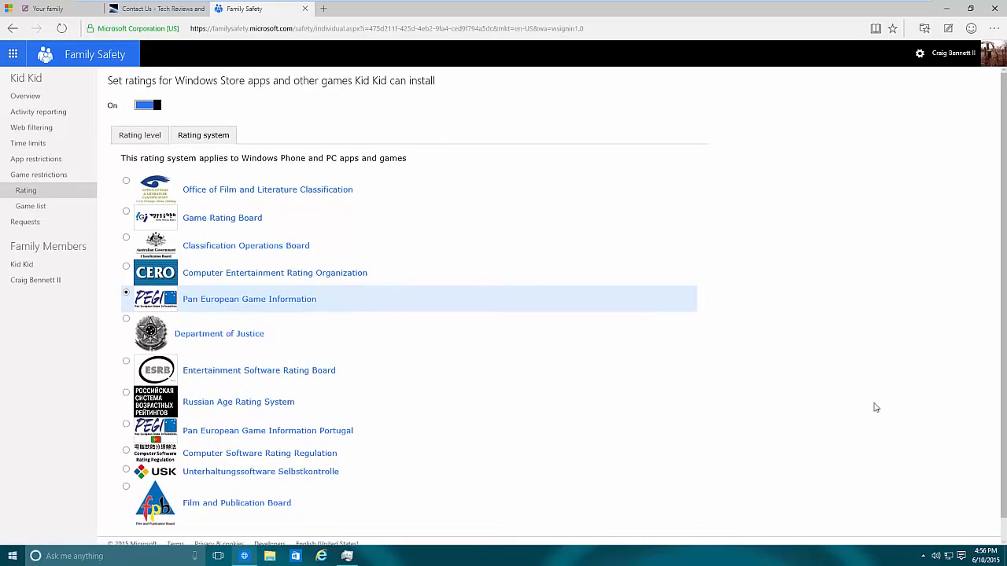
mouse_move(318, 355)
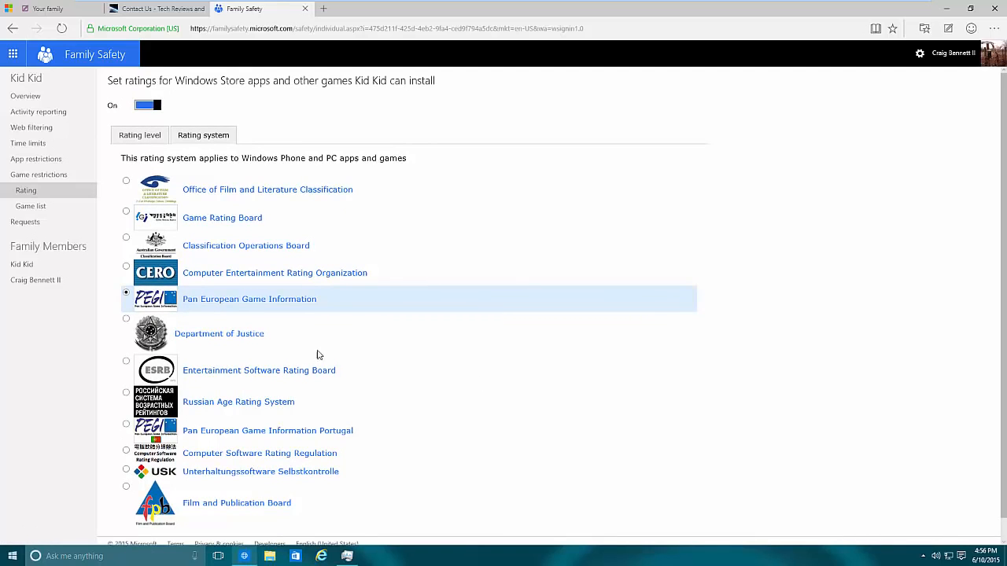
click(126, 361)
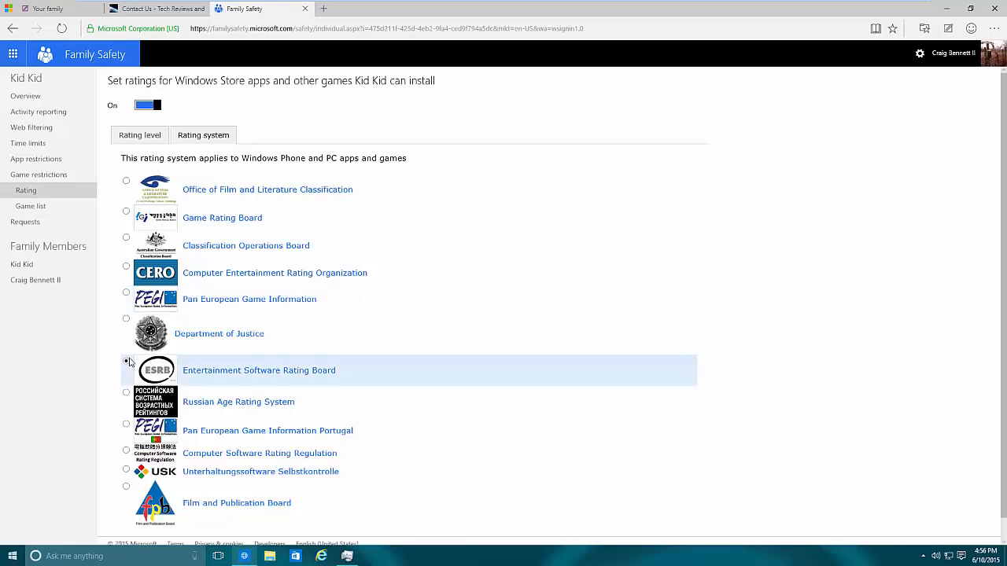
click(126, 362)
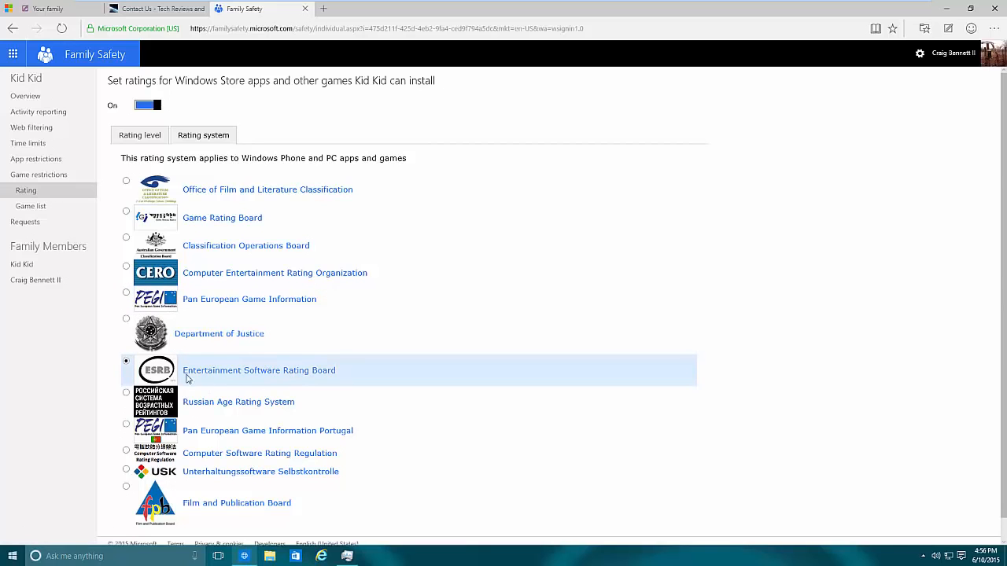
mouse_move(170, 308)
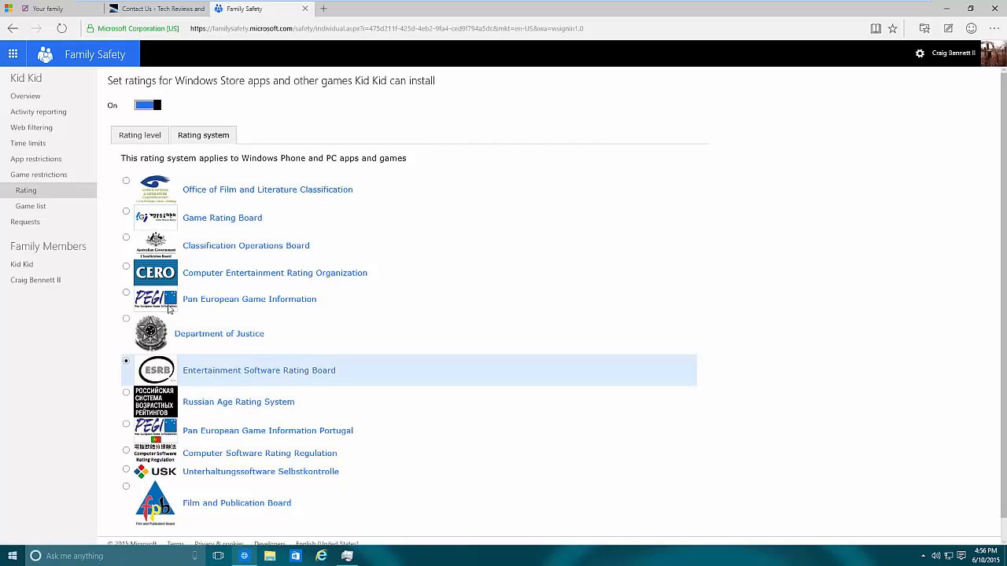
mouse_move(186, 359)
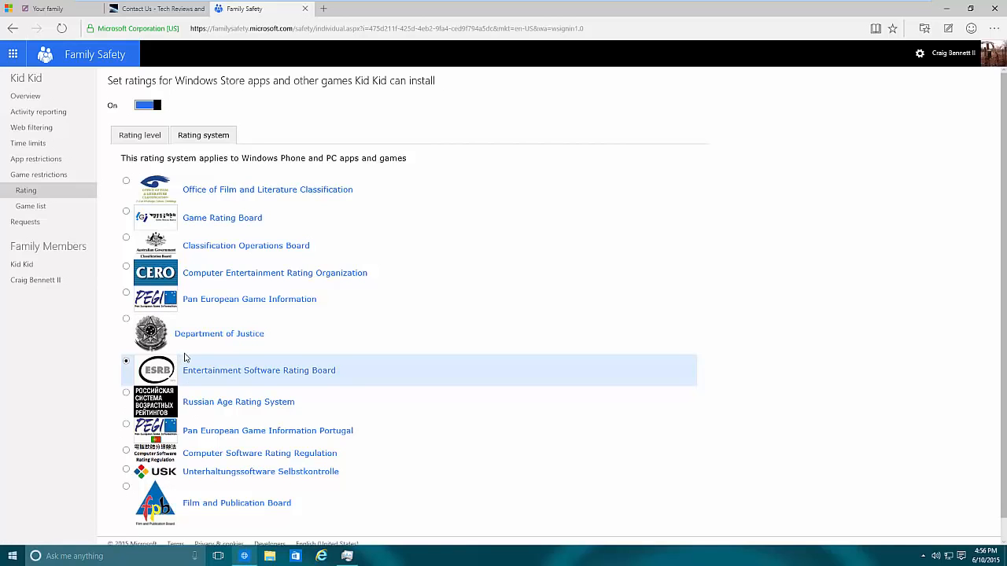
mouse_move(195, 377)
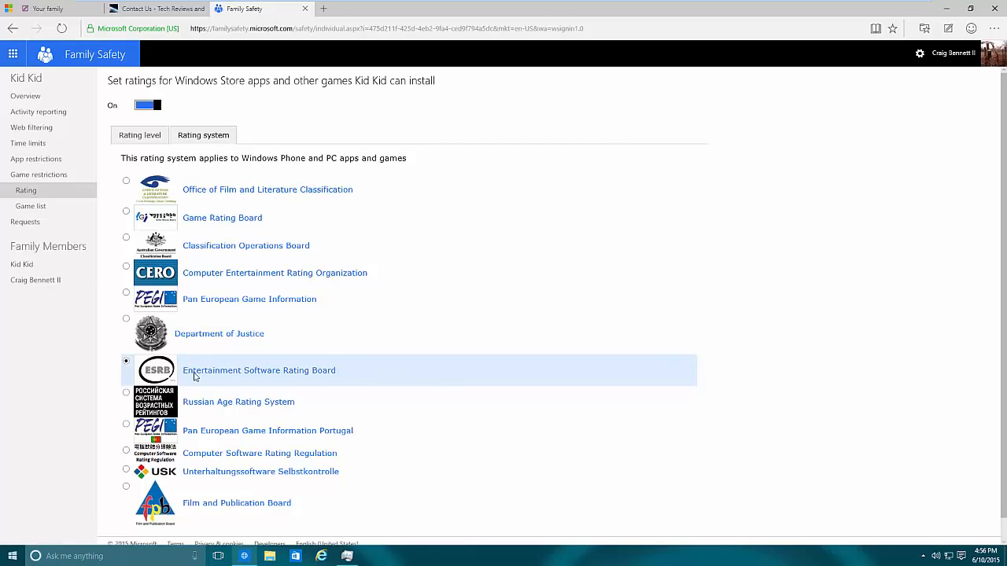
mouse_move(440, 352)
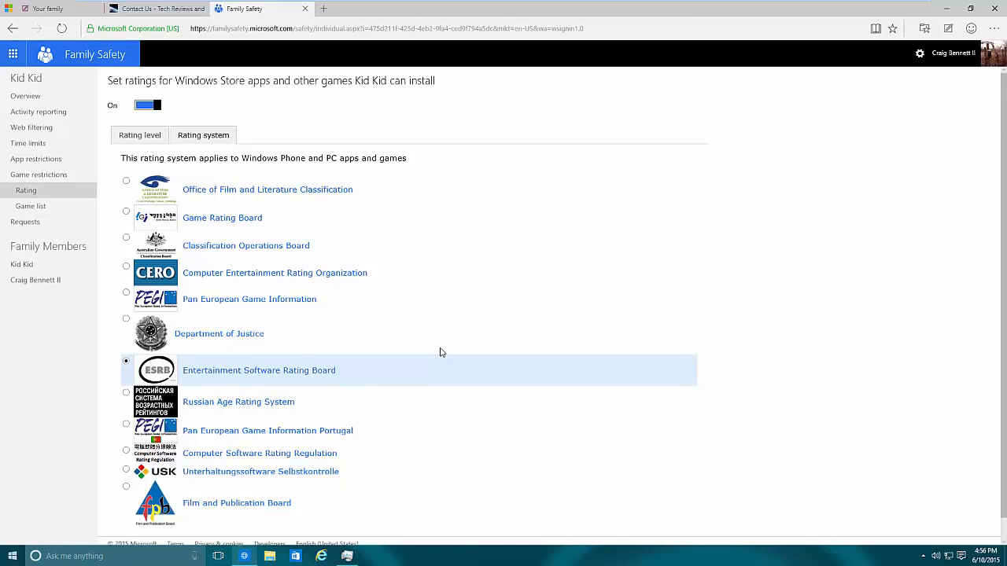
mouse_move(209, 302)
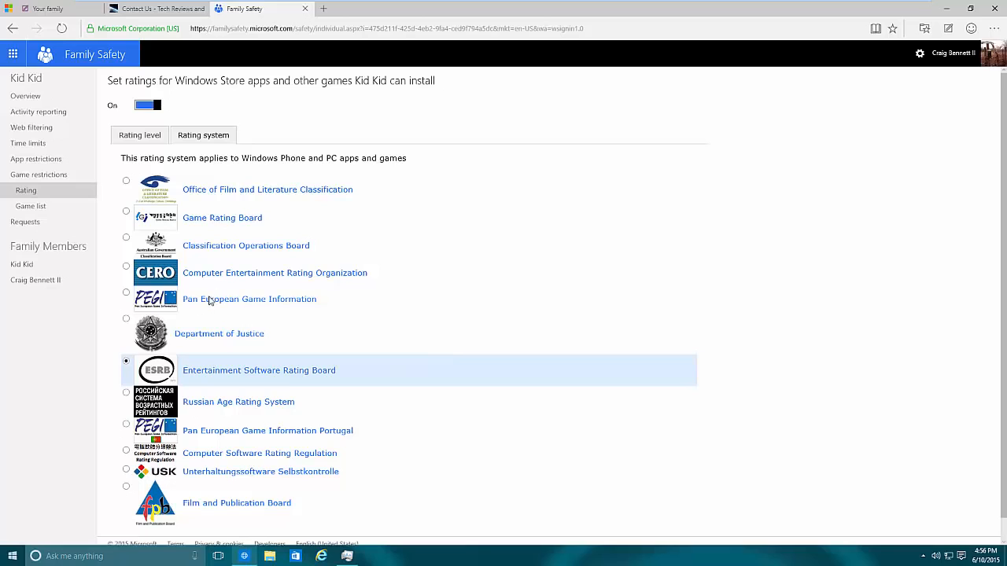
mouse_move(165, 328)
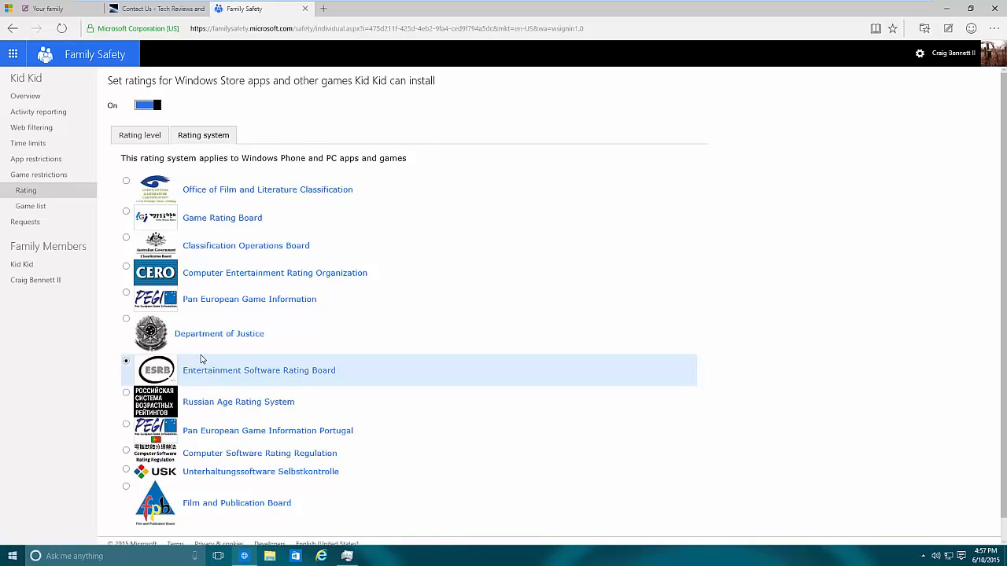
mouse_move(267, 355)
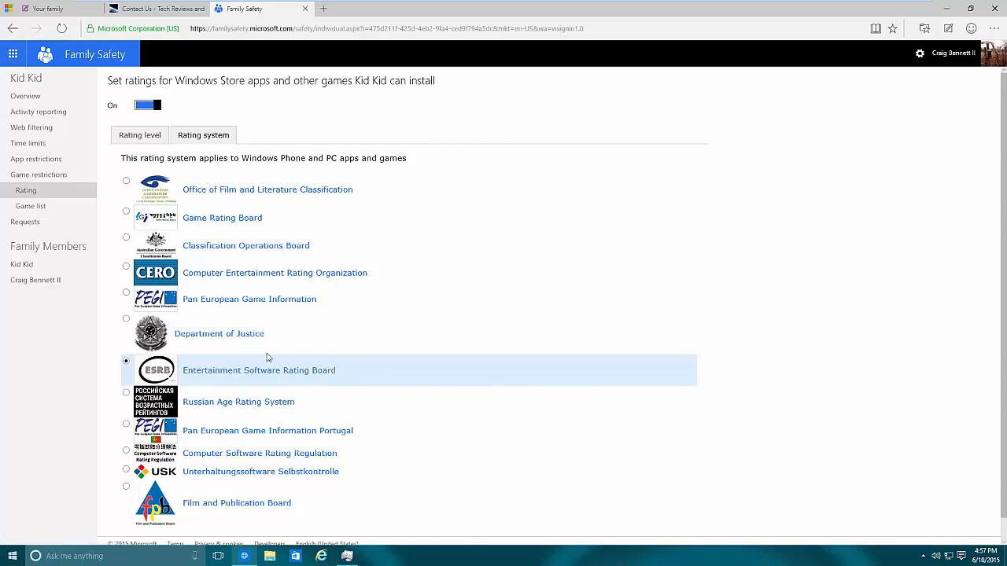
mouse_move(305, 374)
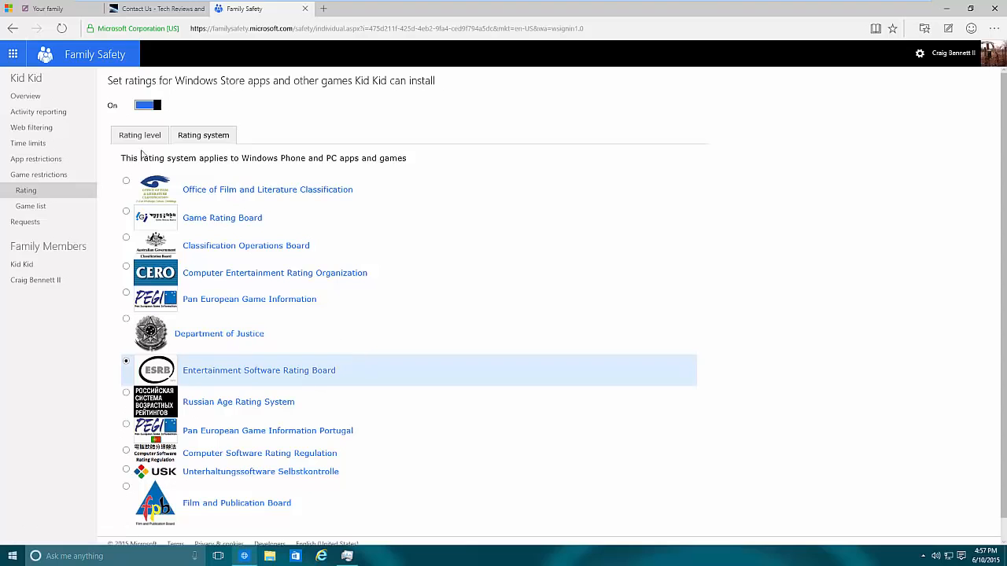
Allow ESRB games up to Mature on the rating levels, then head to the game list.
click(139, 136)
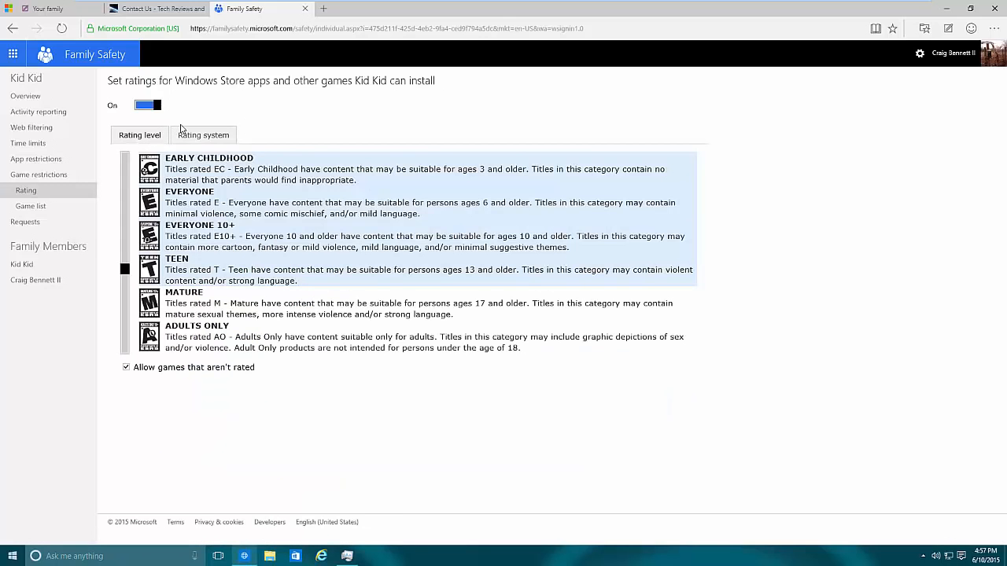
mouse_move(331, 237)
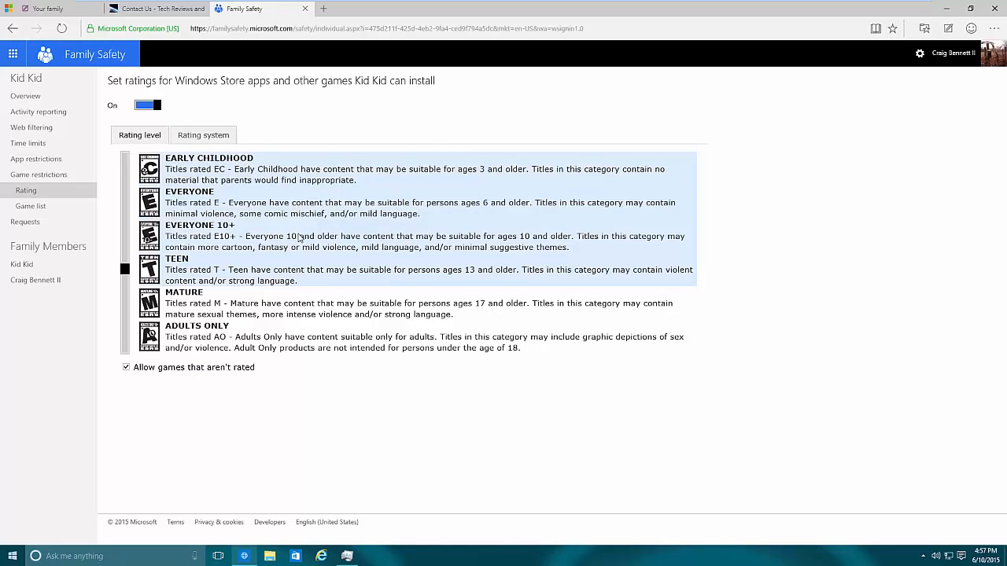
mouse_move(296, 236)
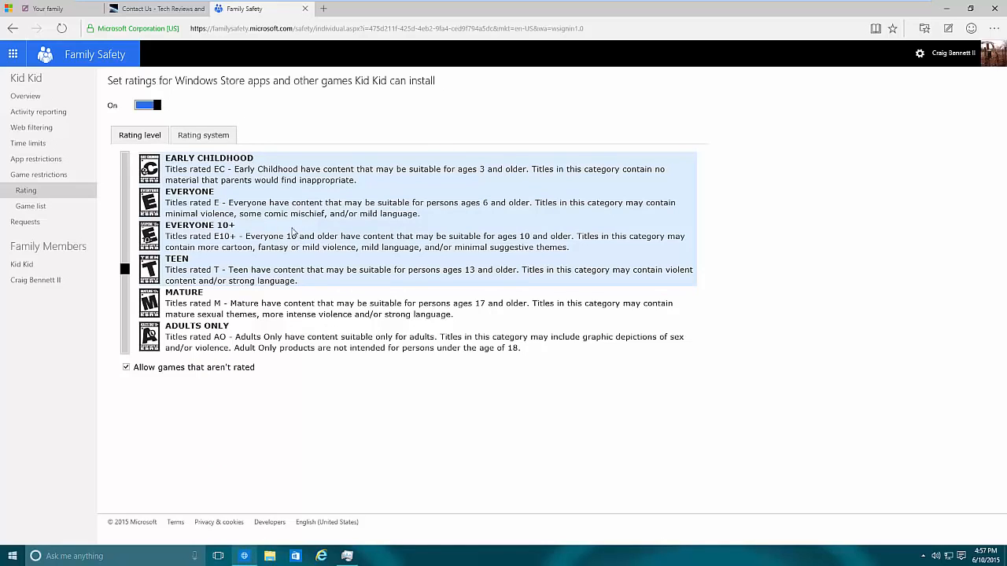
mouse_move(261, 211)
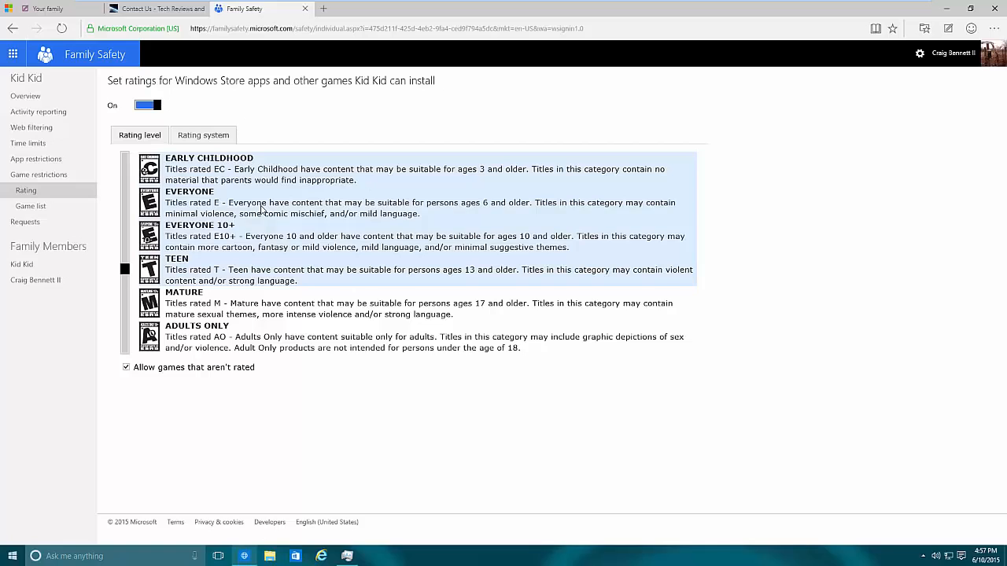
mouse_move(343, 315)
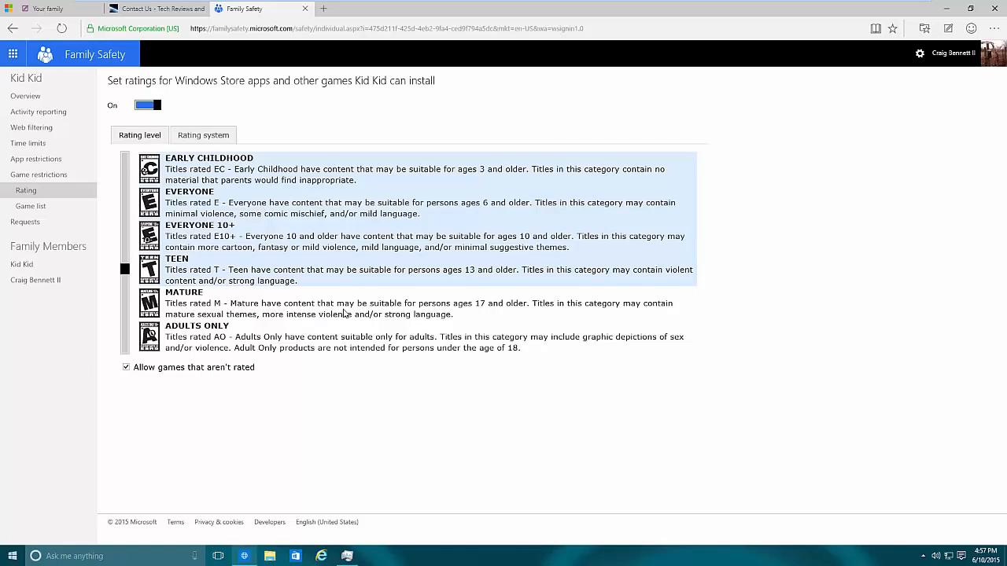
mouse_move(330, 306)
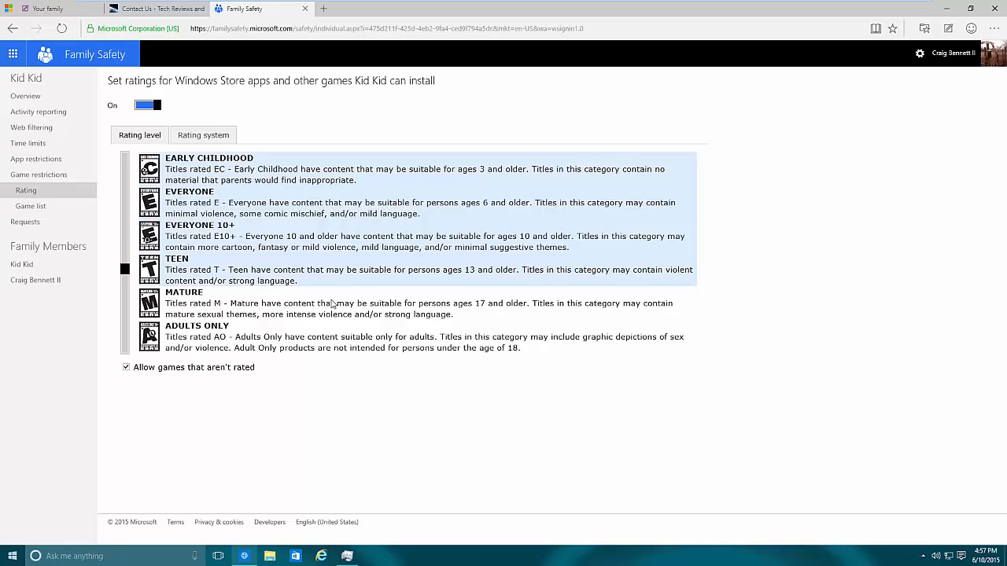
mouse_move(221, 280)
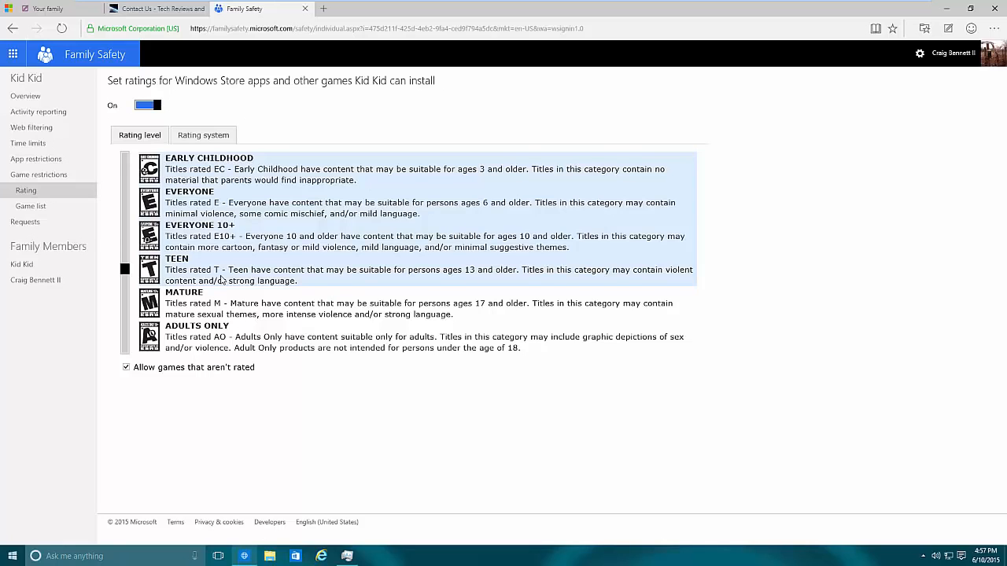
mouse_move(199, 236)
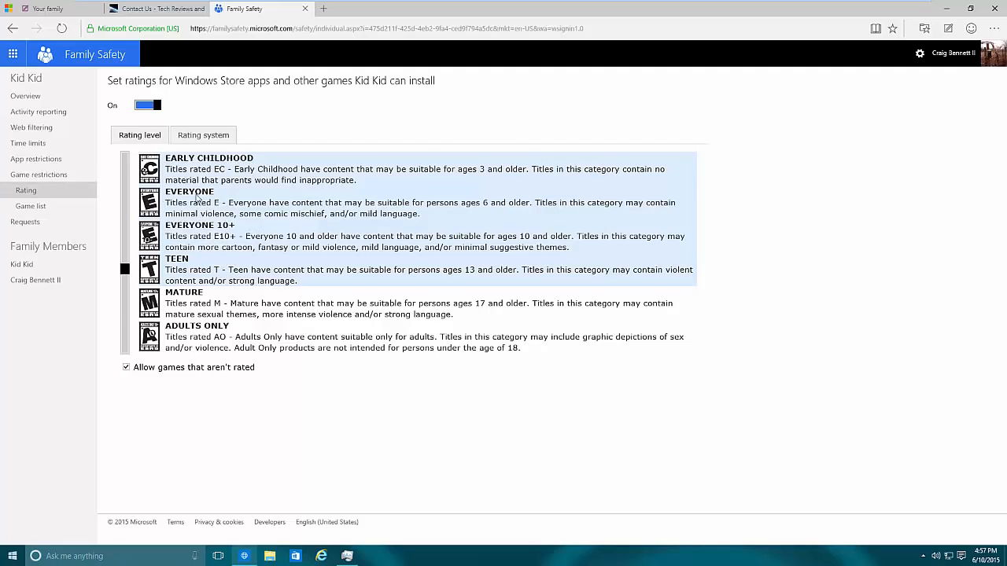
mouse_move(192, 260)
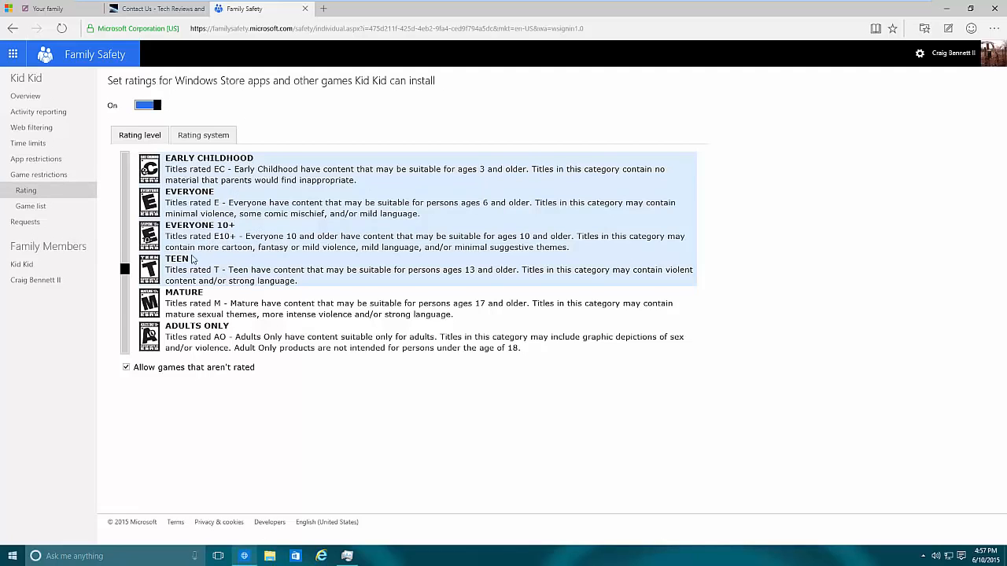
mouse_move(182, 301)
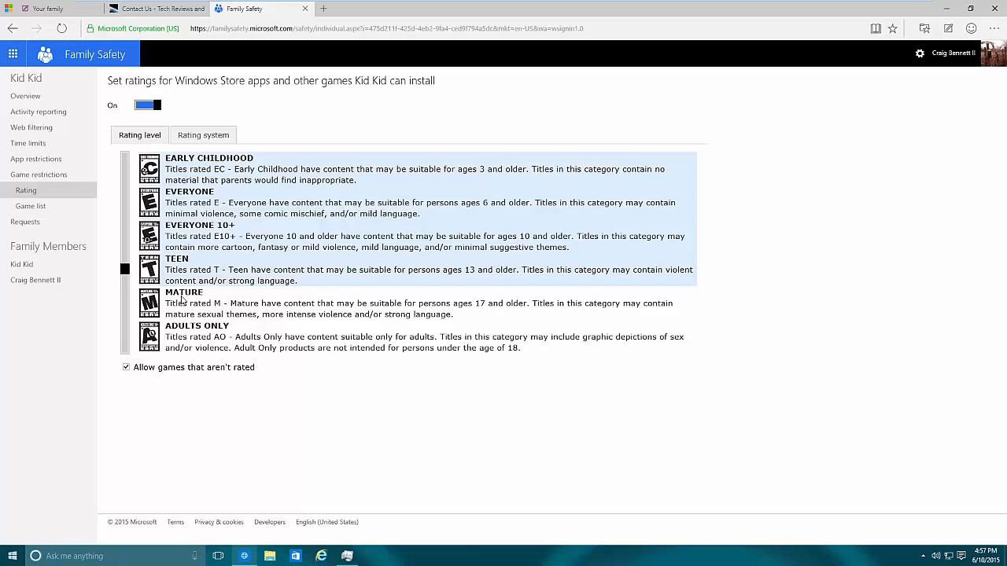
mouse_move(217, 315)
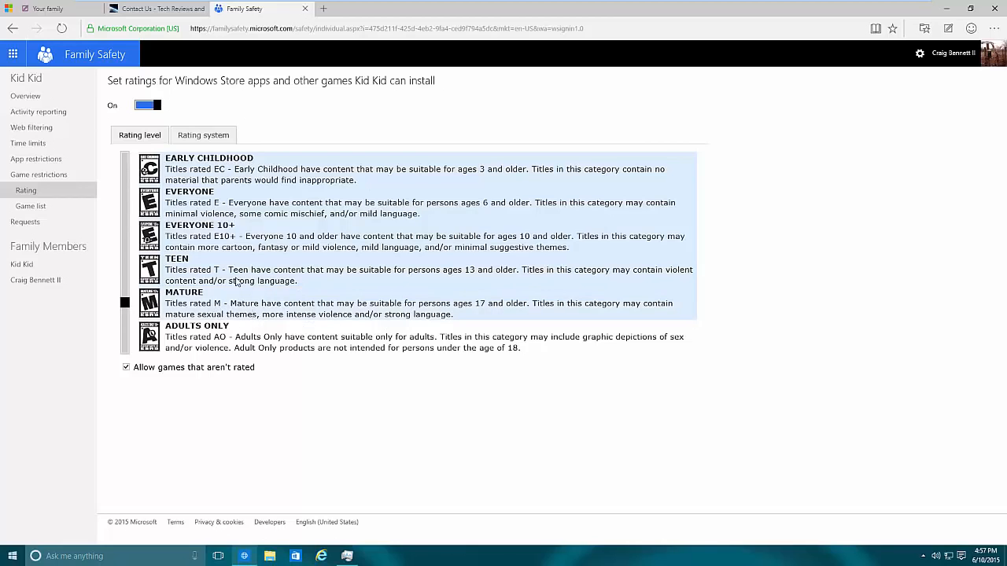
mouse_move(393, 181)
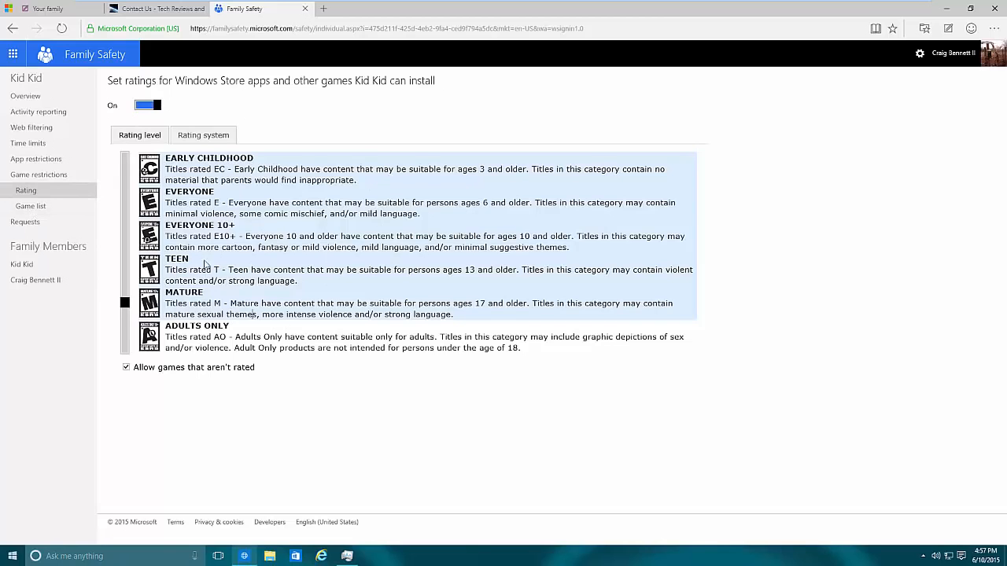
mouse_move(223, 260)
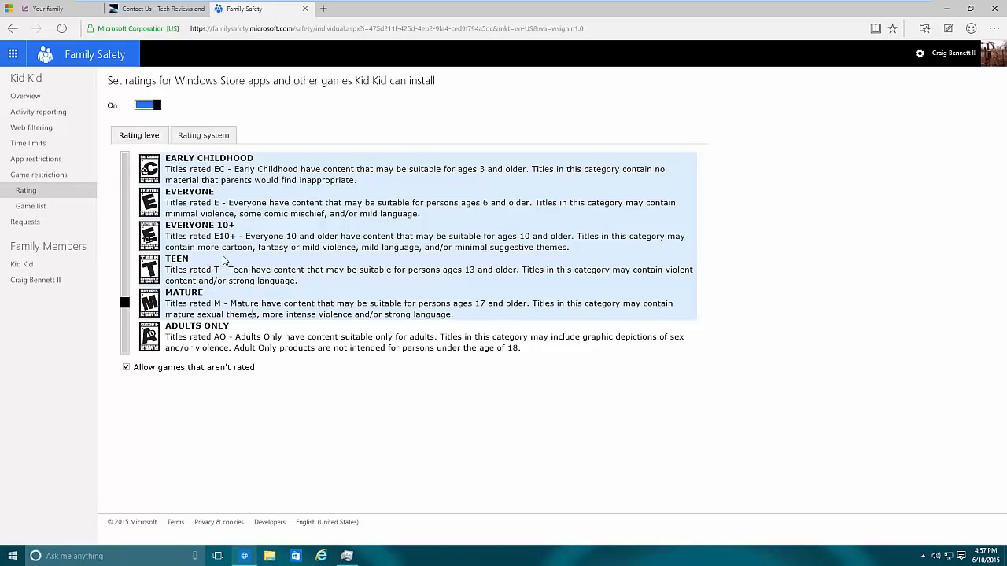
mouse_move(365, 318)
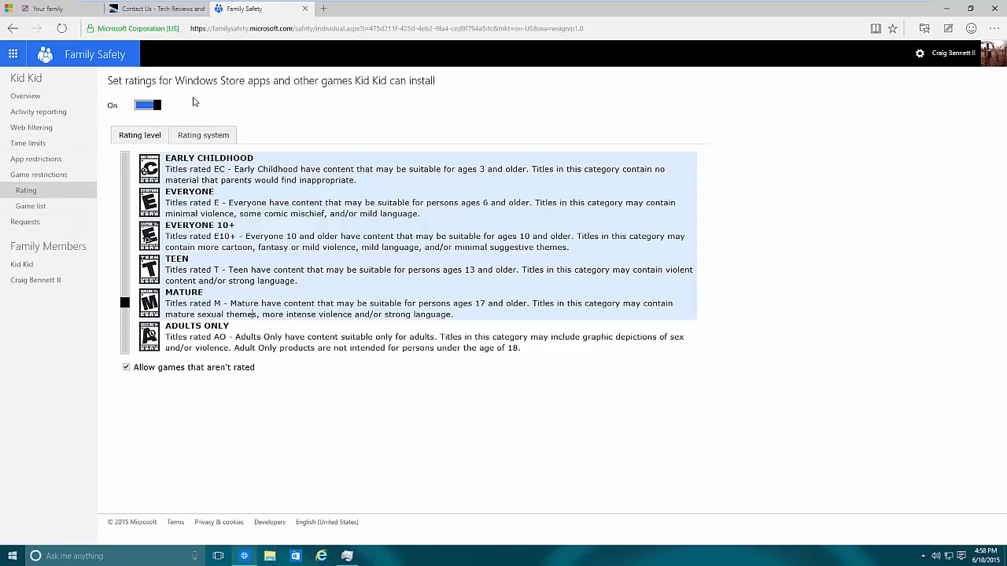
mouse_move(299, 107)
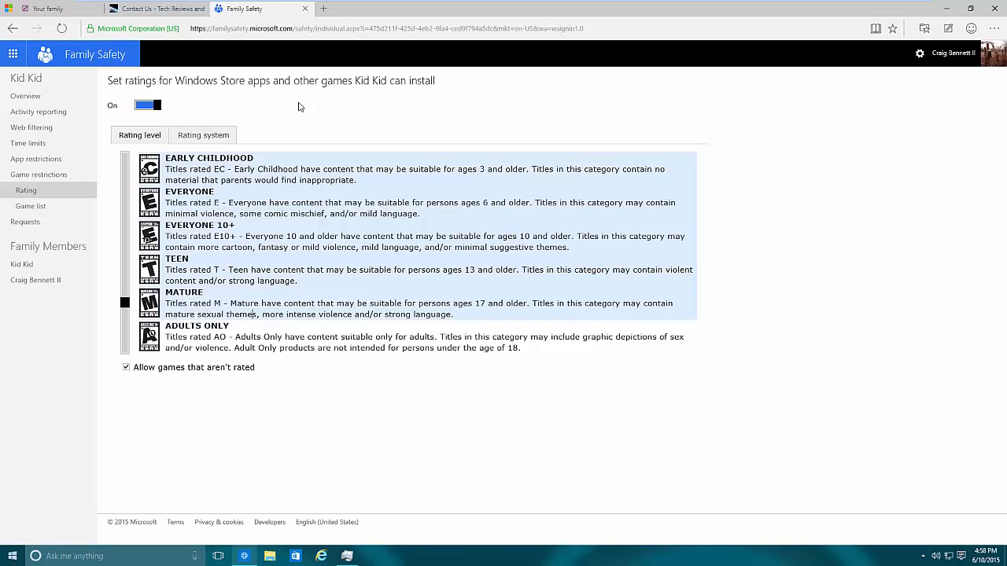
mouse_move(201, 111)
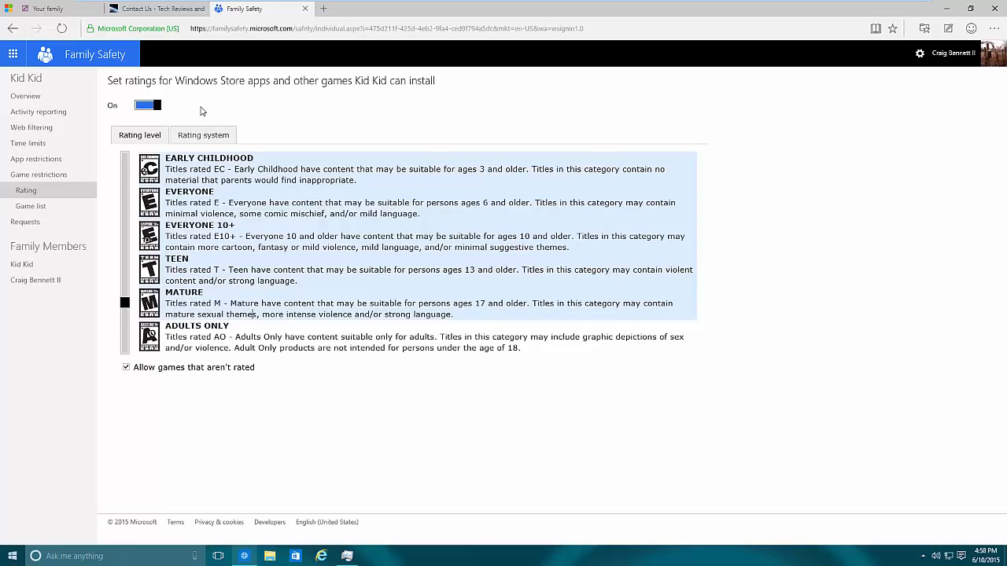
mouse_move(321, 267)
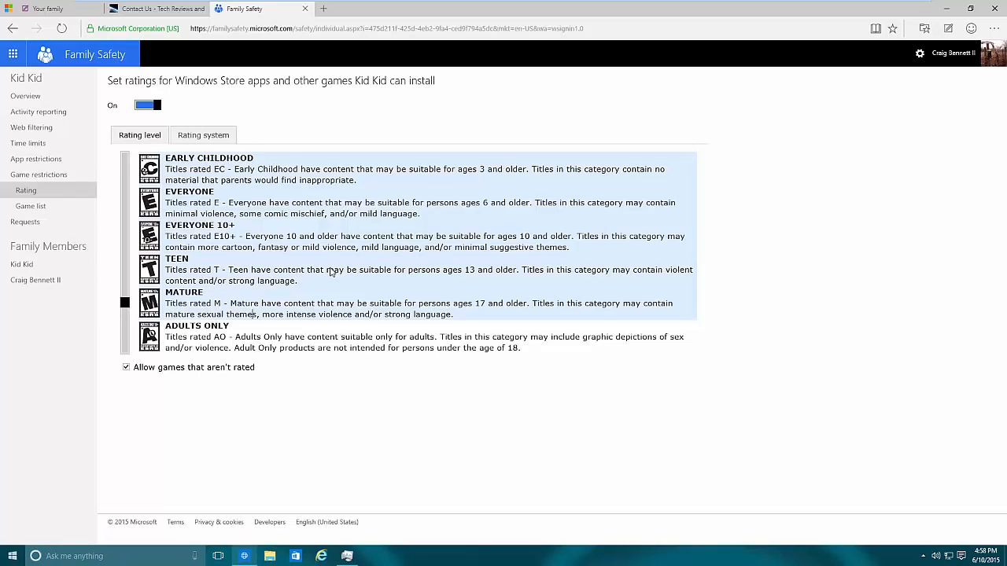
click(29, 207)
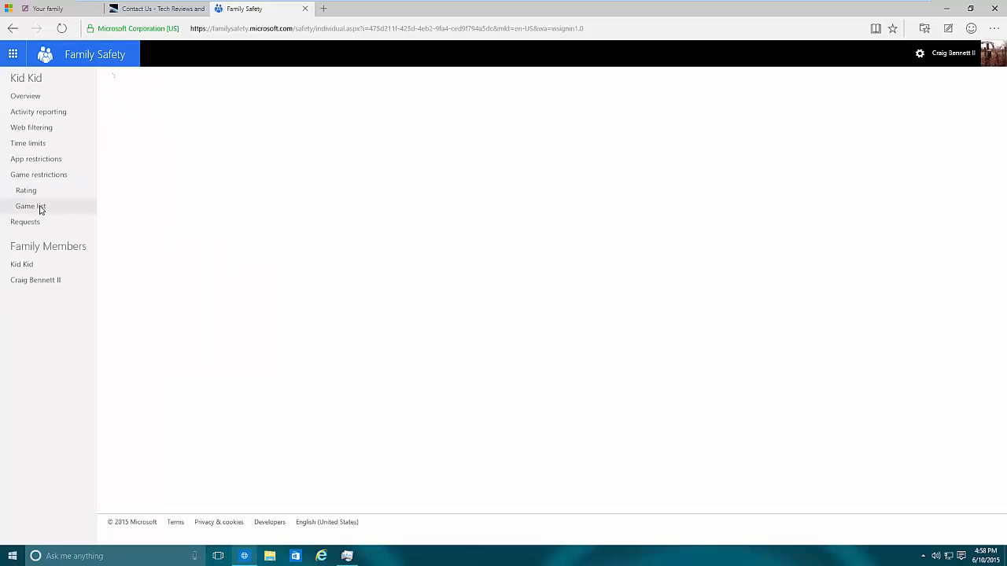
Show Kid Kid's game list, switched on but listing no games.
click(30, 206)
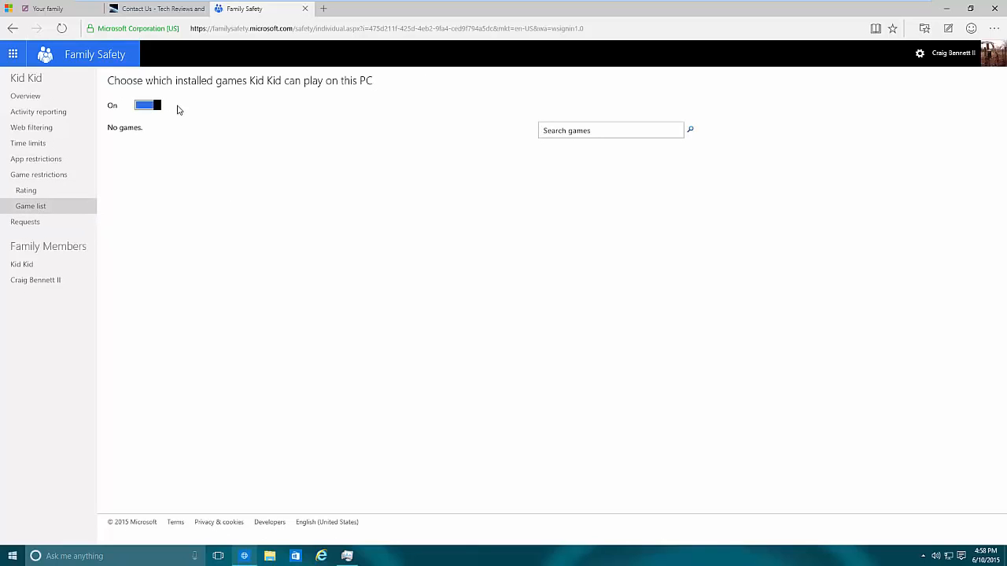
mouse_move(343, 110)
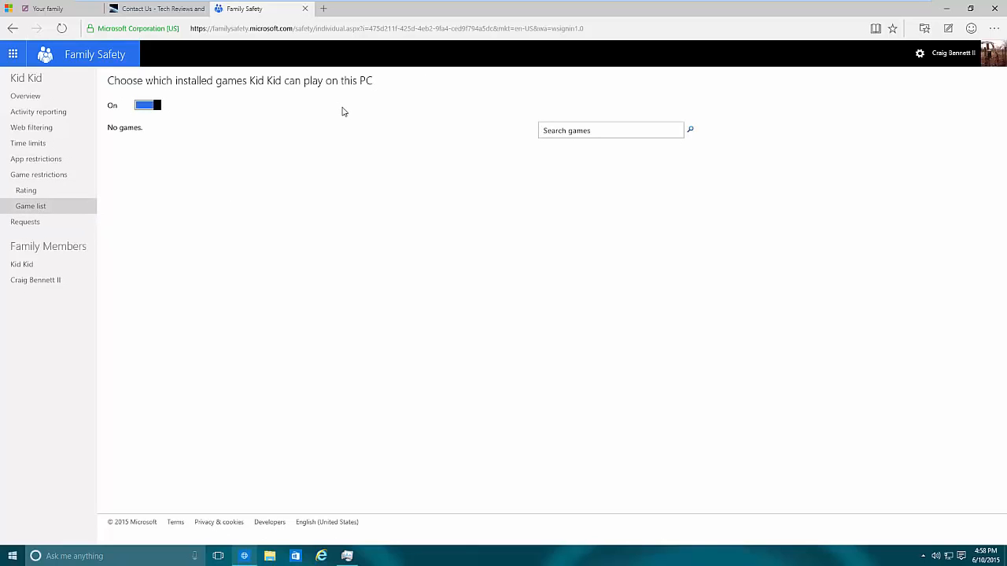
mouse_move(364, 179)
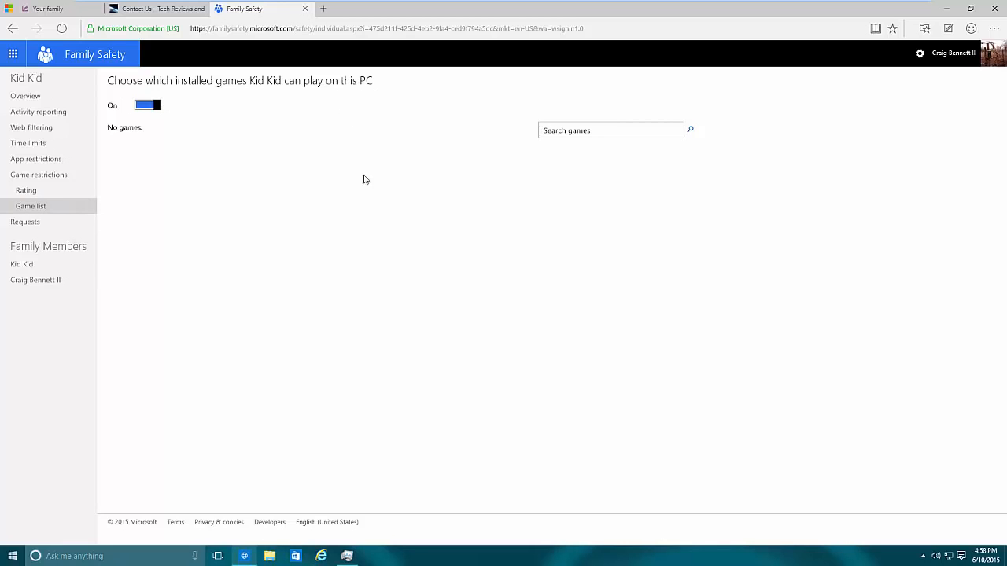
mouse_move(626, 161)
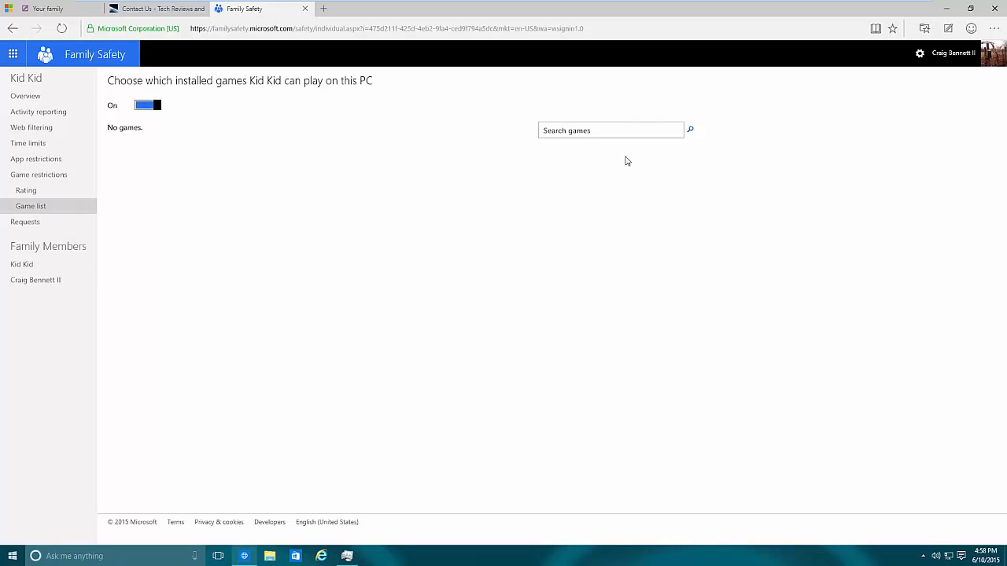
mouse_move(343, 113)
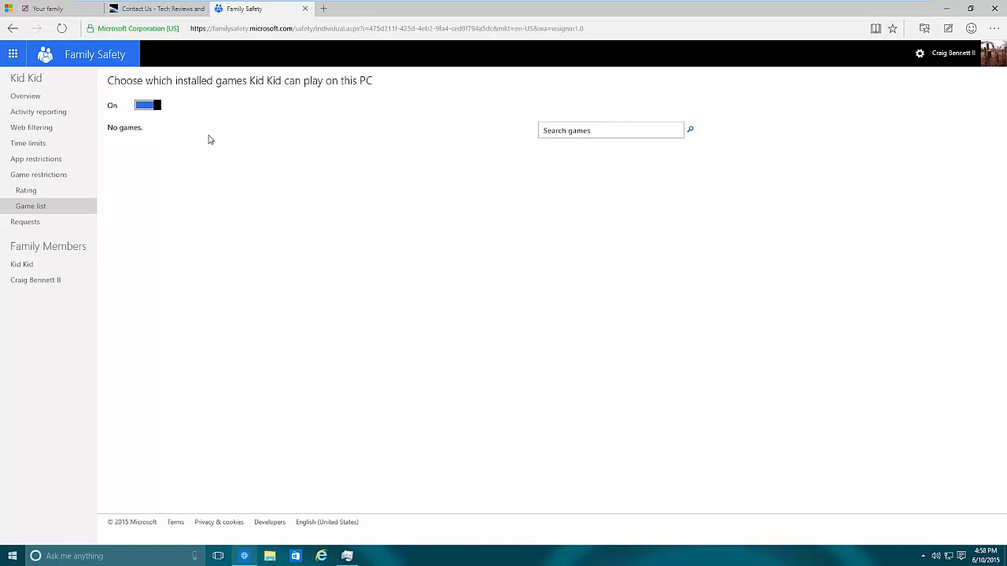
mouse_move(371, 203)
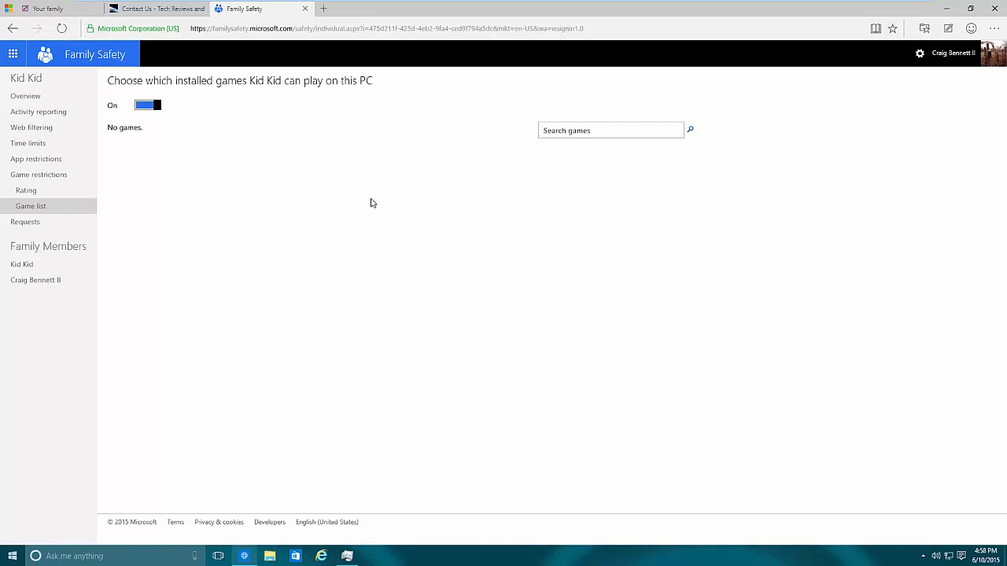
mouse_move(81, 241)
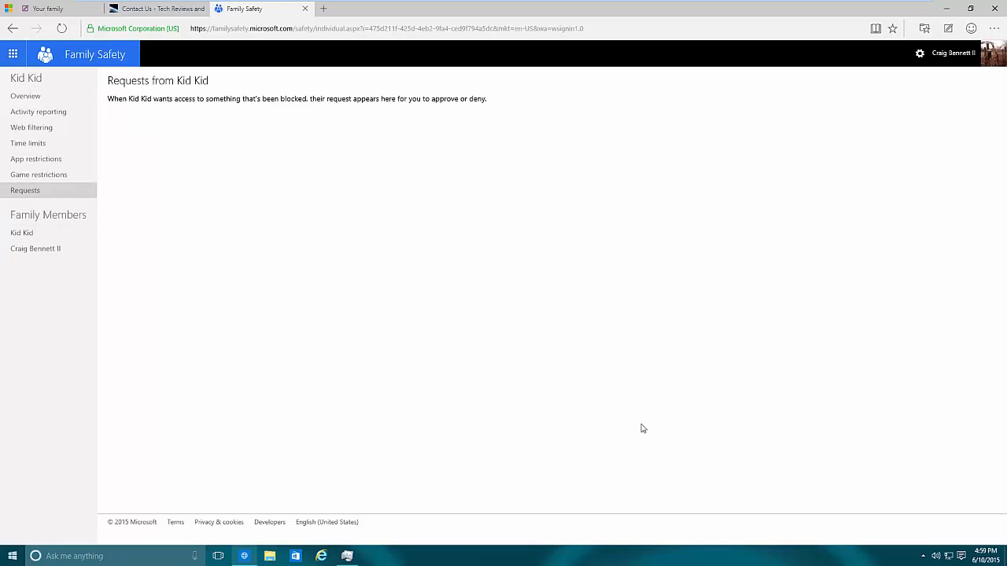
mouse_move(213, 122)
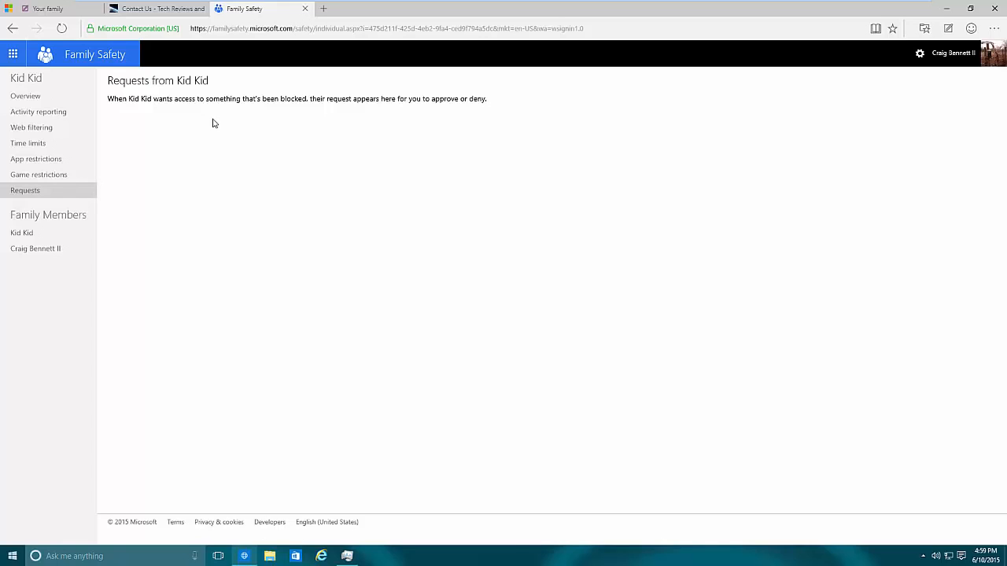
mouse_move(285, 217)
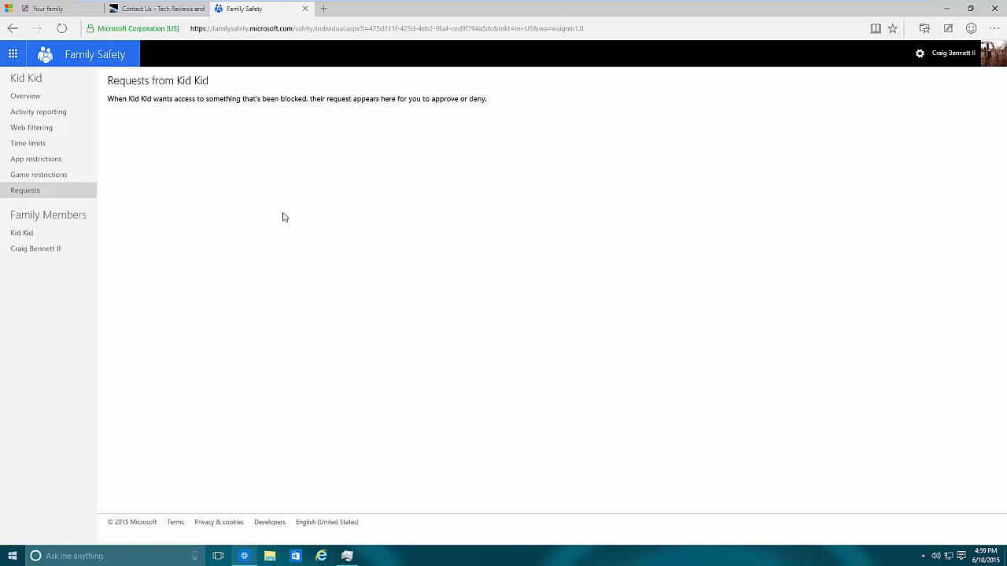
mouse_move(287, 73)
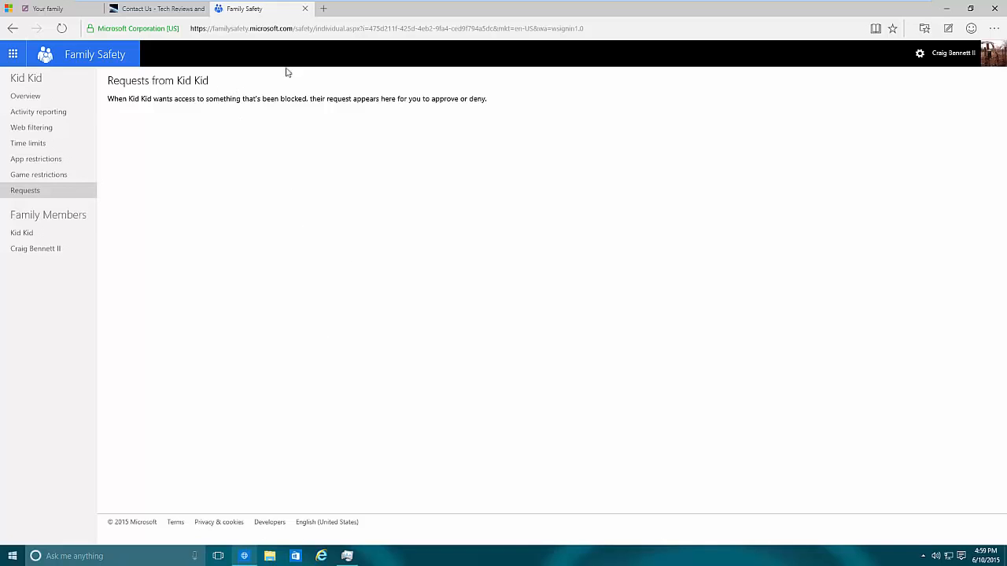
mouse_move(289, 233)
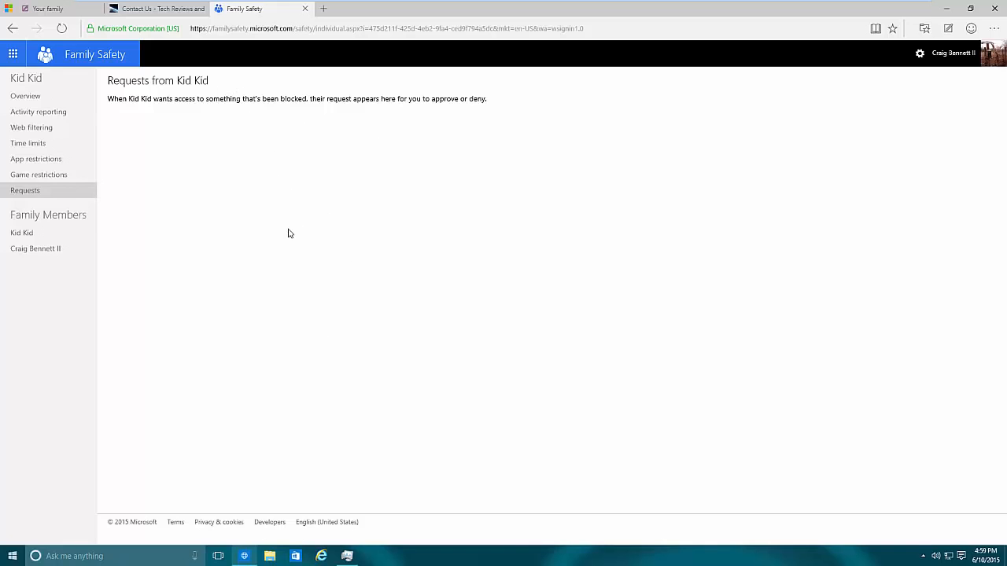
mouse_move(279, 220)
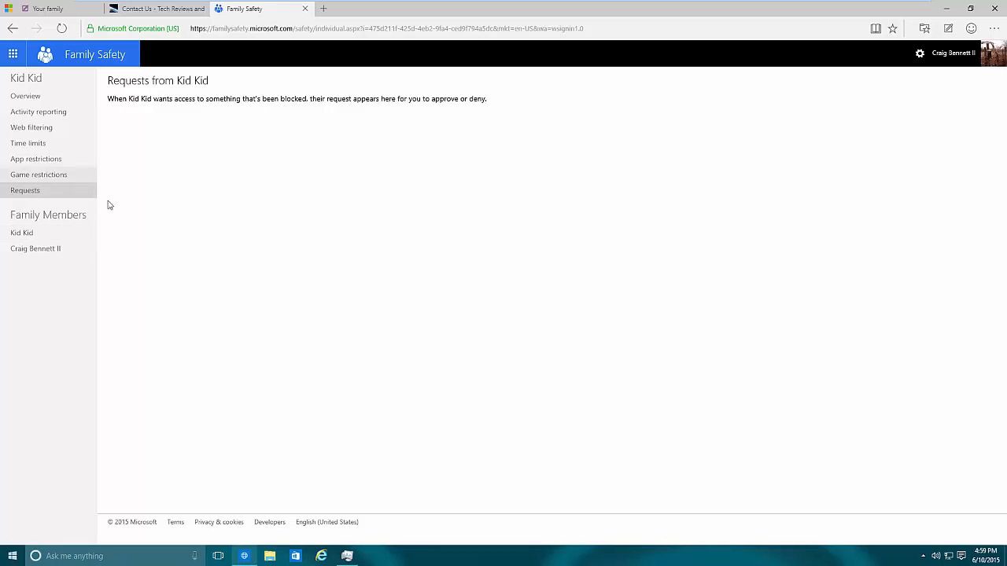
mouse_move(71, 237)
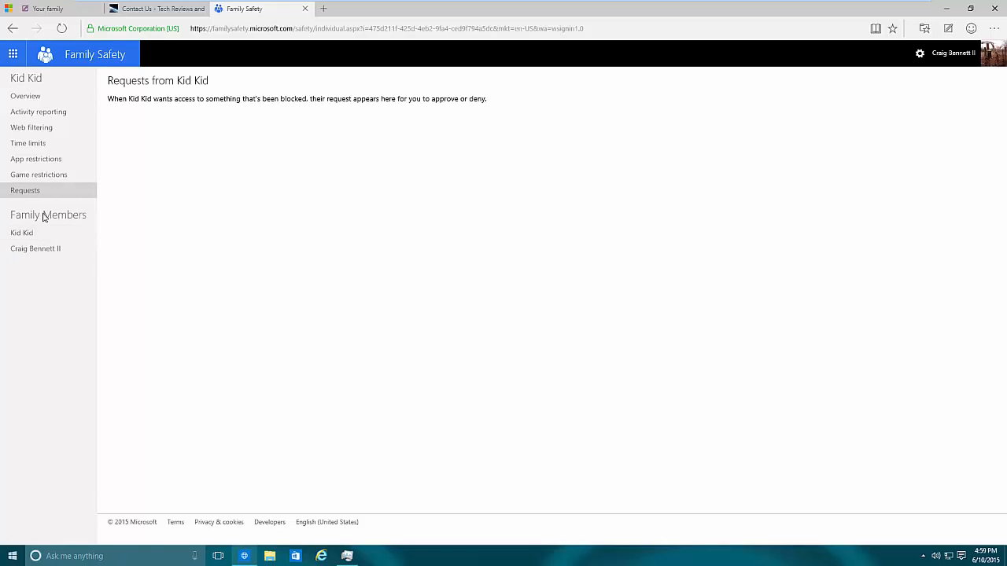
click(35, 249)
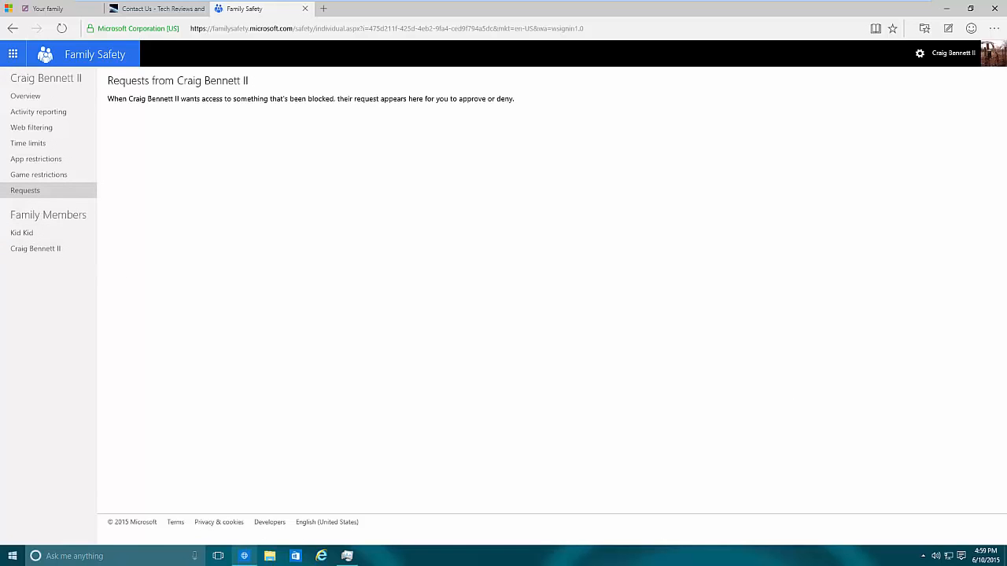
click(23, 233)
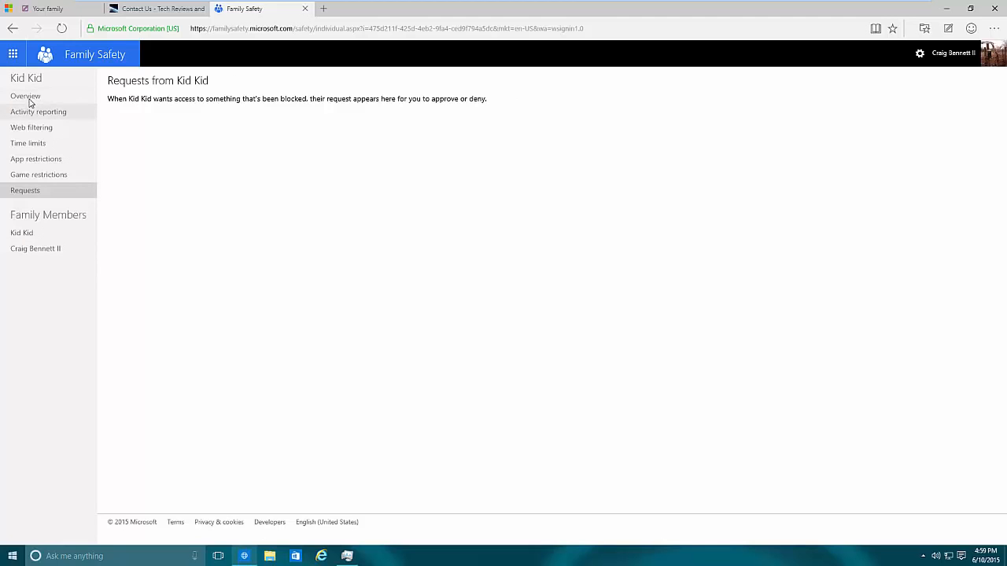
click(34, 248)
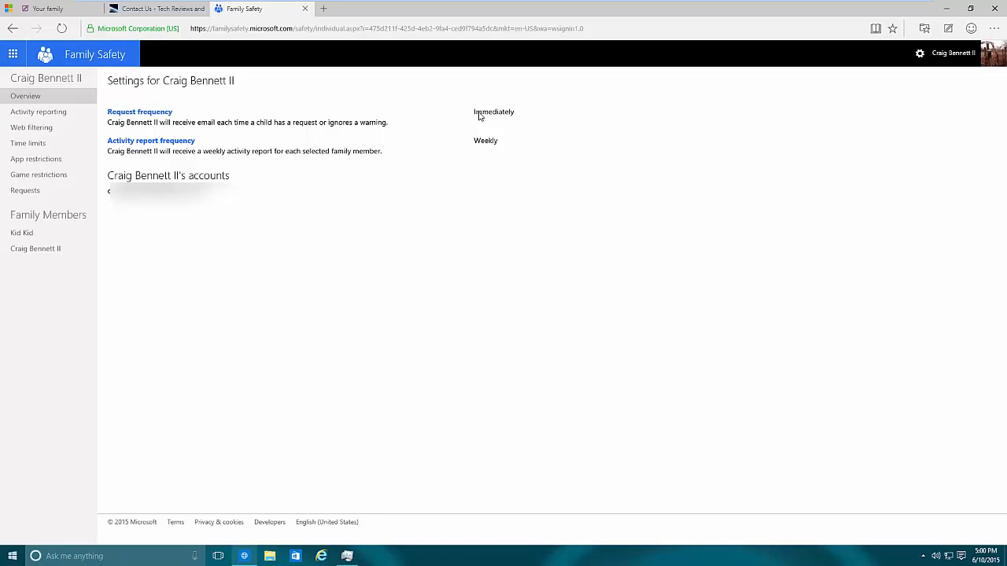
mouse_move(434, 110)
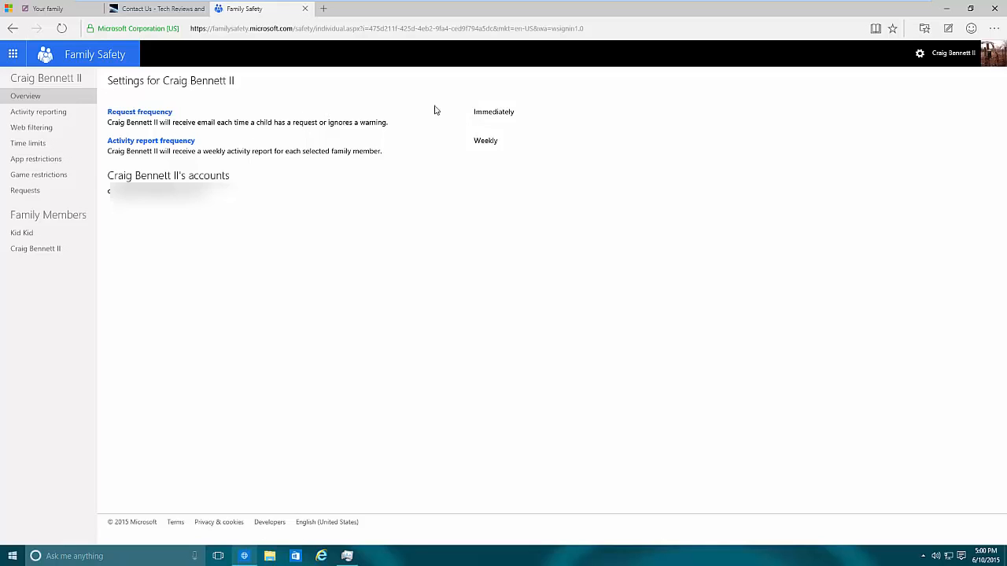
mouse_move(383, 148)
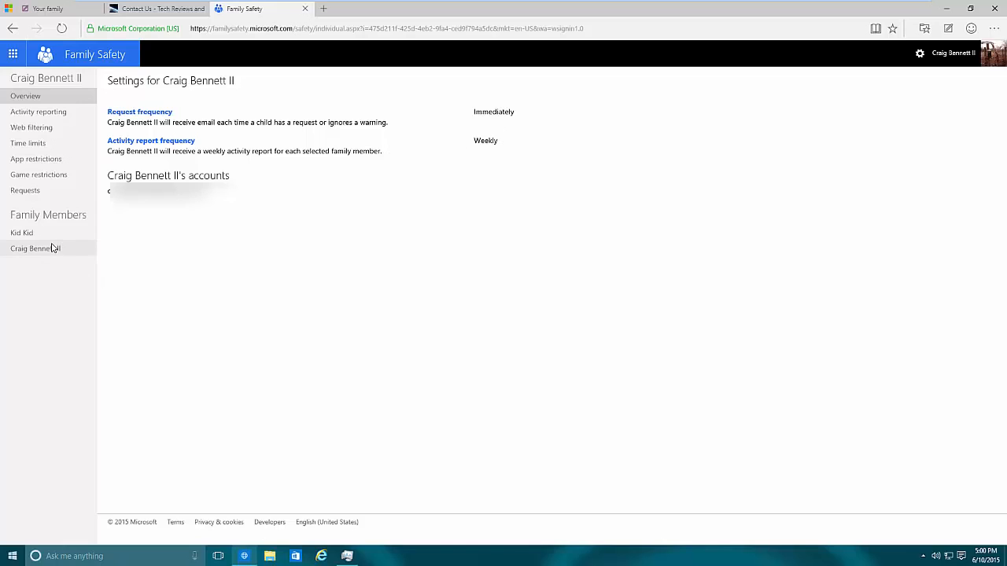
mouse_move(26, 191)
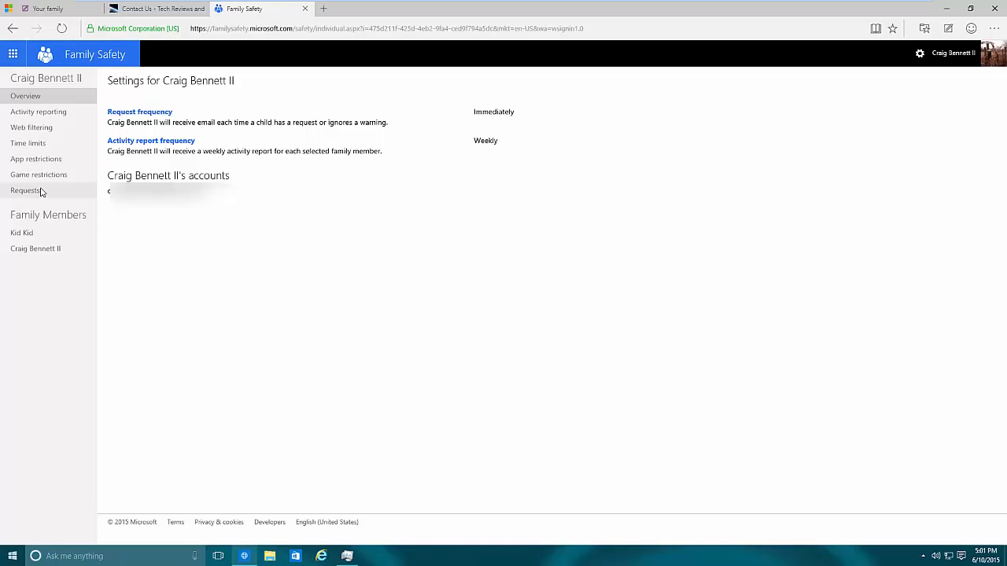
mouse_move(60, 184)
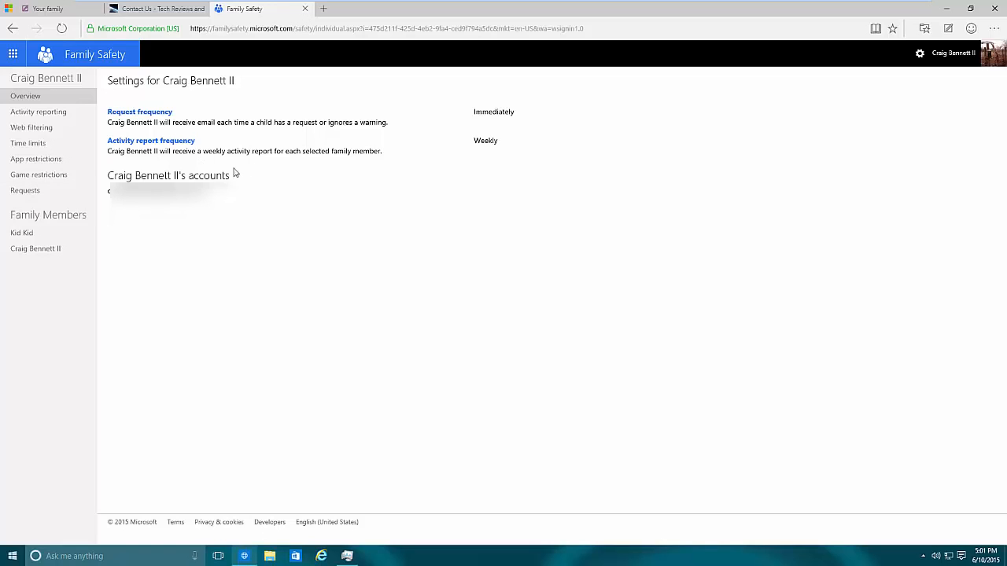
mouse_move(320, 163)
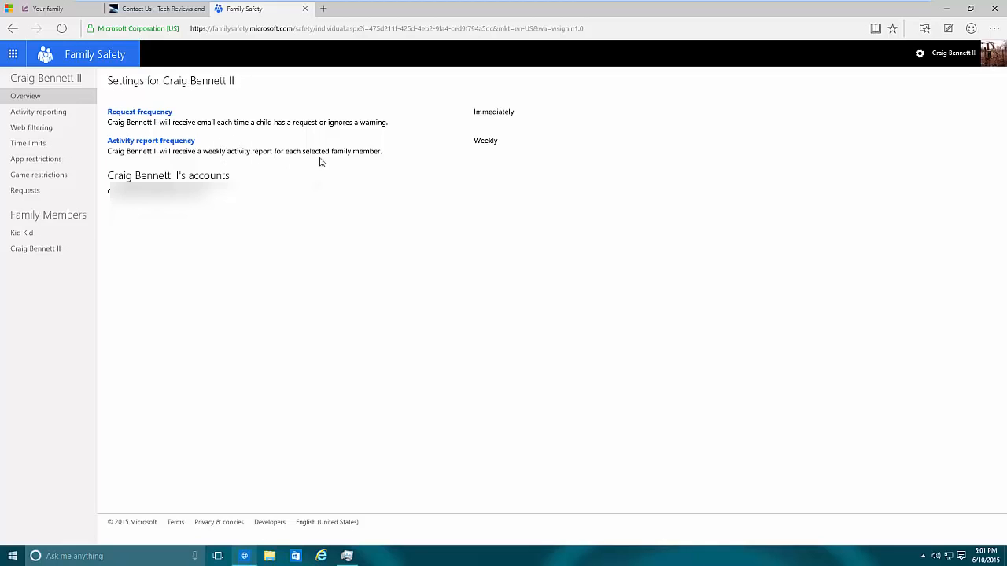
mouse_move(334, 156)
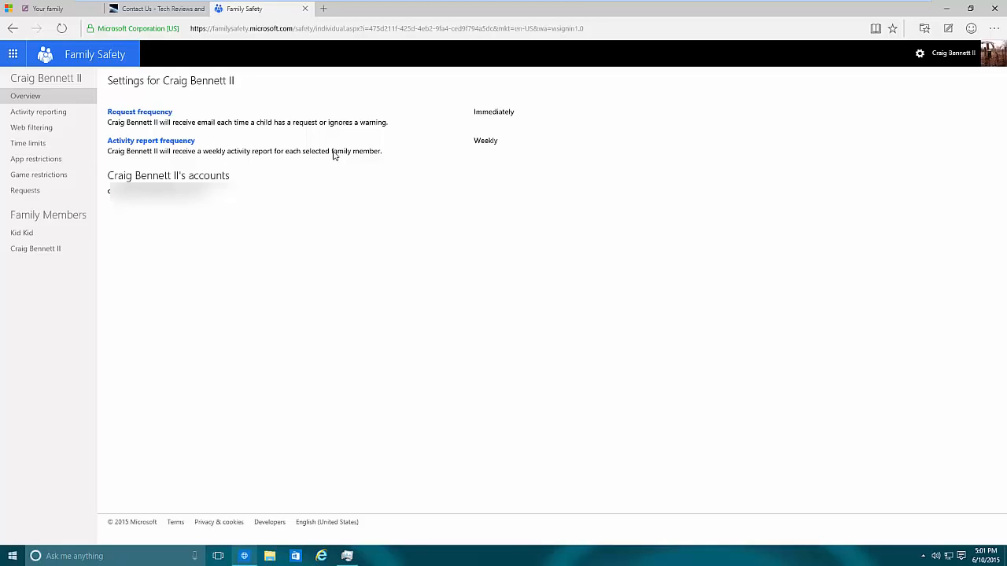
mouse_move(498, 141)
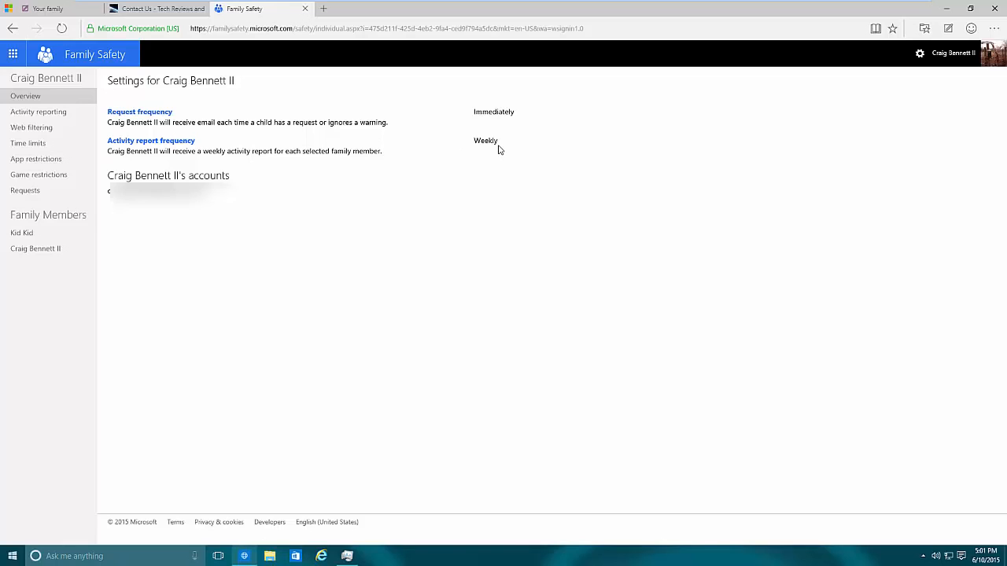
mouse_move(484, 144)
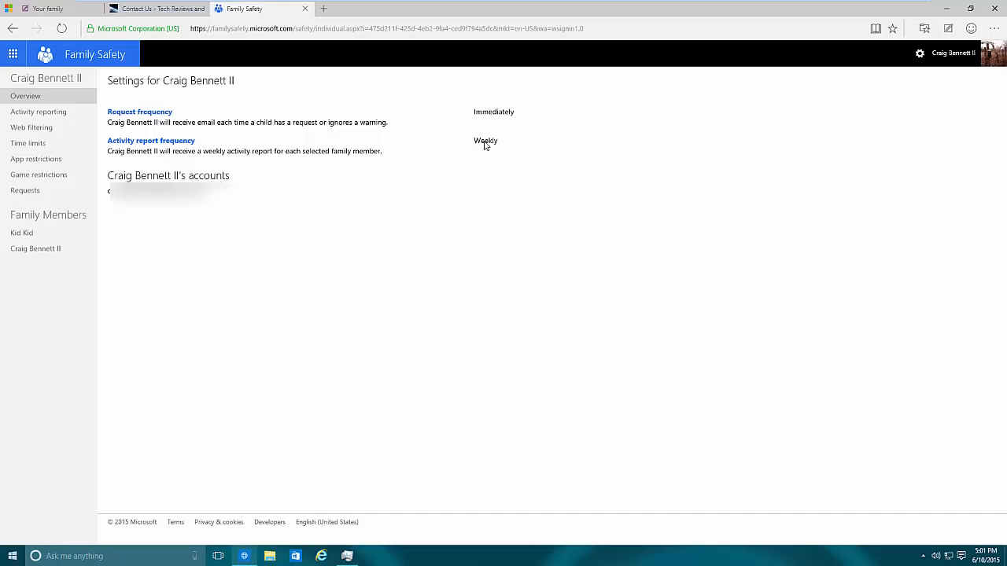
mouse_move(482, 147)
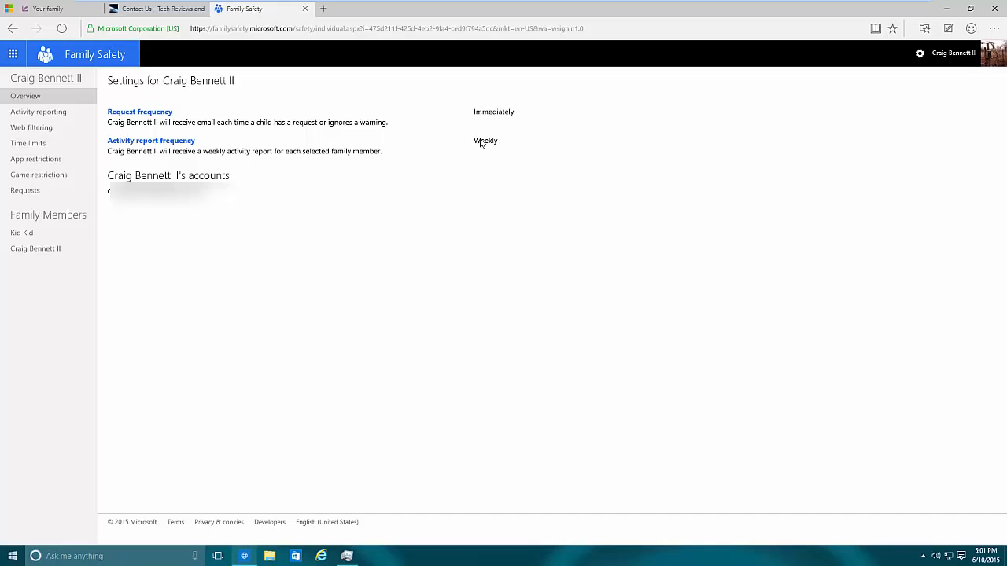
mouse_move(157, 137)
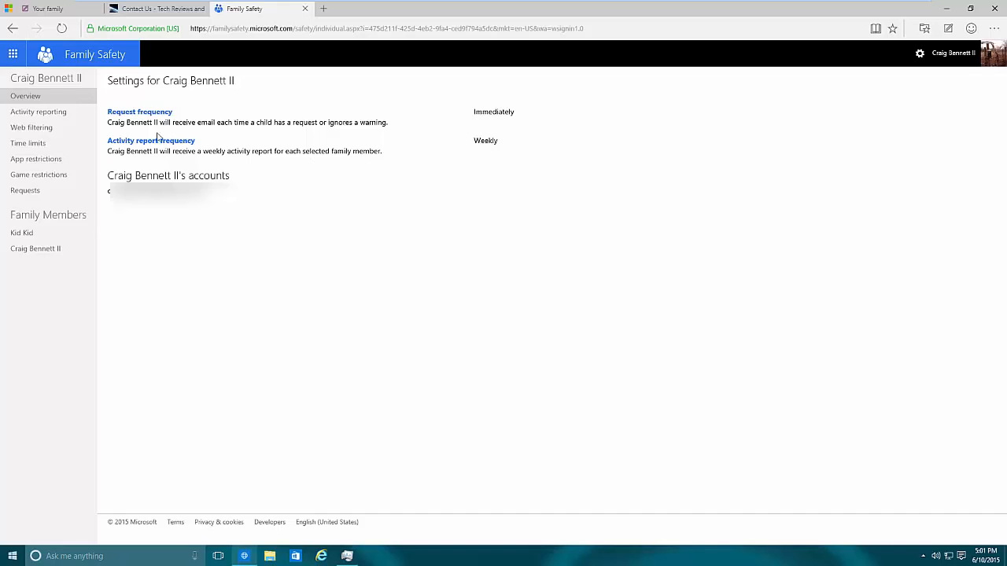
mouse_move(768, 342)
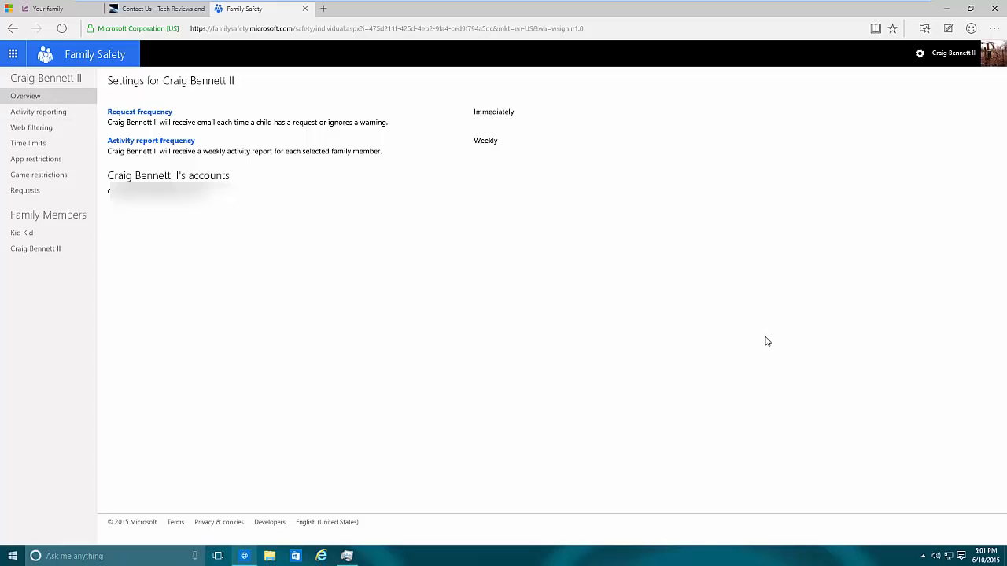
mouse_move(2, 201)
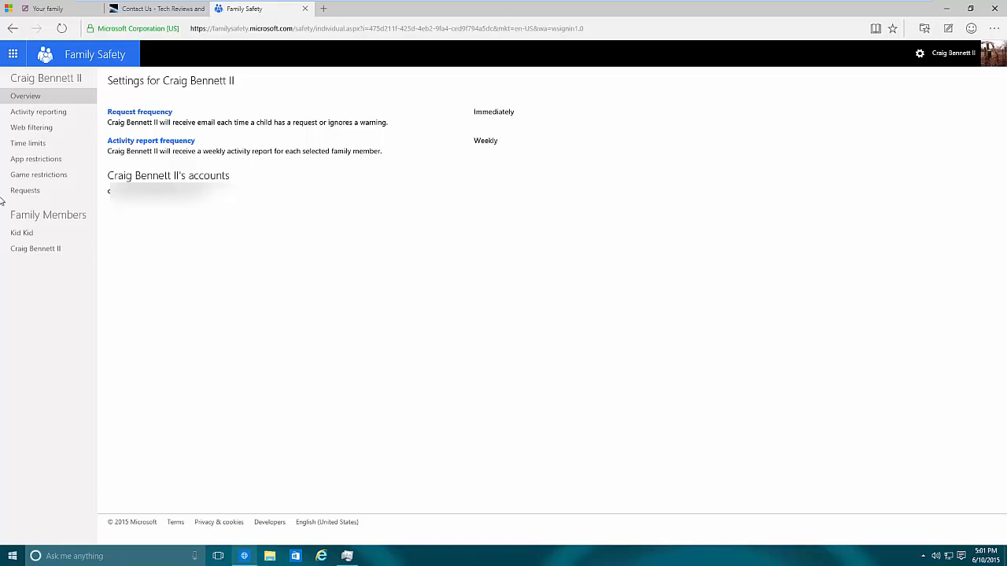
click(38, 111)
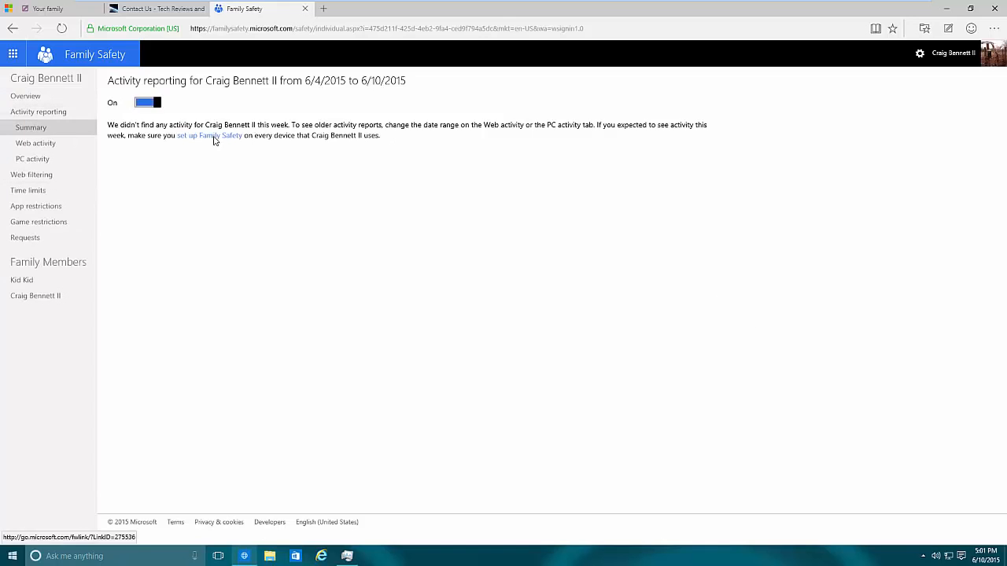
mouse_move(330, 143)
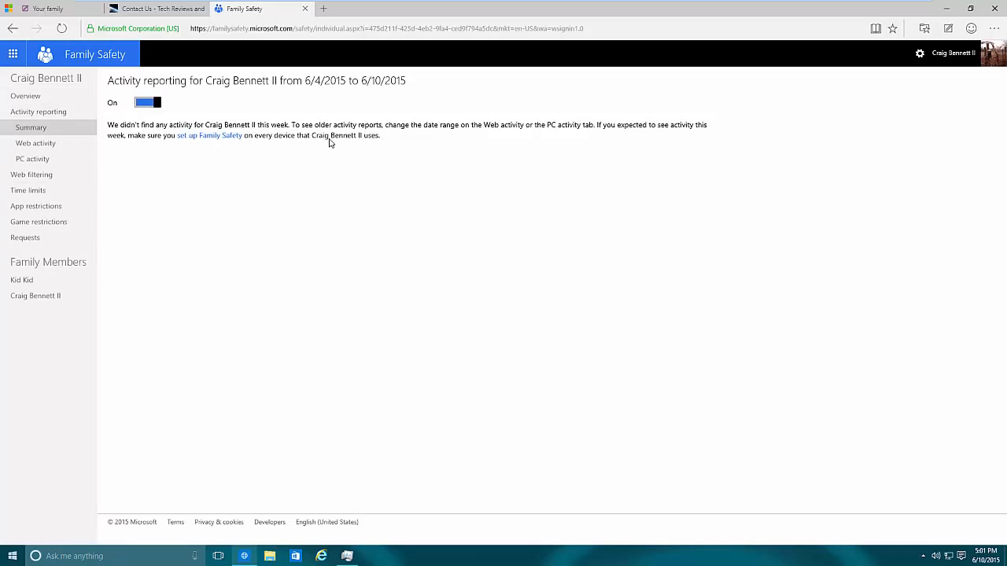
mouse_move(371, 189)
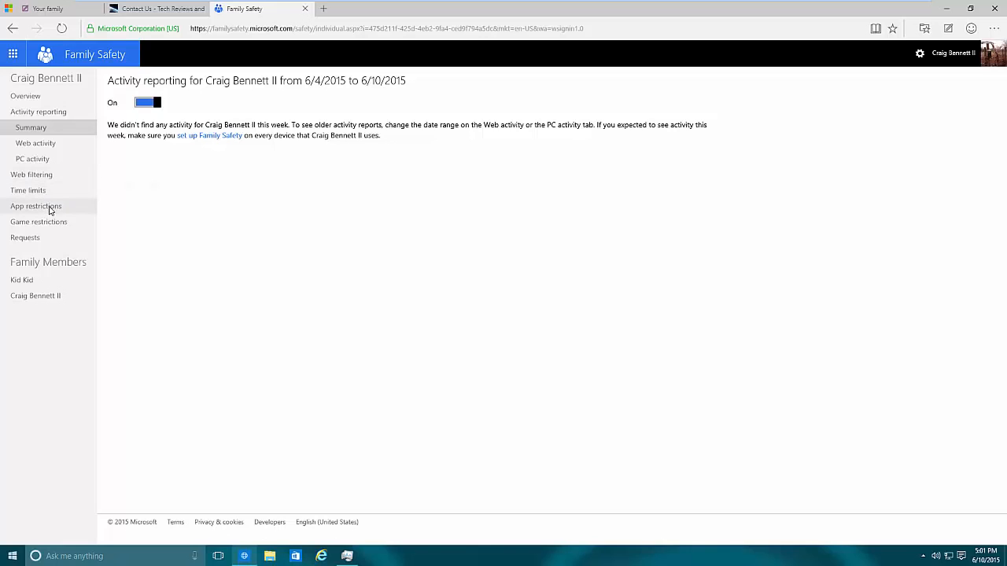
mouse_move(50, 211)
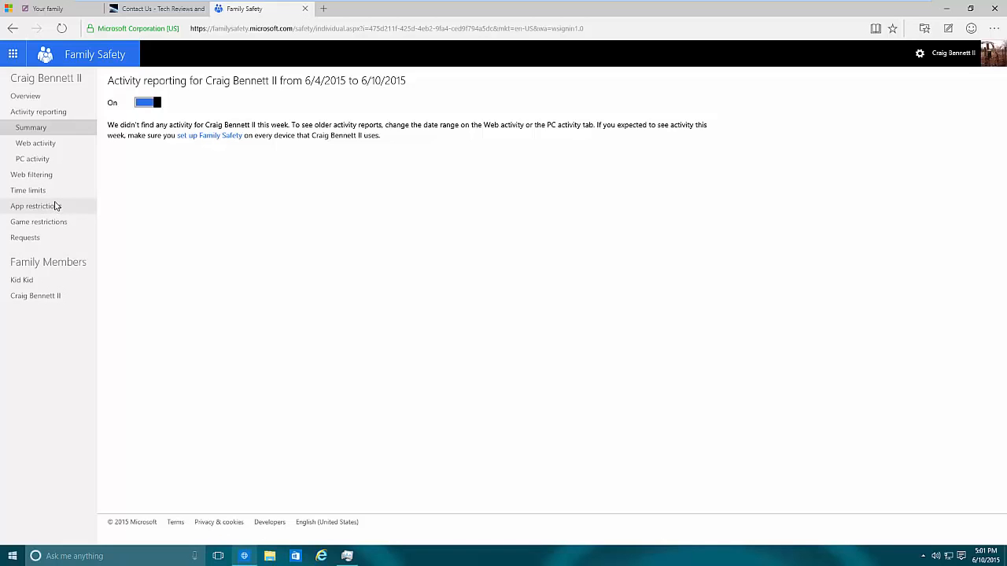
mouse_move(56, 204)
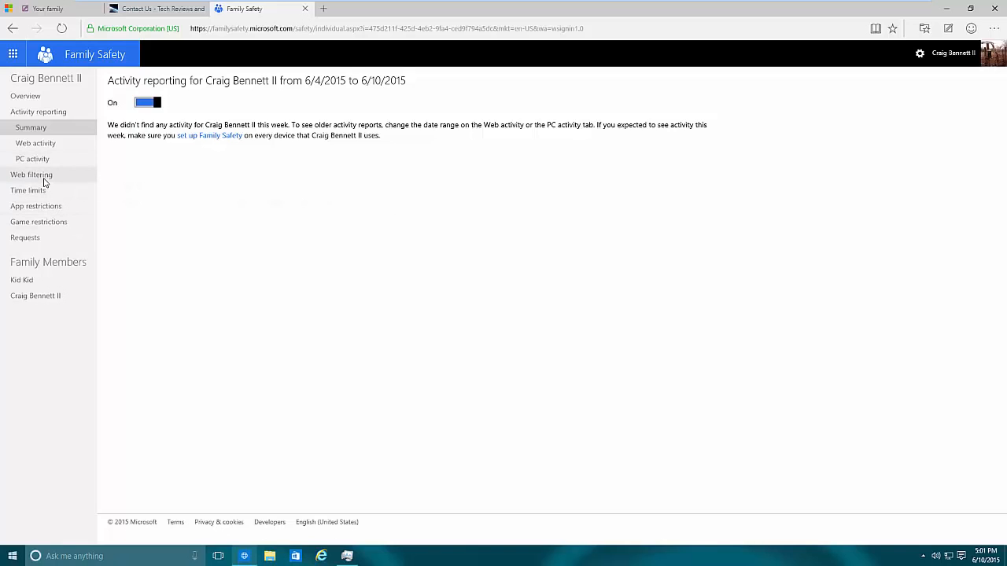
mouse_move(33, 159)
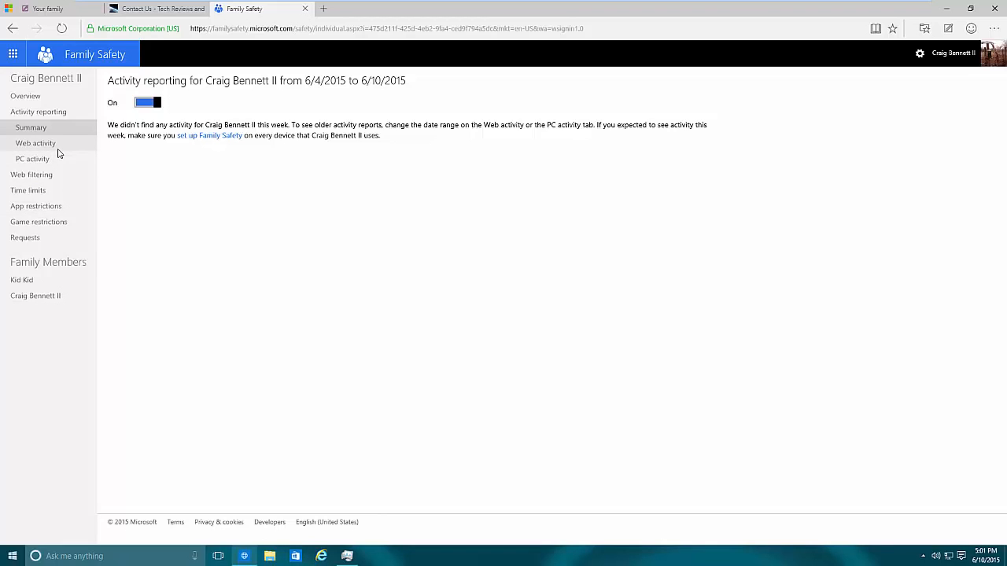
mouse_move(834, 371)
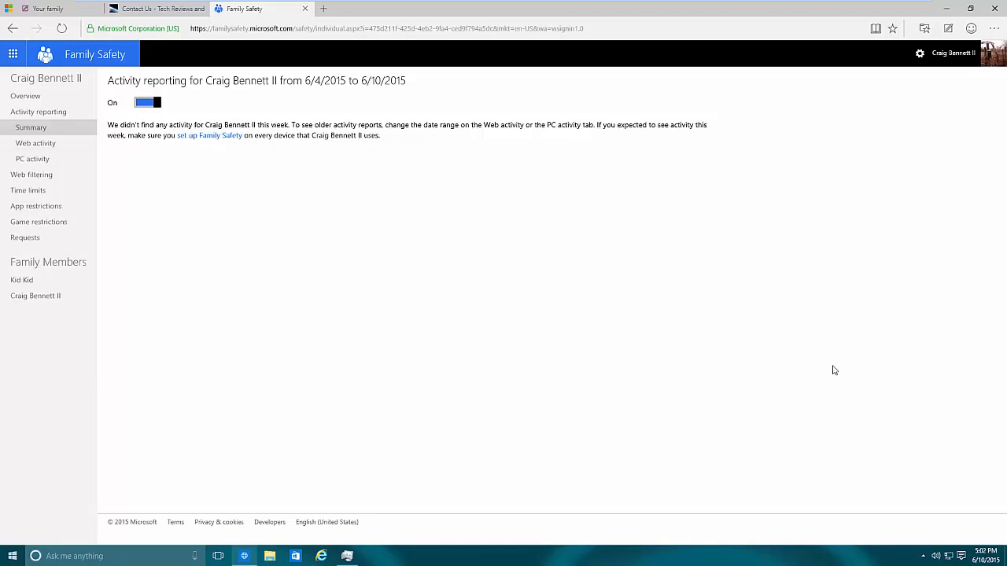
mouse_move(739, 337)
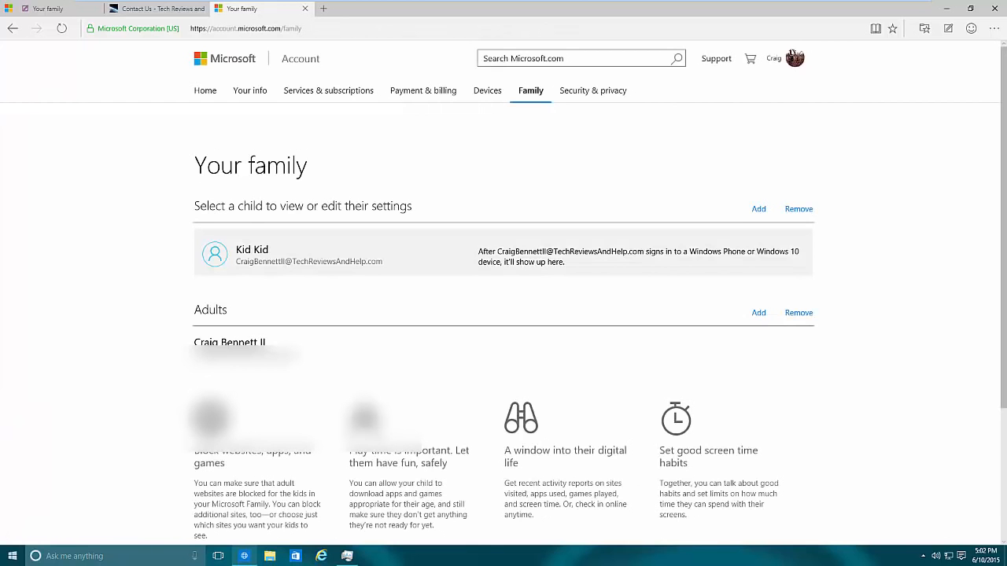
mouse_move(843, 302)
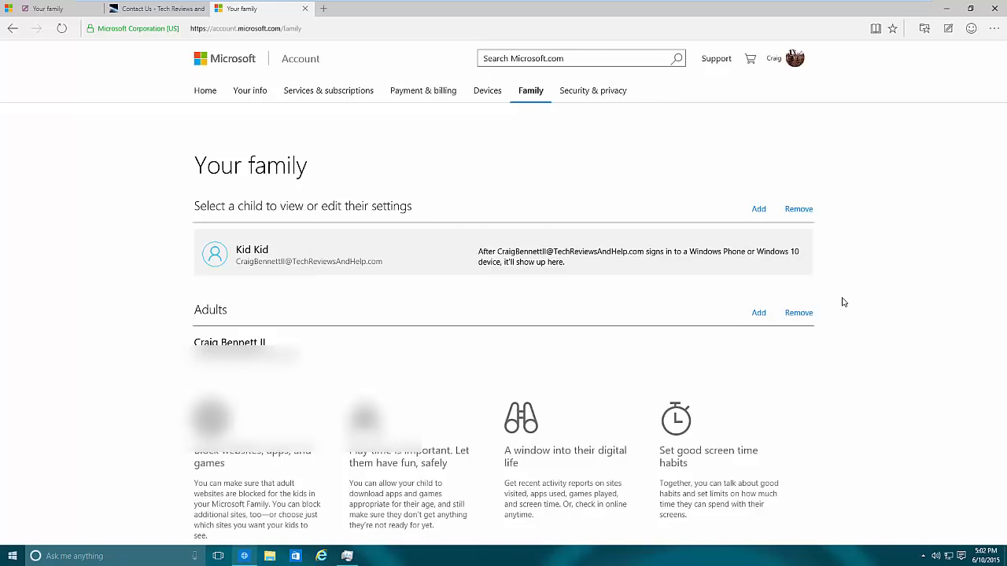
mouse_move(834, 297)
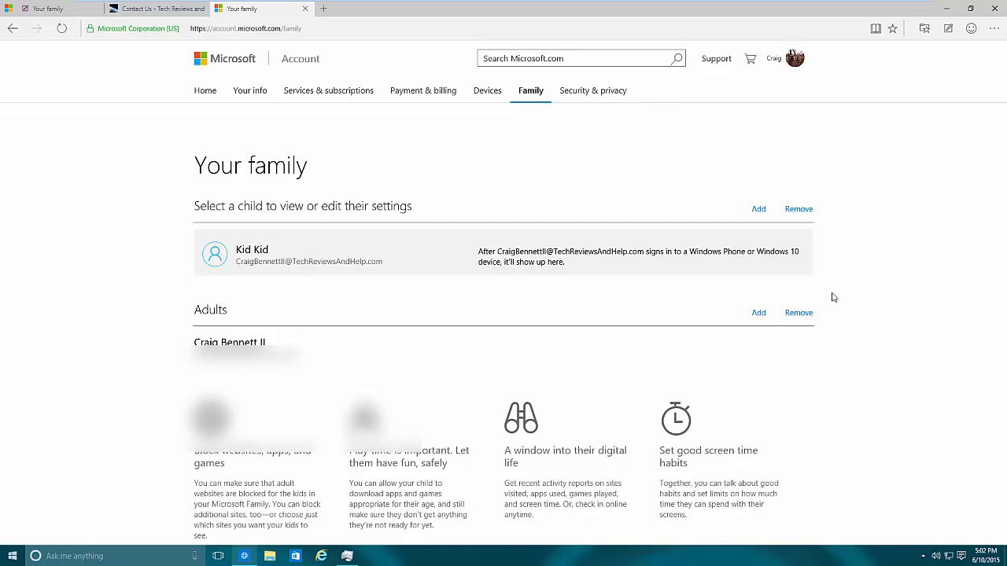
mouse_move(769, 269)
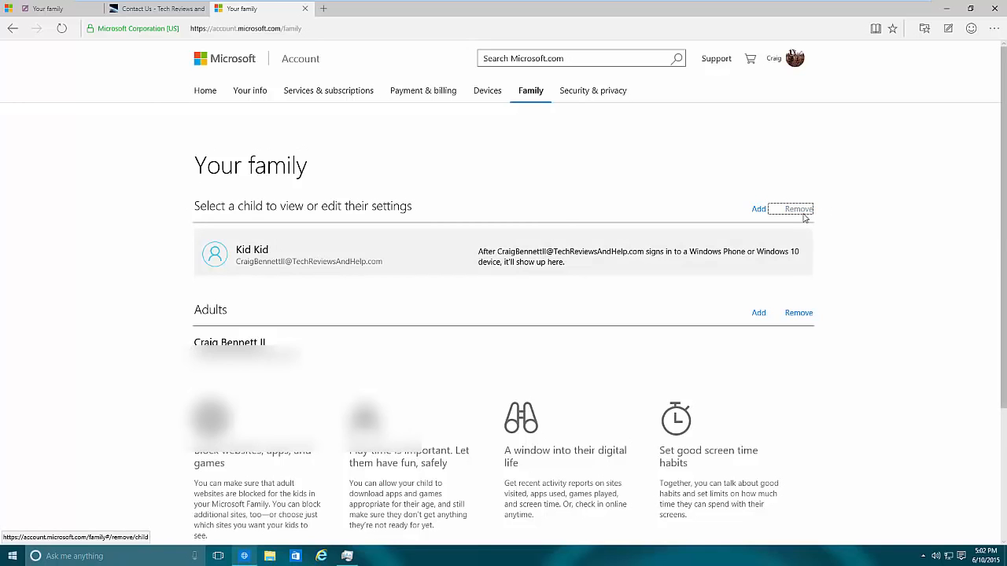
Choose Kid Kid on the Remove a child page, reaching the removal confirmation warning.
click(799, 207)
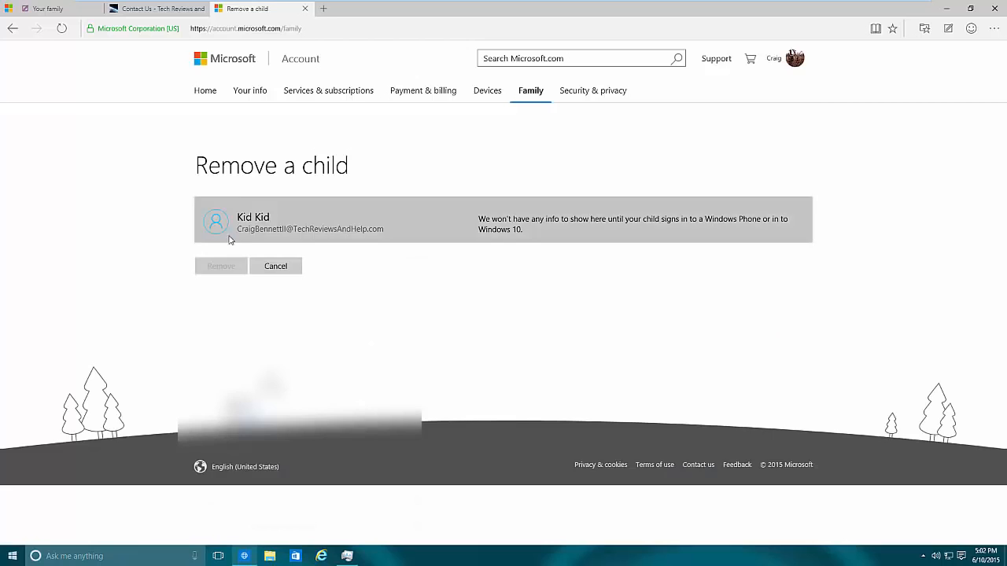
click(315, 223)
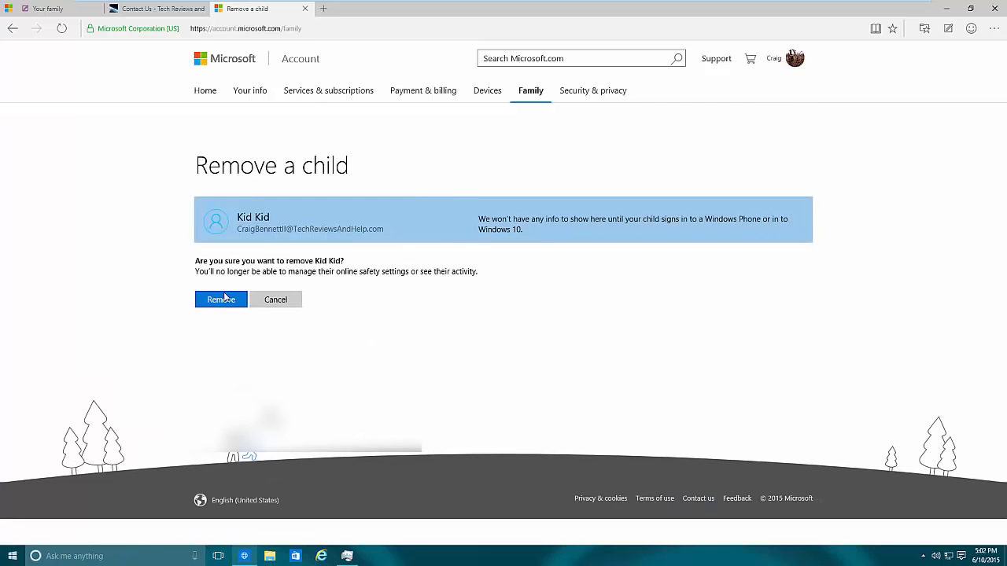
click(220, 298)
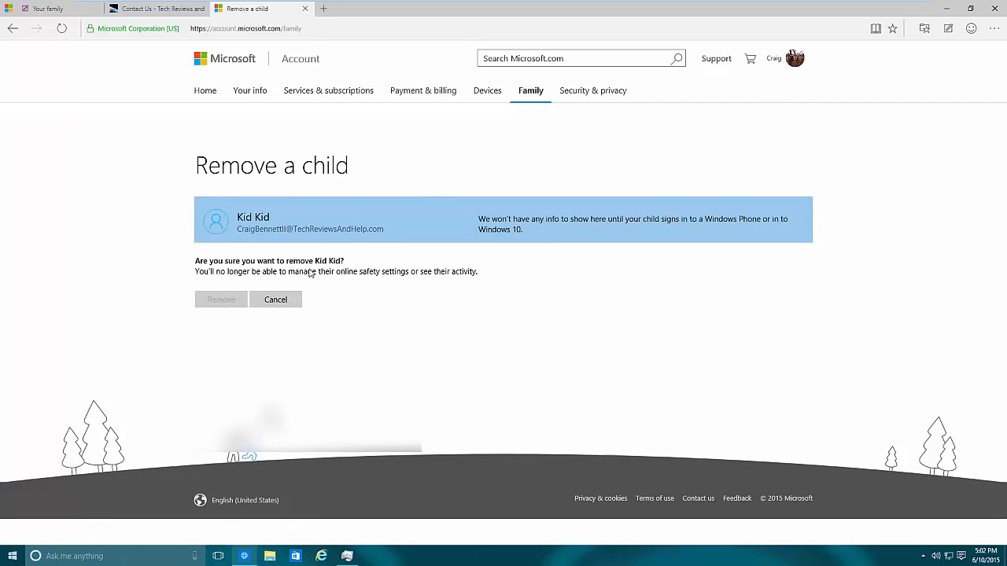